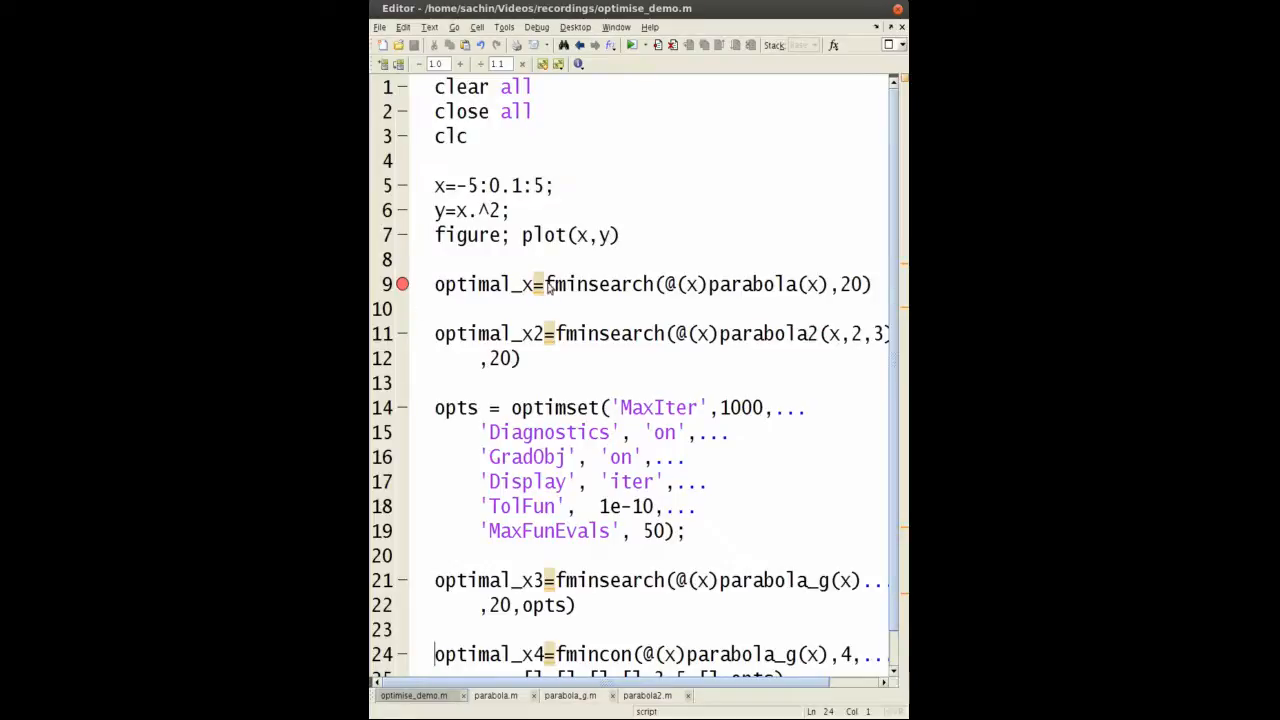
# Run optimise_demo.m to the line 9 breakpoint and close the parabola figure.
pyautogui.doubleClick(599, 284)
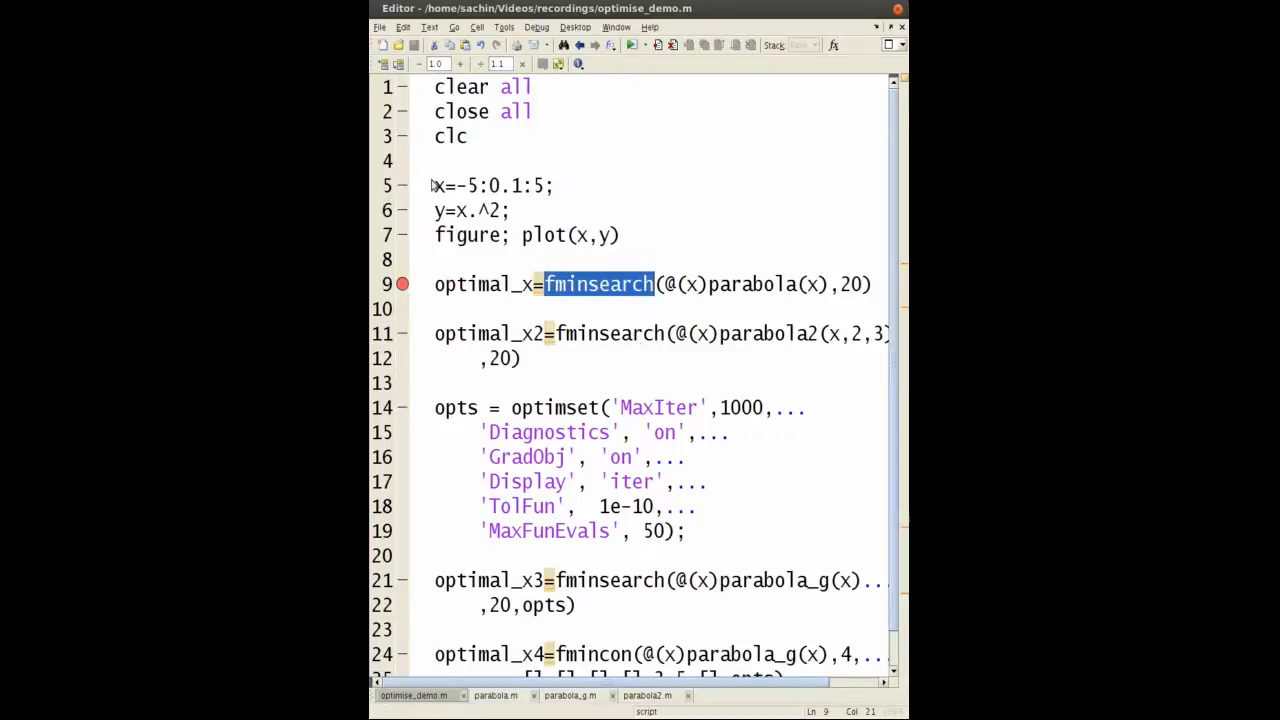
pyautogui.moveTo(450, 210)
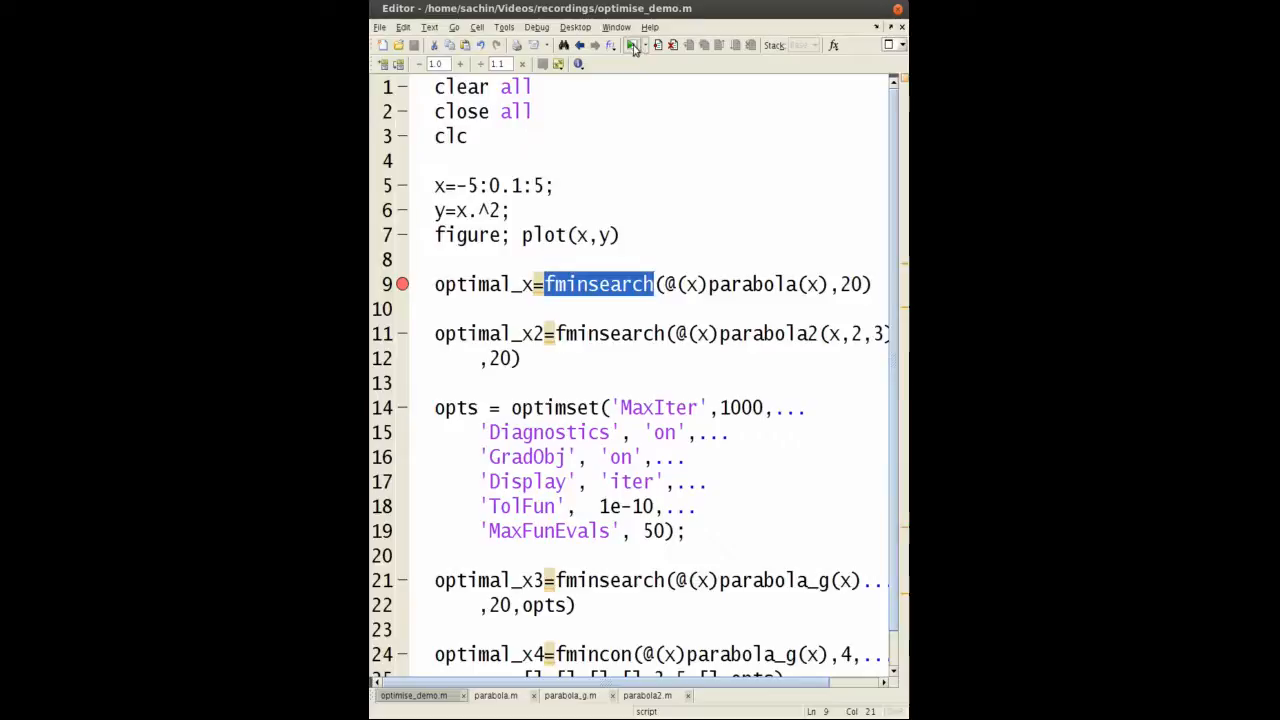
pyautogui.click(634, 45)
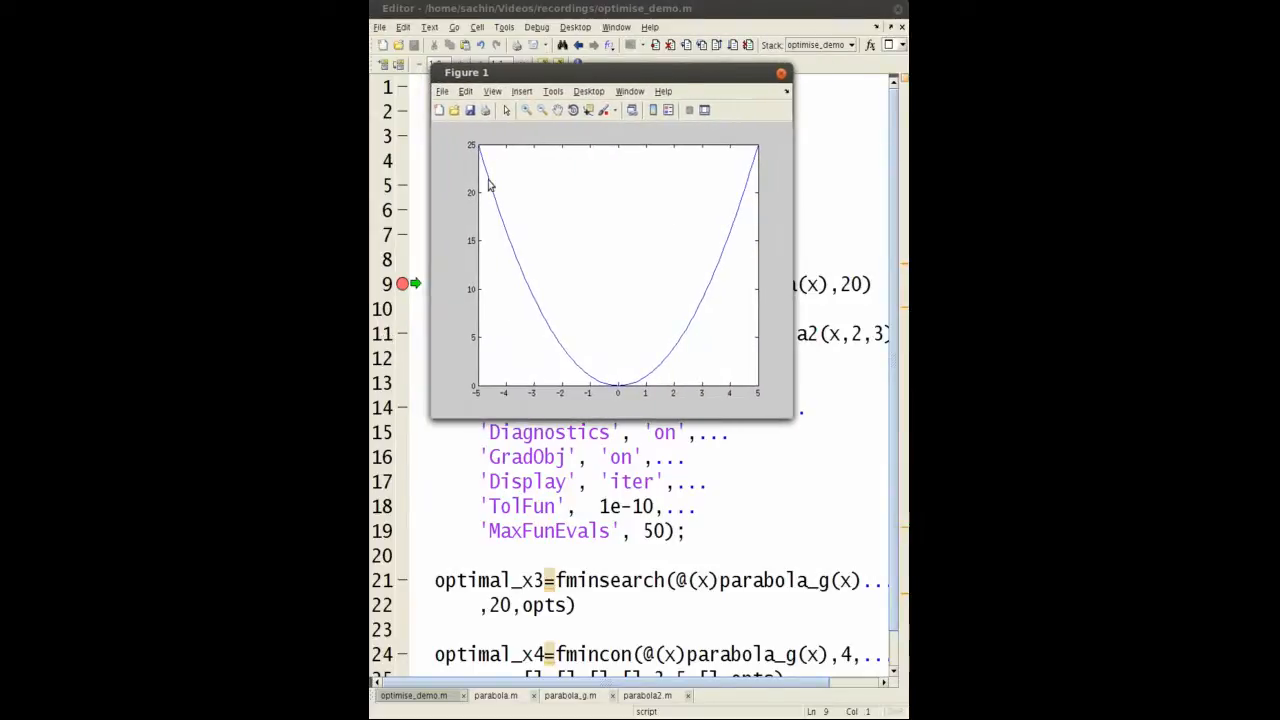
pyautogui.moveTo(613, 389)
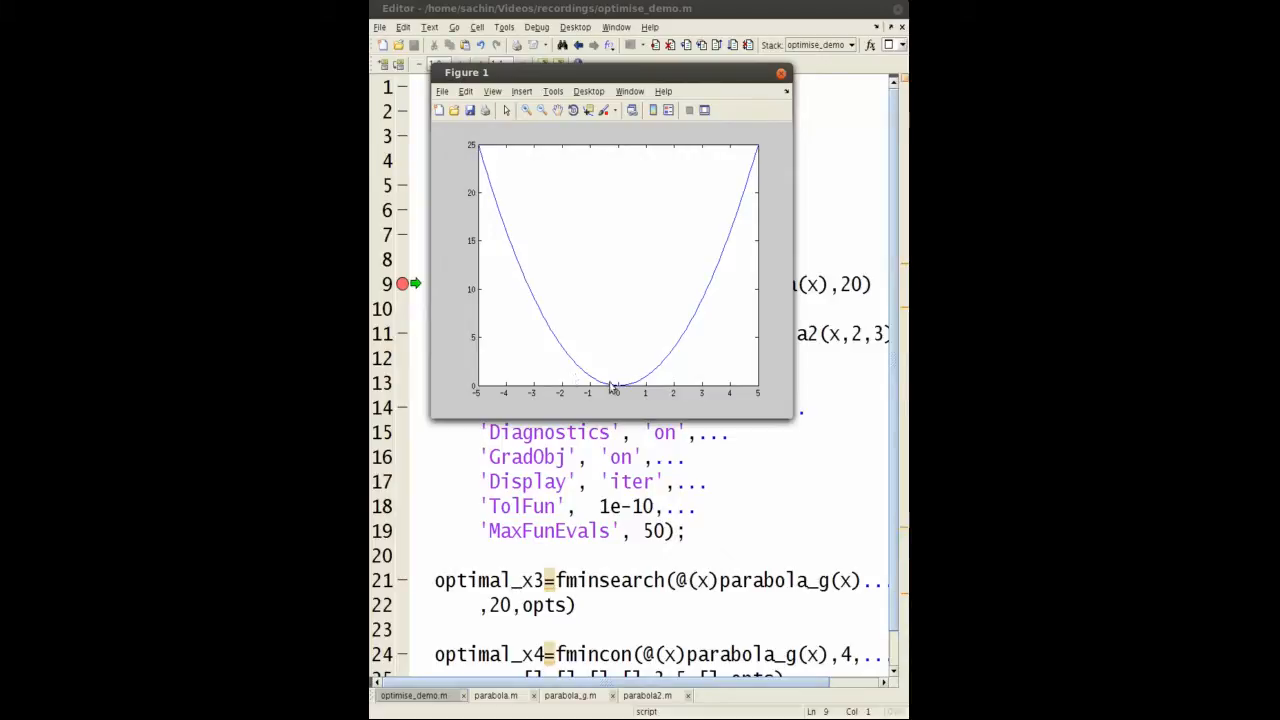
pyautogui.moveTo(663, 385)
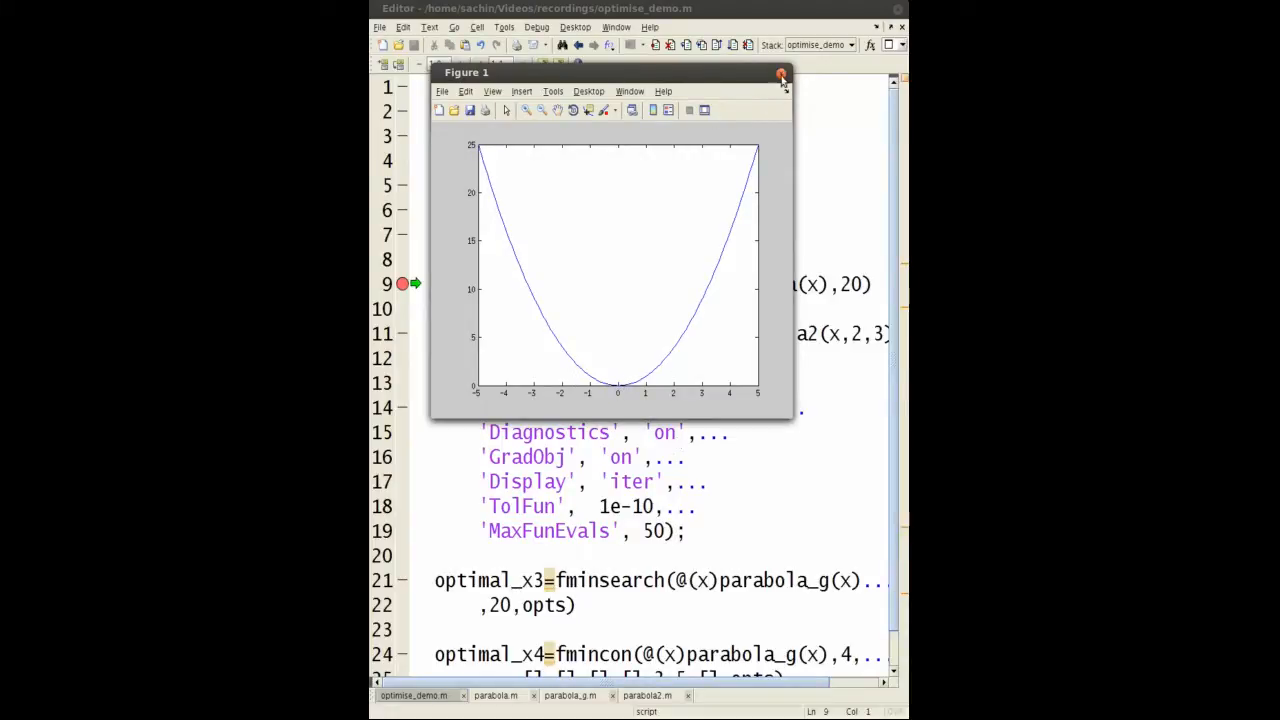
pyautogui.click(779, 73)
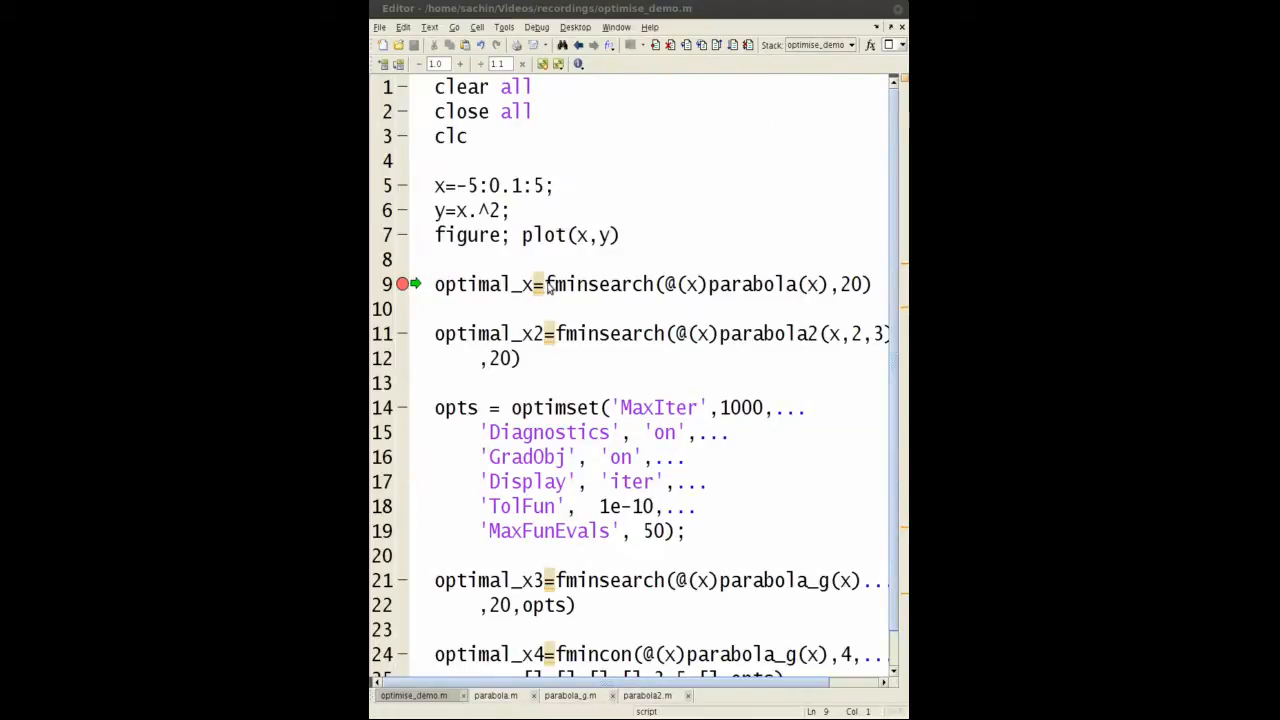
pyautogui.doubleClick(599, 284)
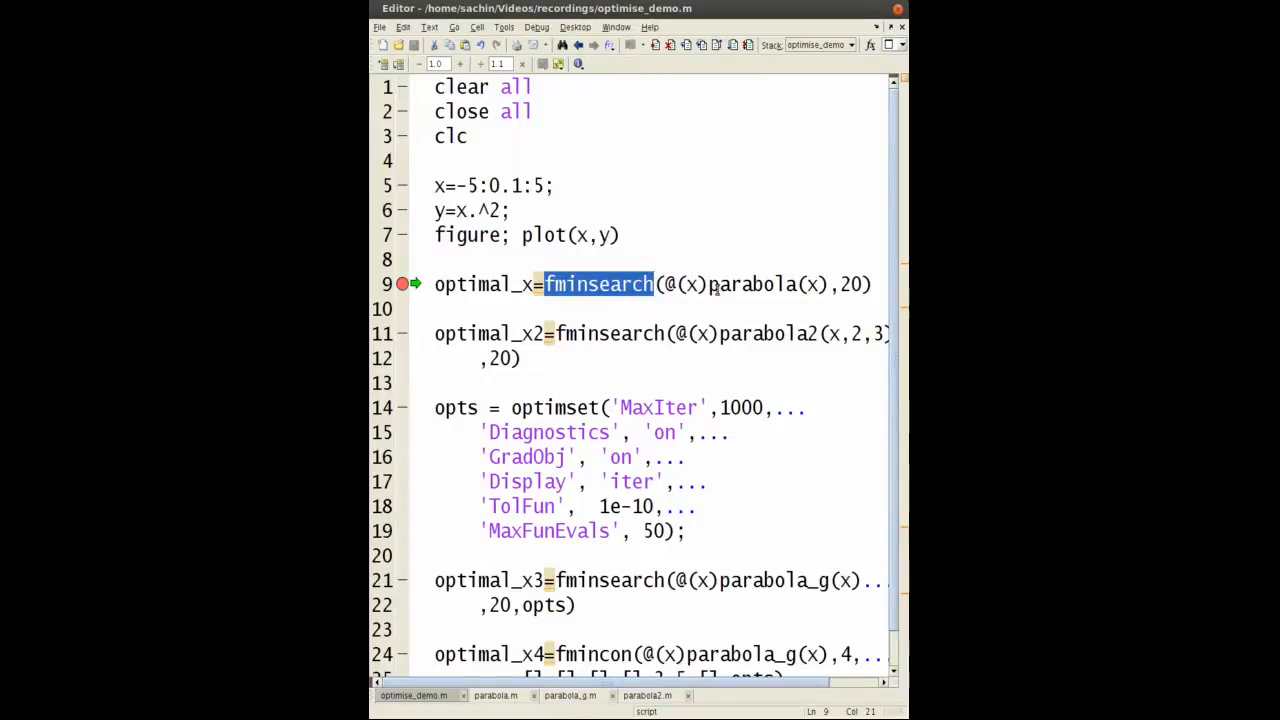
pyautogui.click(499, 694)
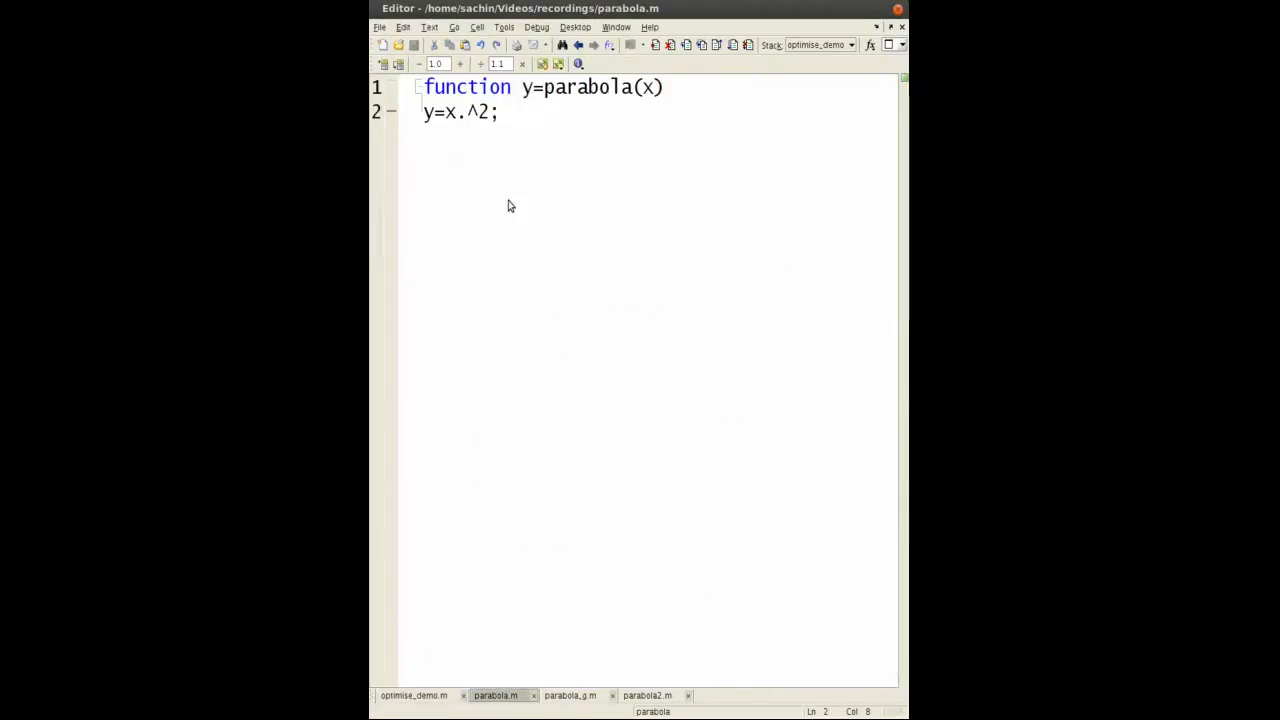
pyautogui.doubleClick(485, 112)
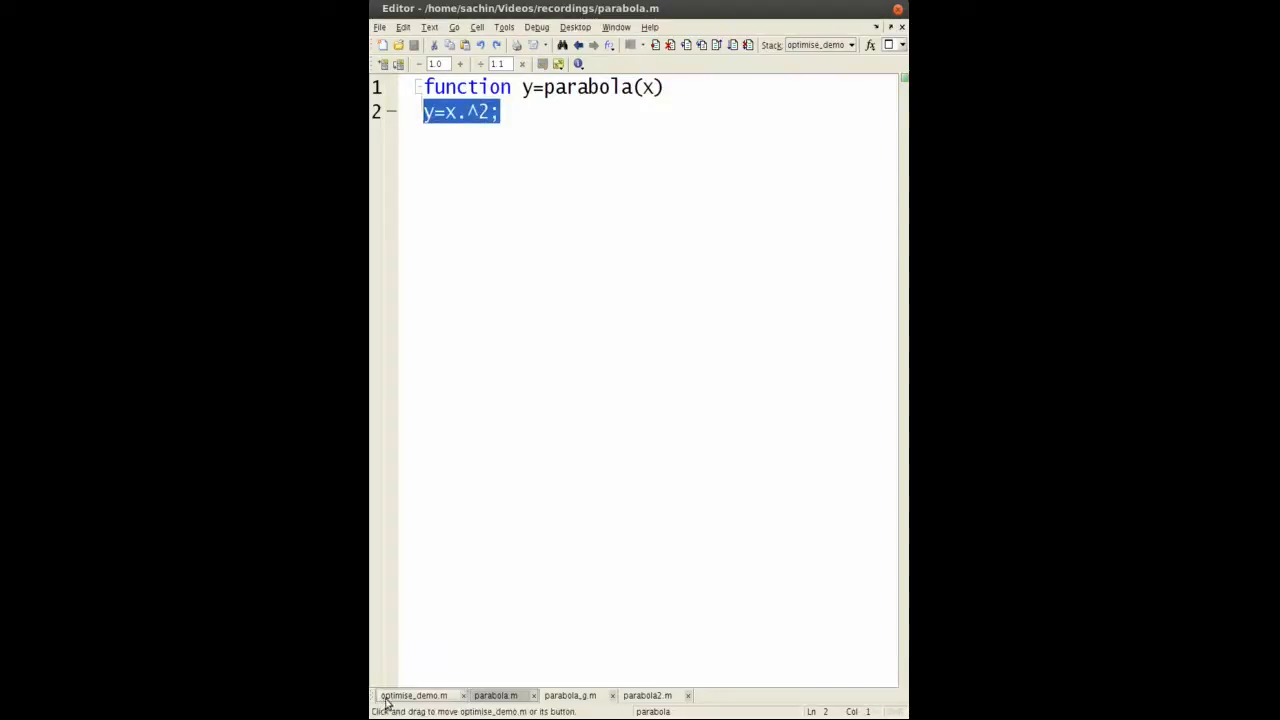
pyautogui.click(413, 695)
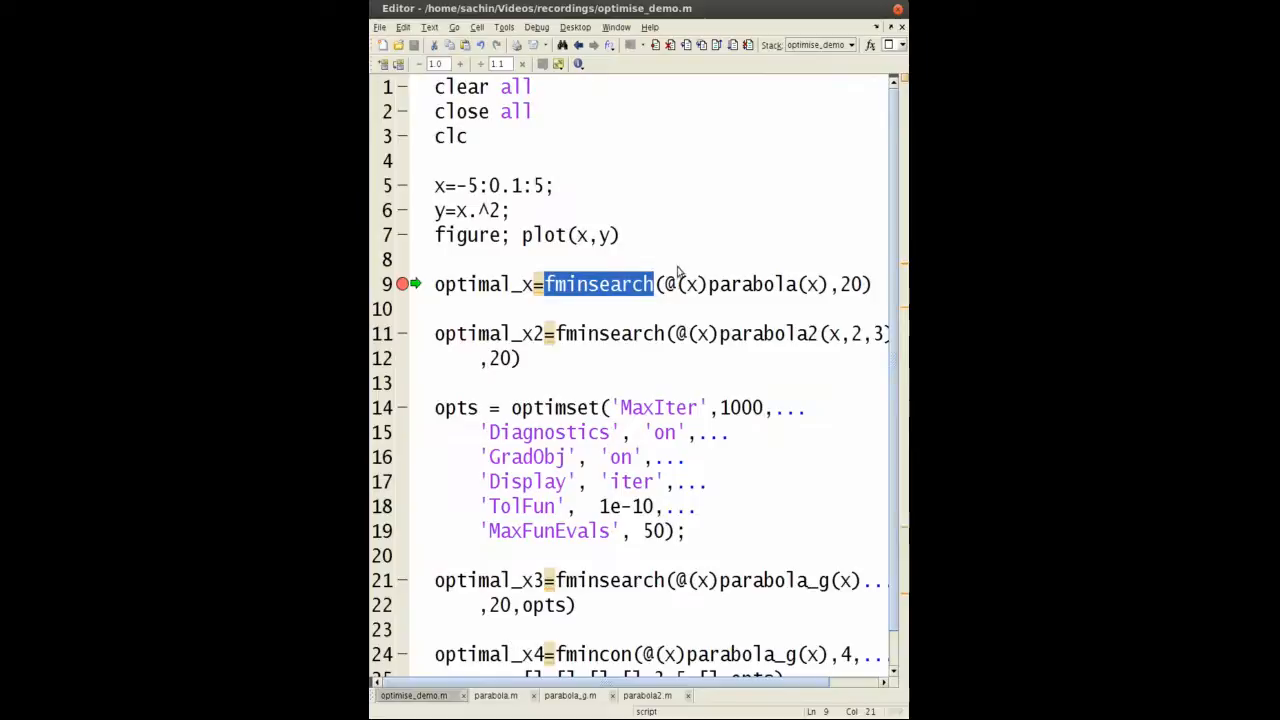
pyautogui.click(669, 284)
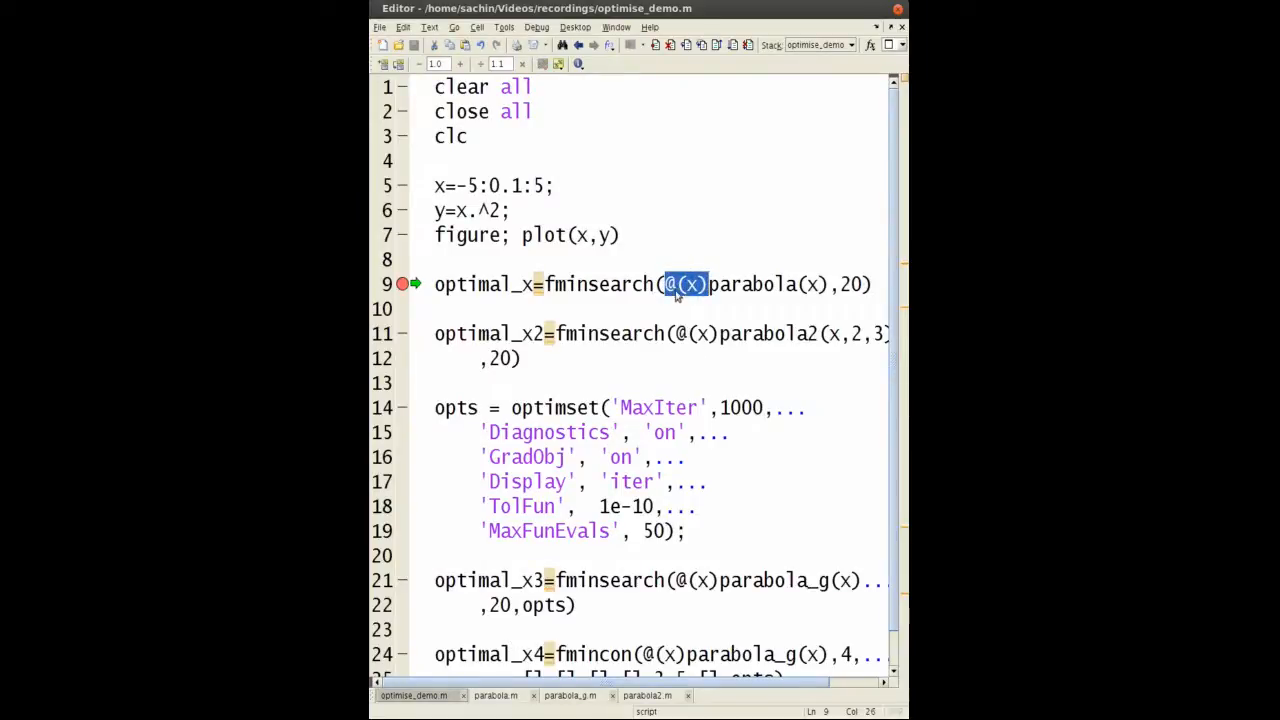
pyautogui.moveTo(703, 291)
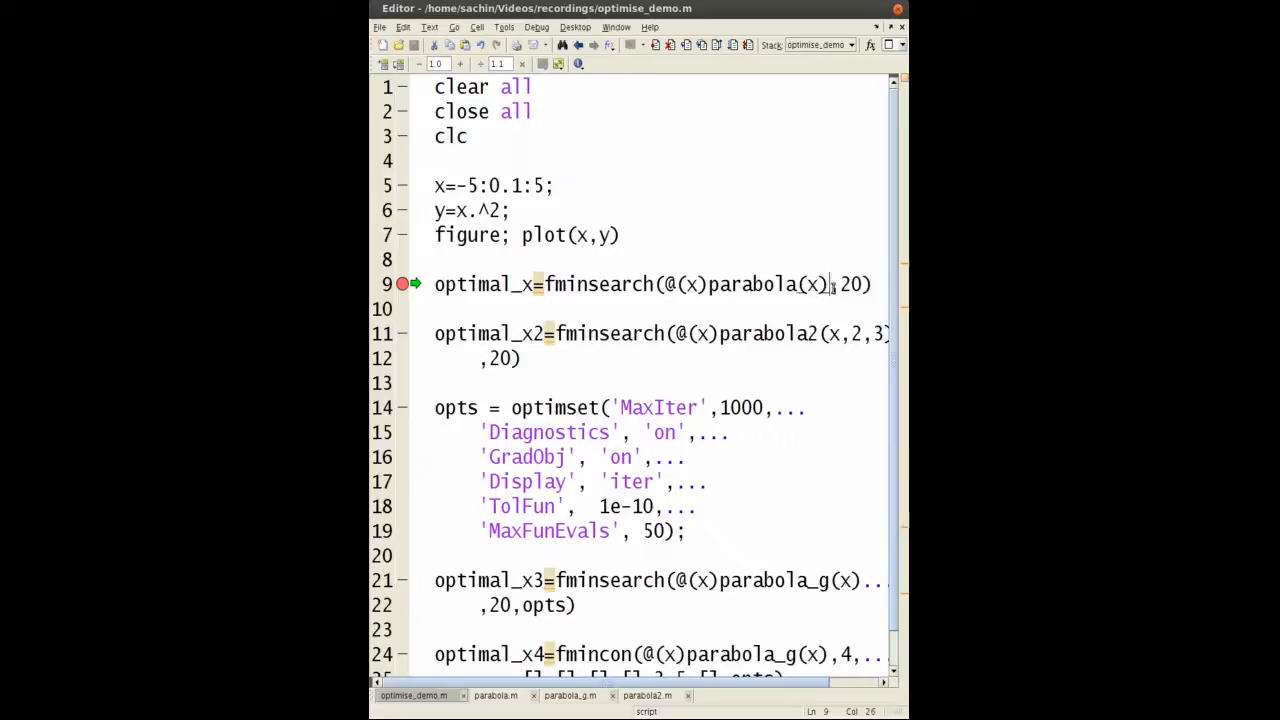
pyautogui.moveTo(830, 284); pyautogui.dragTo(866, 284)
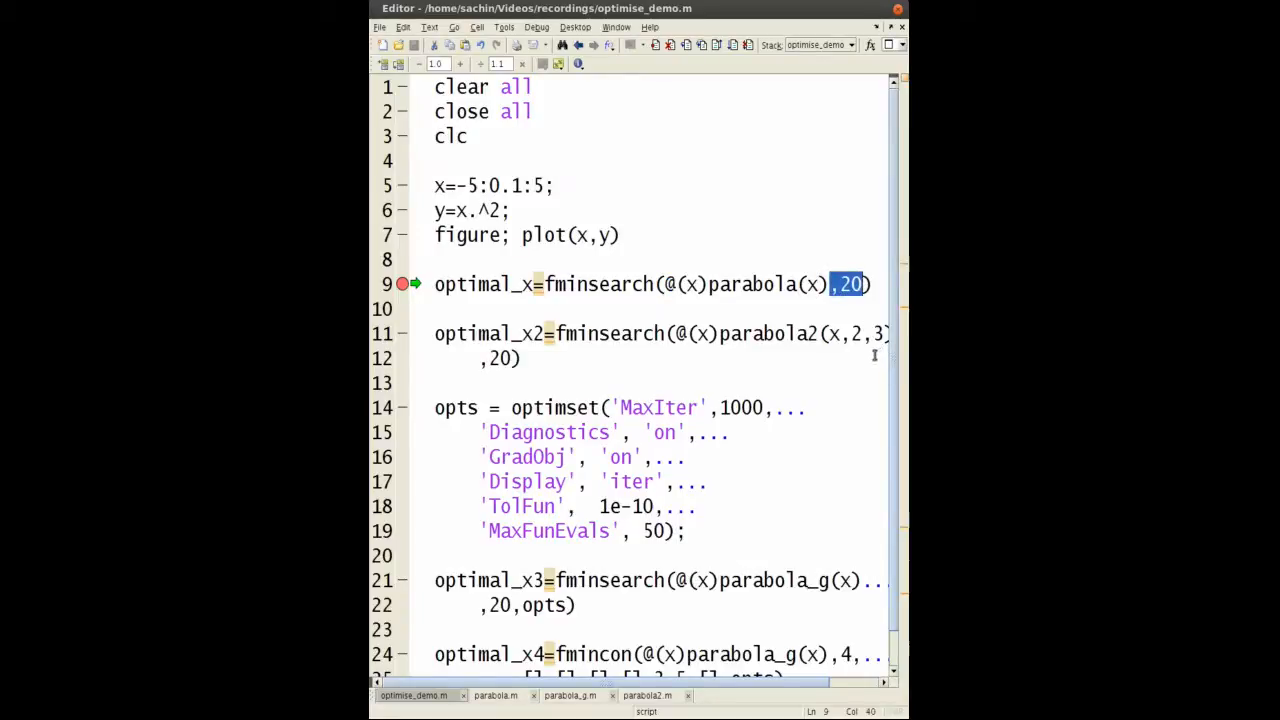
pyautogui.moveTo(864, 362)
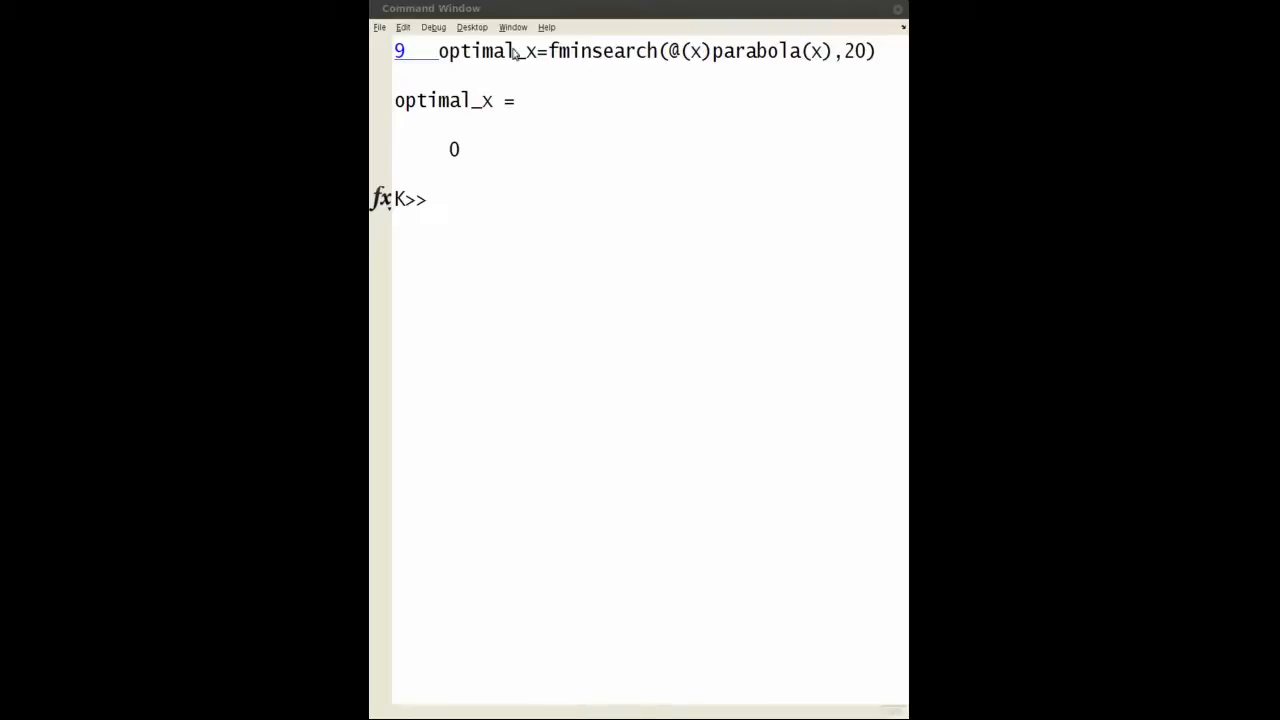
pyautogui.moveTo(520, 51)
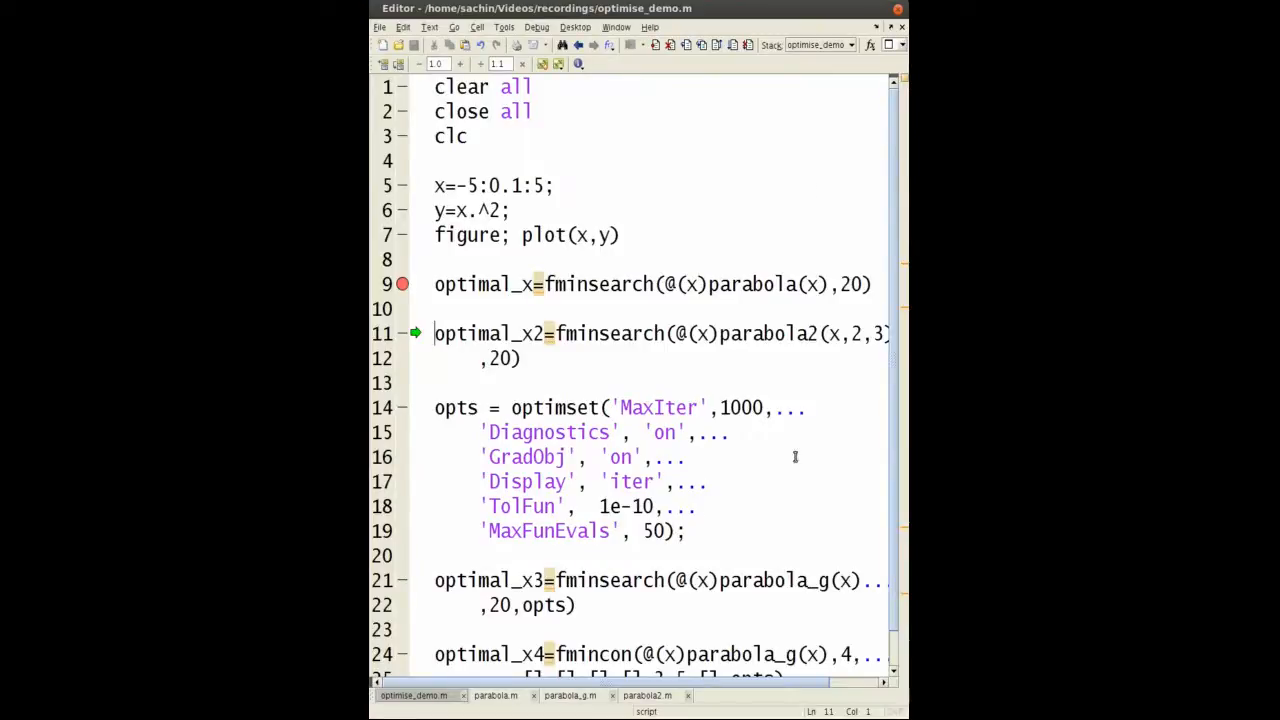
# Scroll the Command Window sideways to view optimal_x = 0.
pyautogui.hscroll(3)
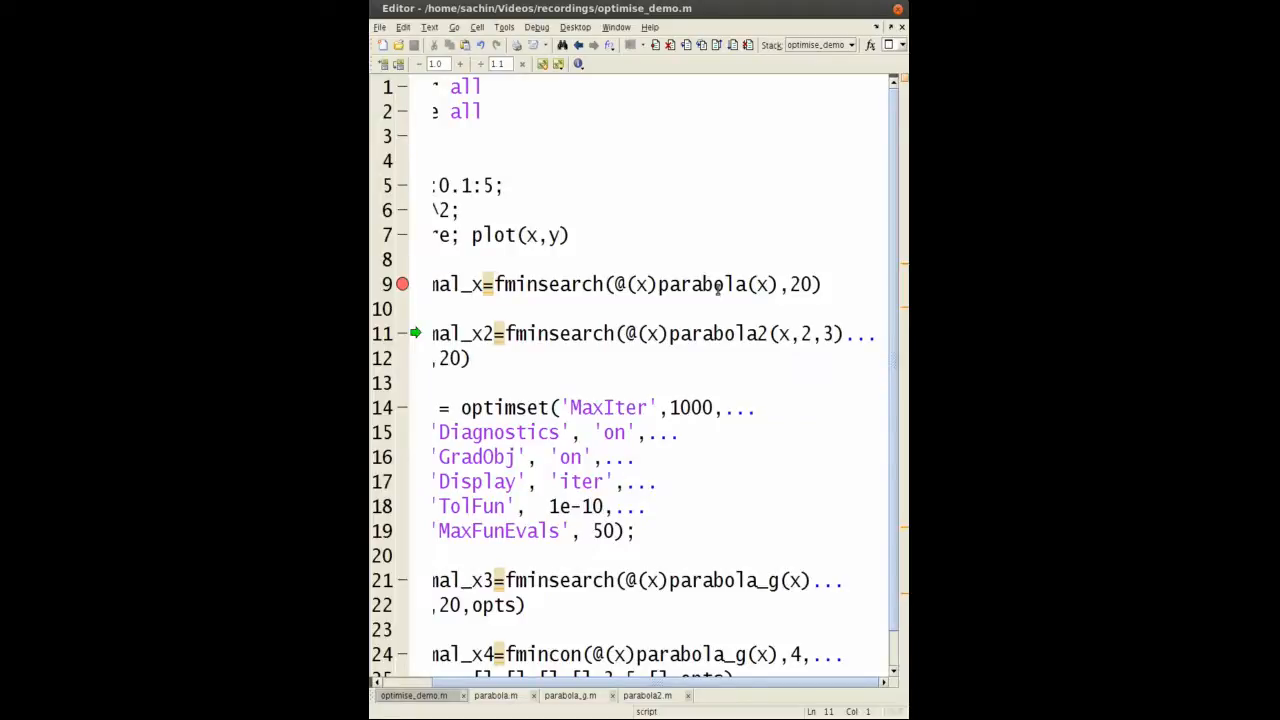
# Open parabola2.m and type the explanatory line y=aX^2+b beneath its formula.
pyautogui.click(651, 695)
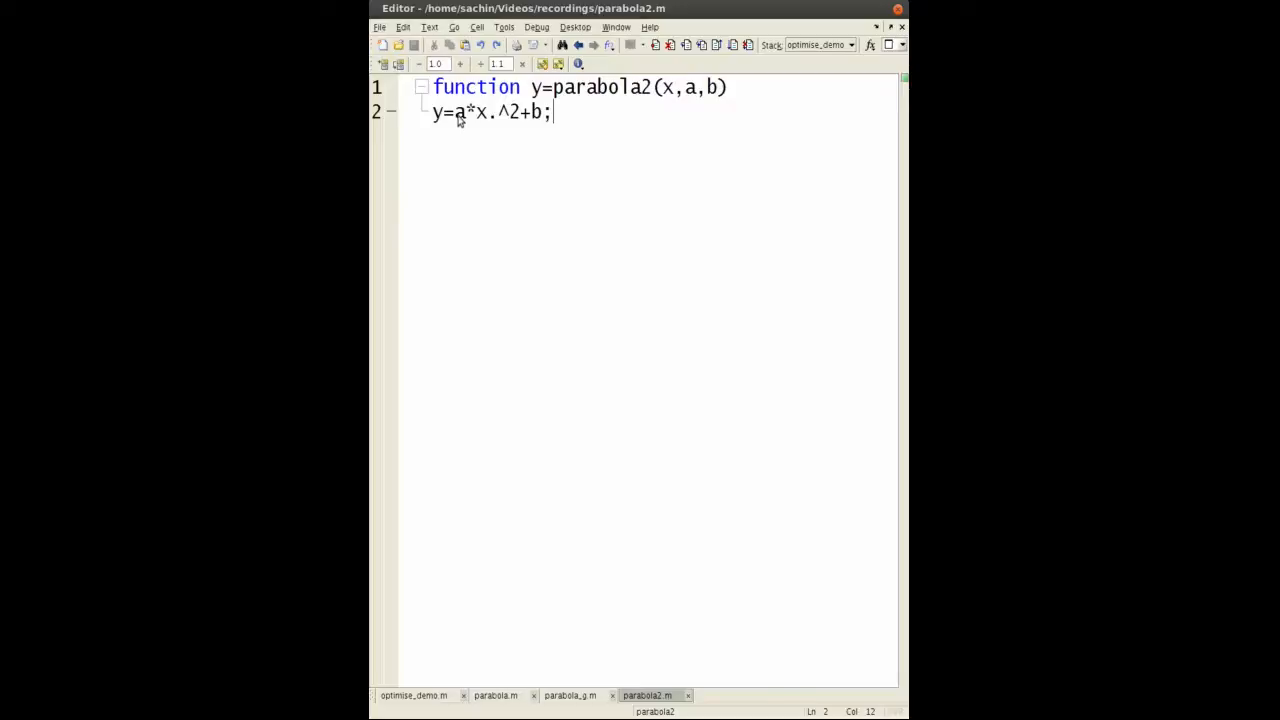
pyautogui.moveTo(581, 125)
pyautogui.write('y')
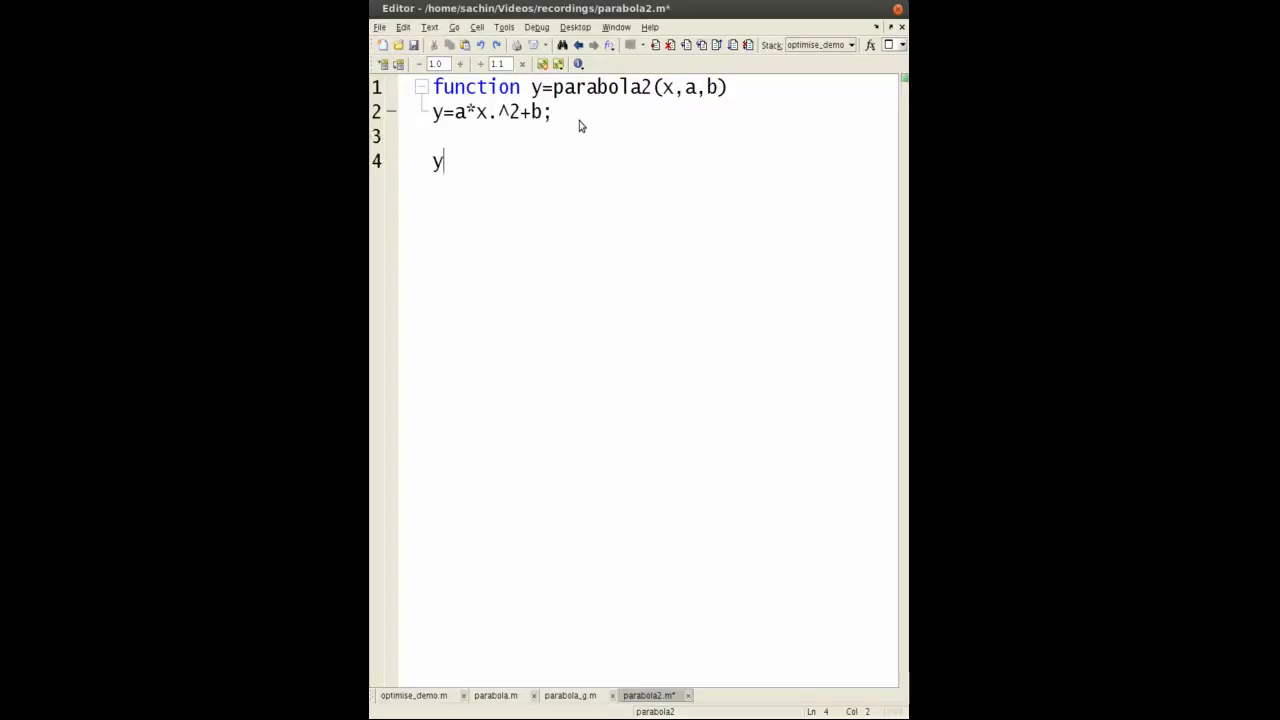
pyautogui.write('=x')
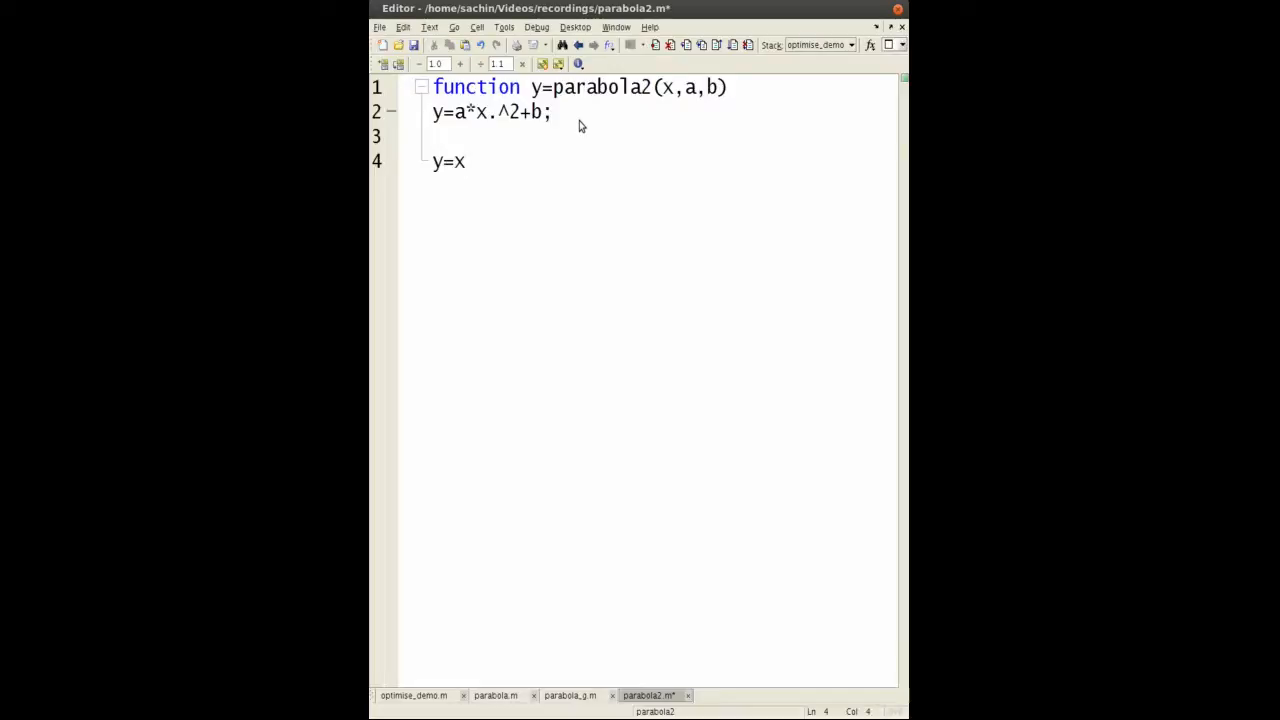
pyautogui.write('X^2+b')
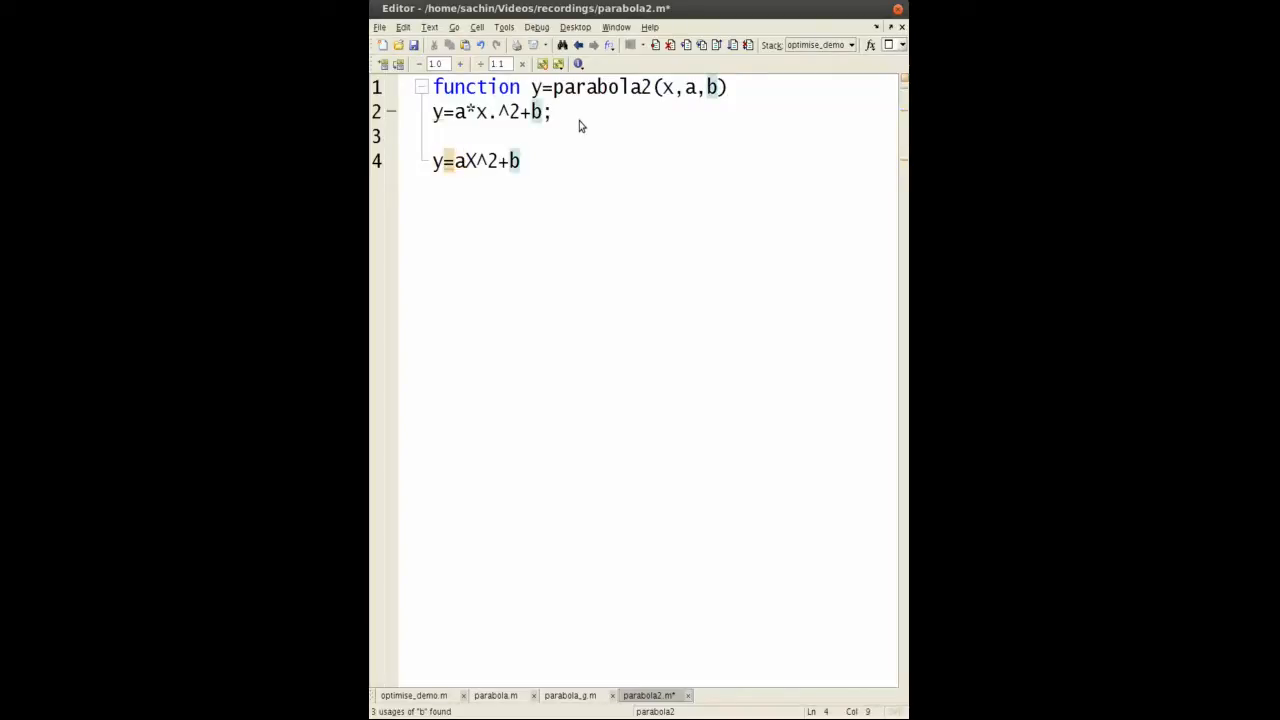
pyautogui.moveTo(545, 168)
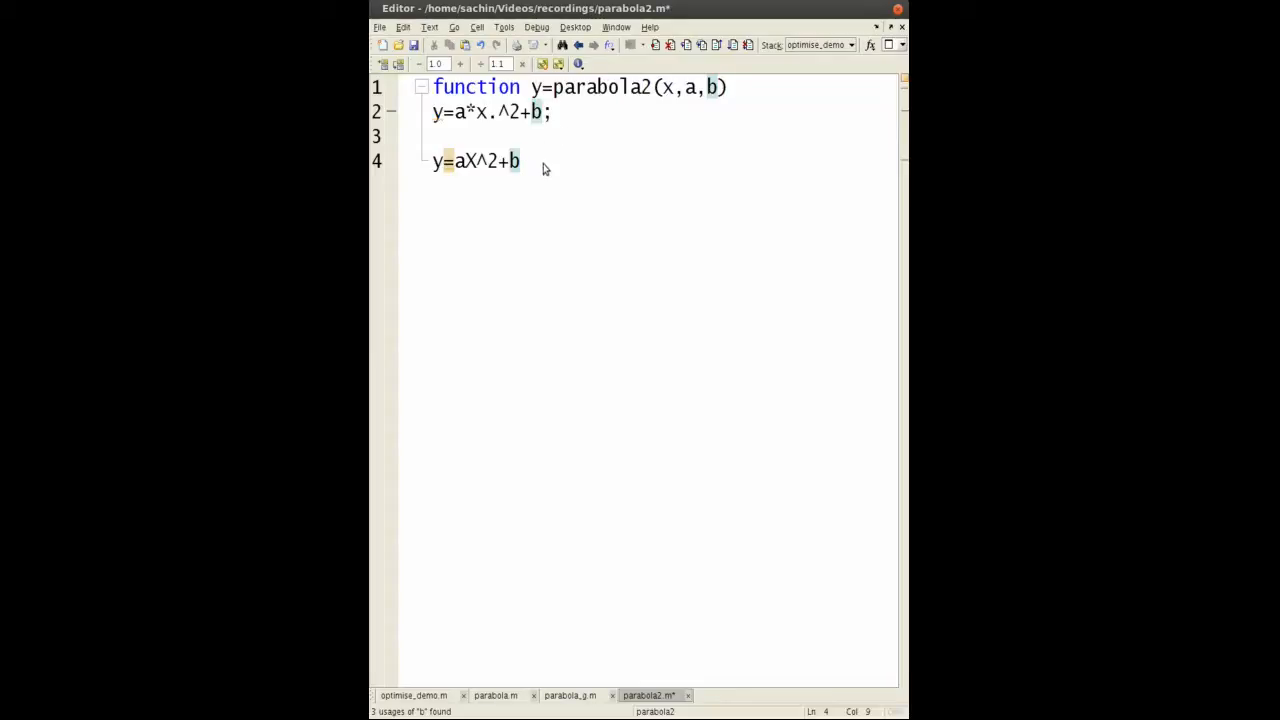
pyautogui.moveTo(538, 179)
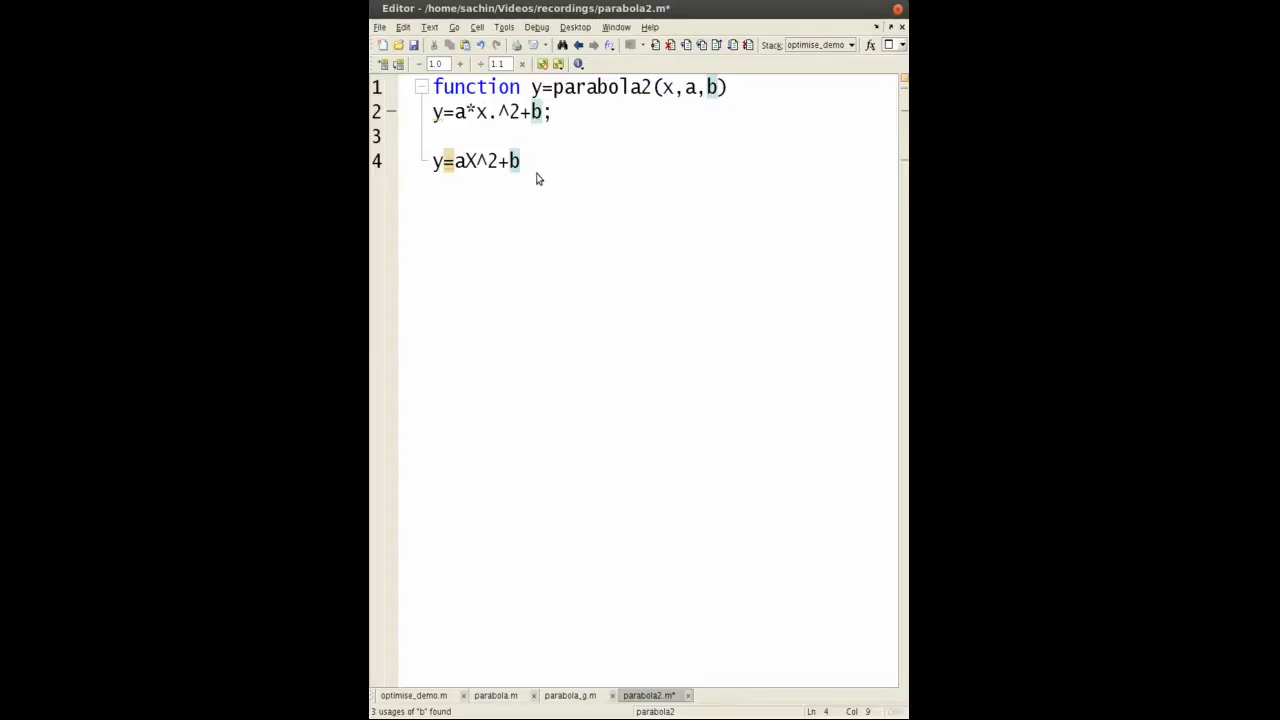
pyautogui.moveTo(457, 167)
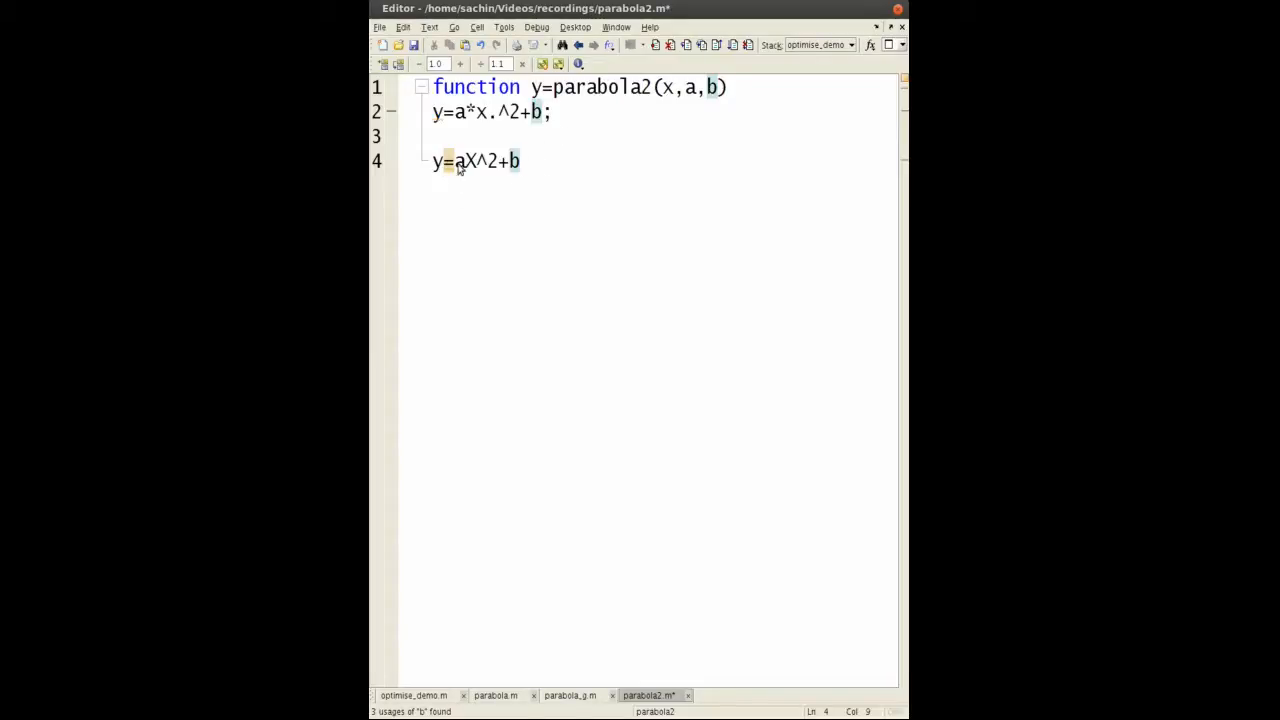
pyautogui.moveTo(498, 383)
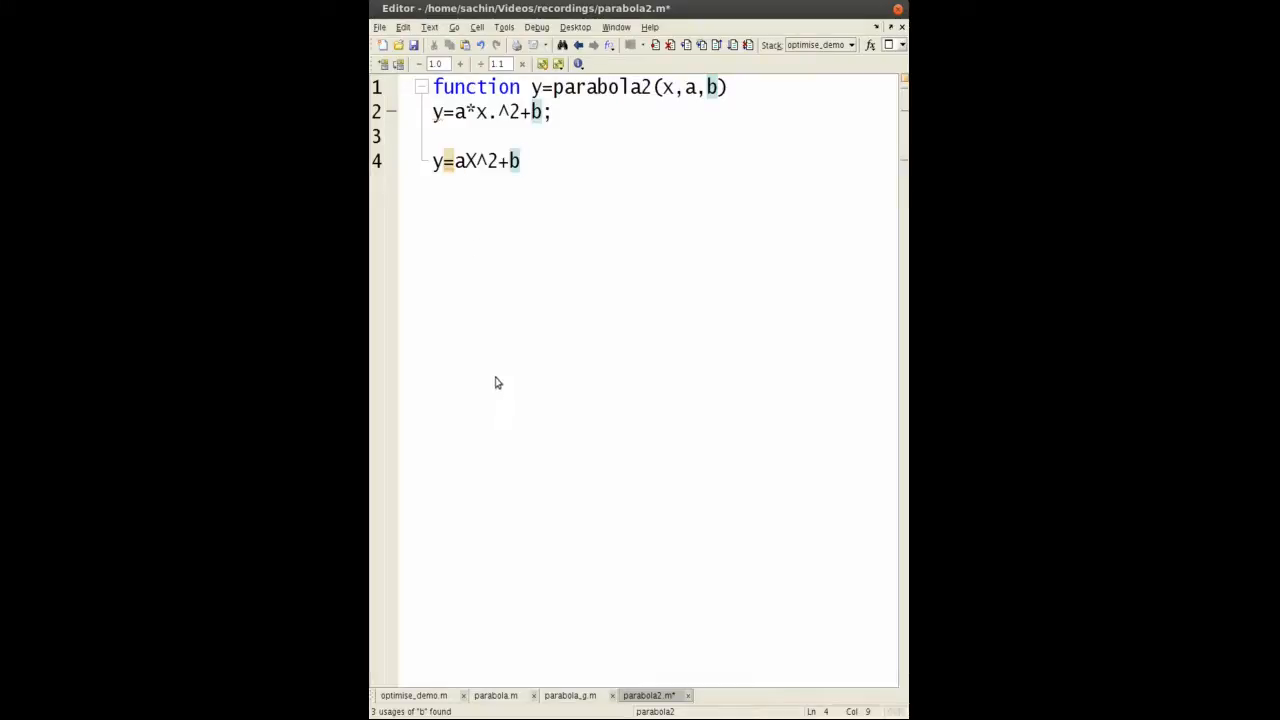
pyautogui.moveTo(474, 175)
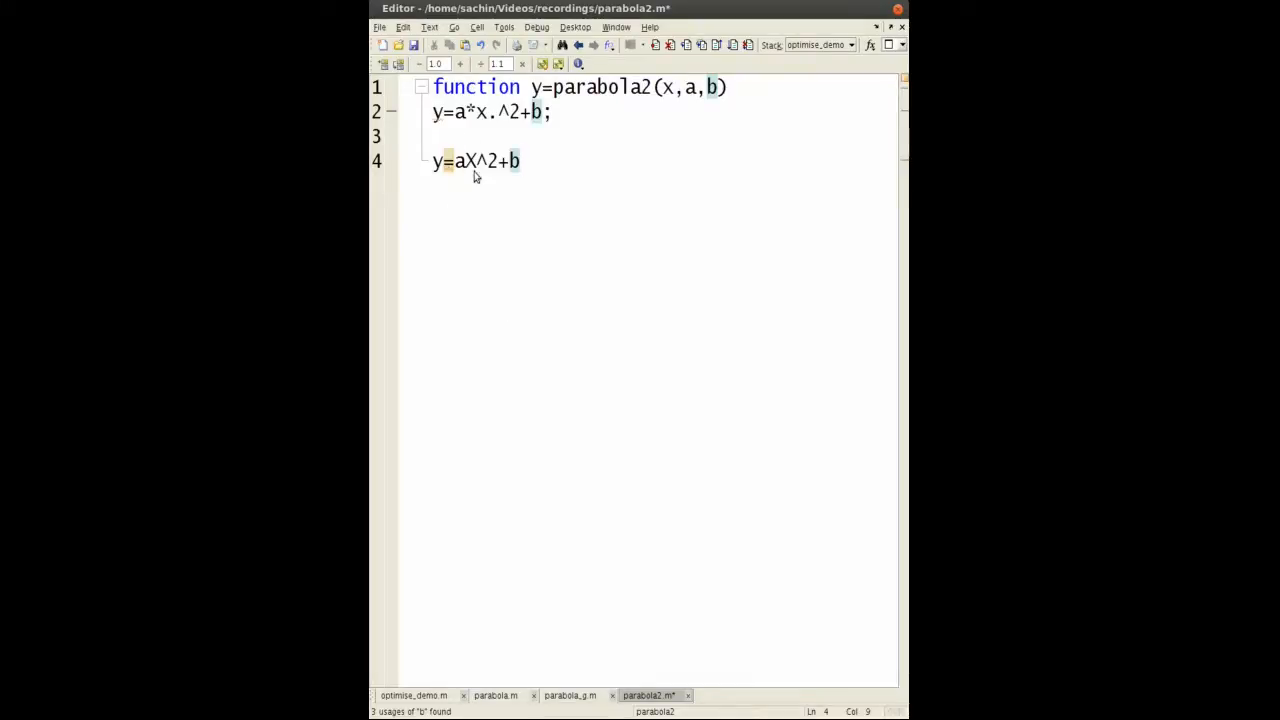
pyautogui.moveTo(503, 305)
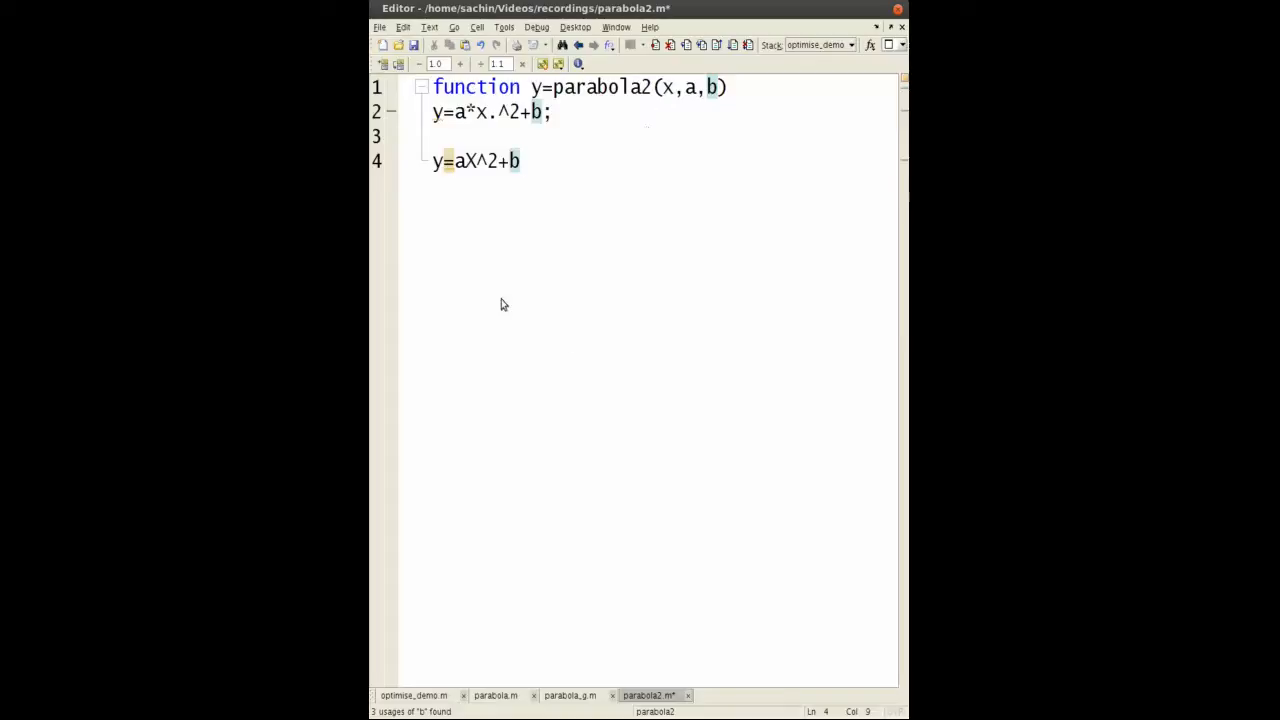
pyautogui.moveTo(507, 180)
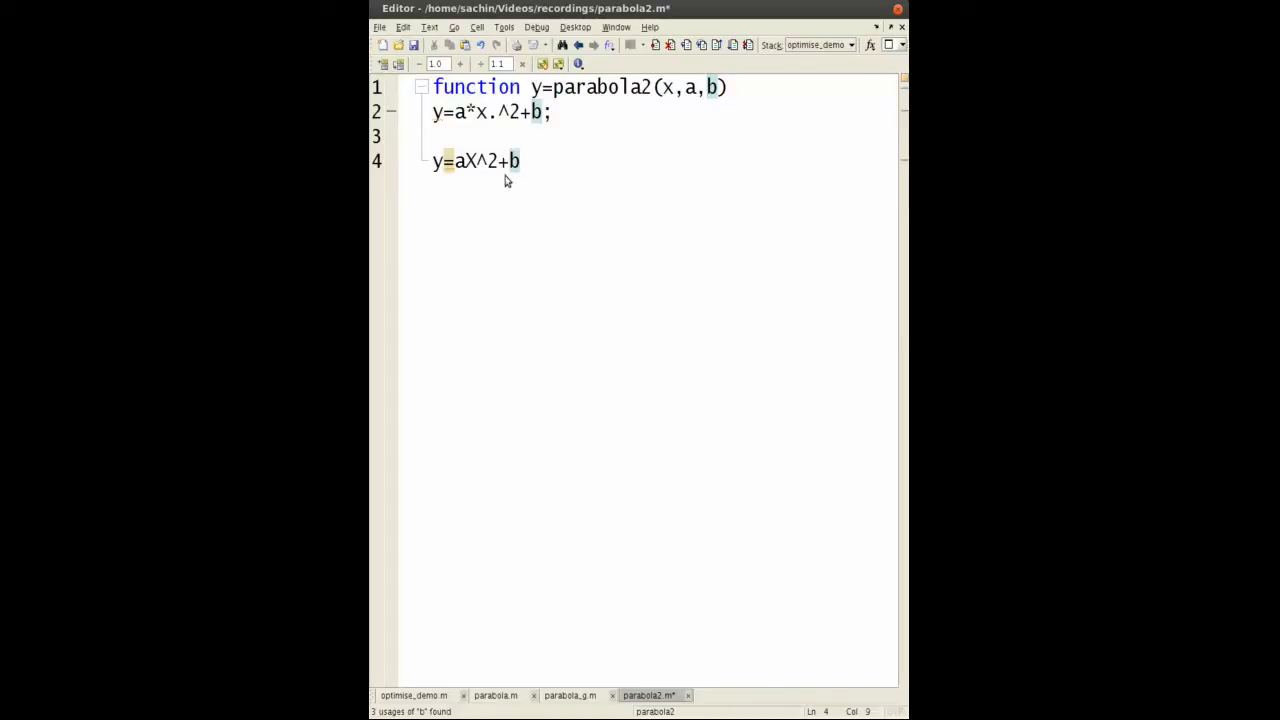
pyautogui.moveTo(505, 190)
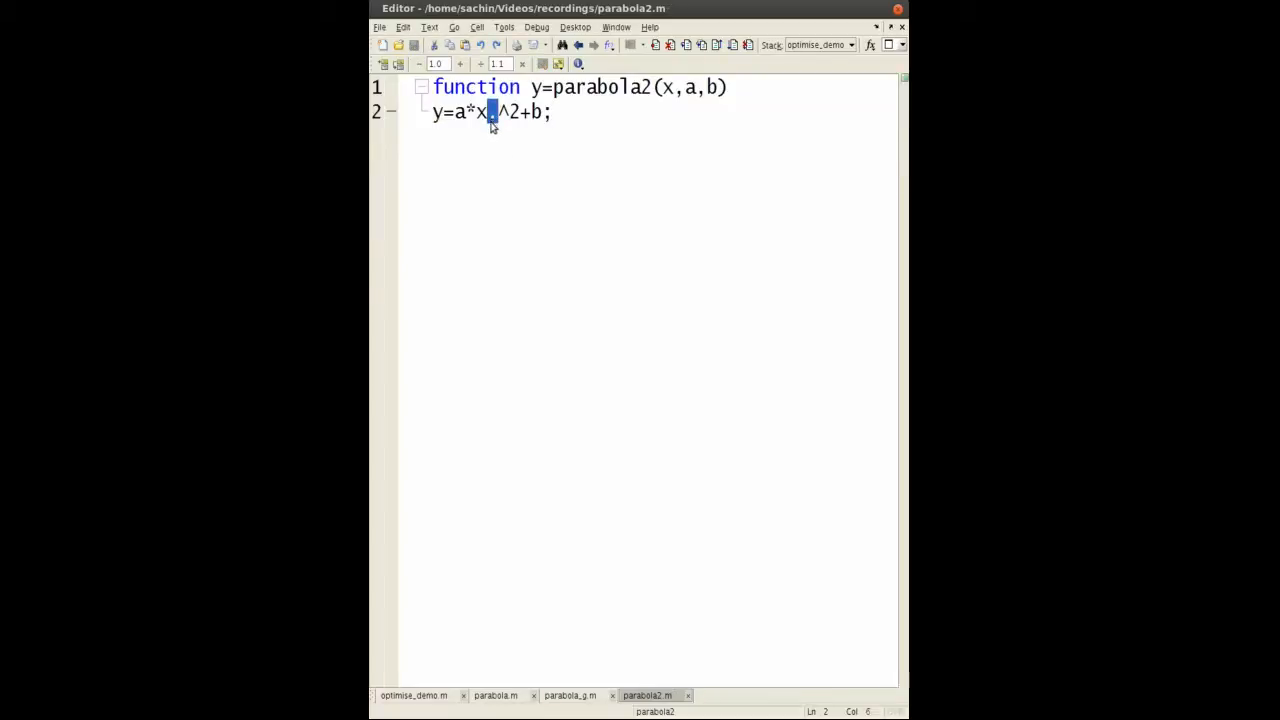
pyautogui.moveTo(520, 331)
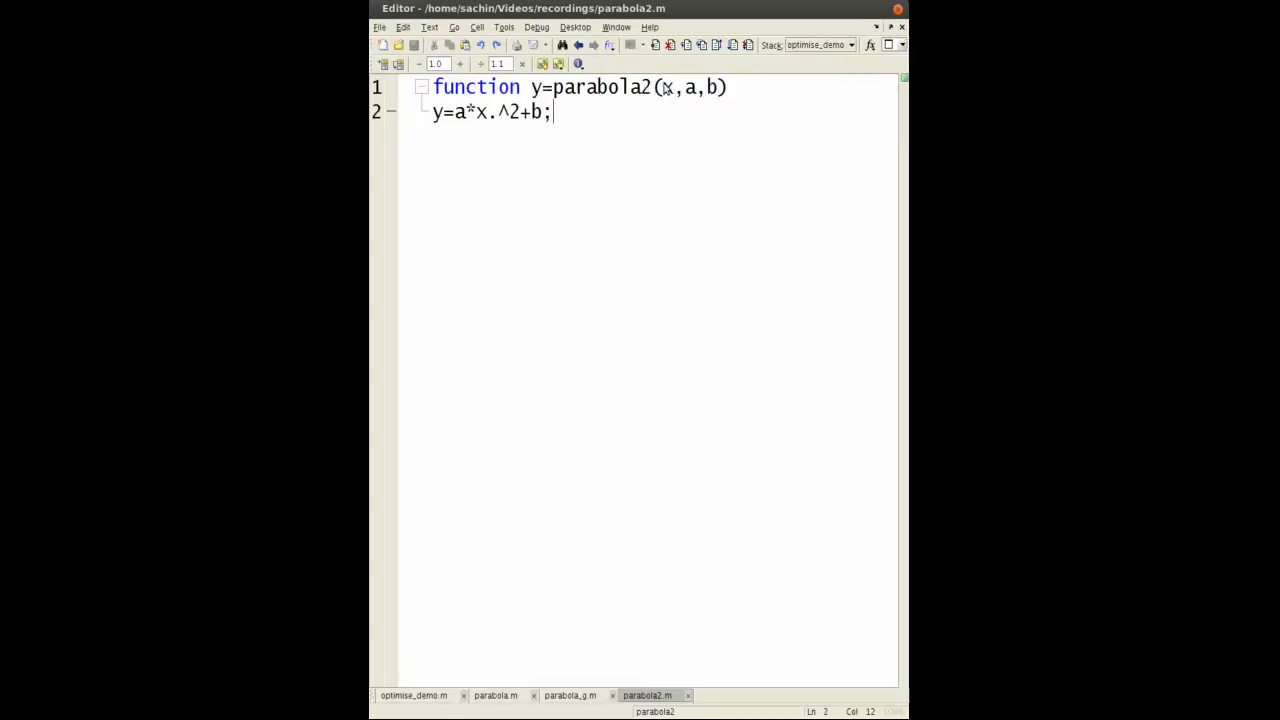
pyautogui.doubleClick(667, 87)
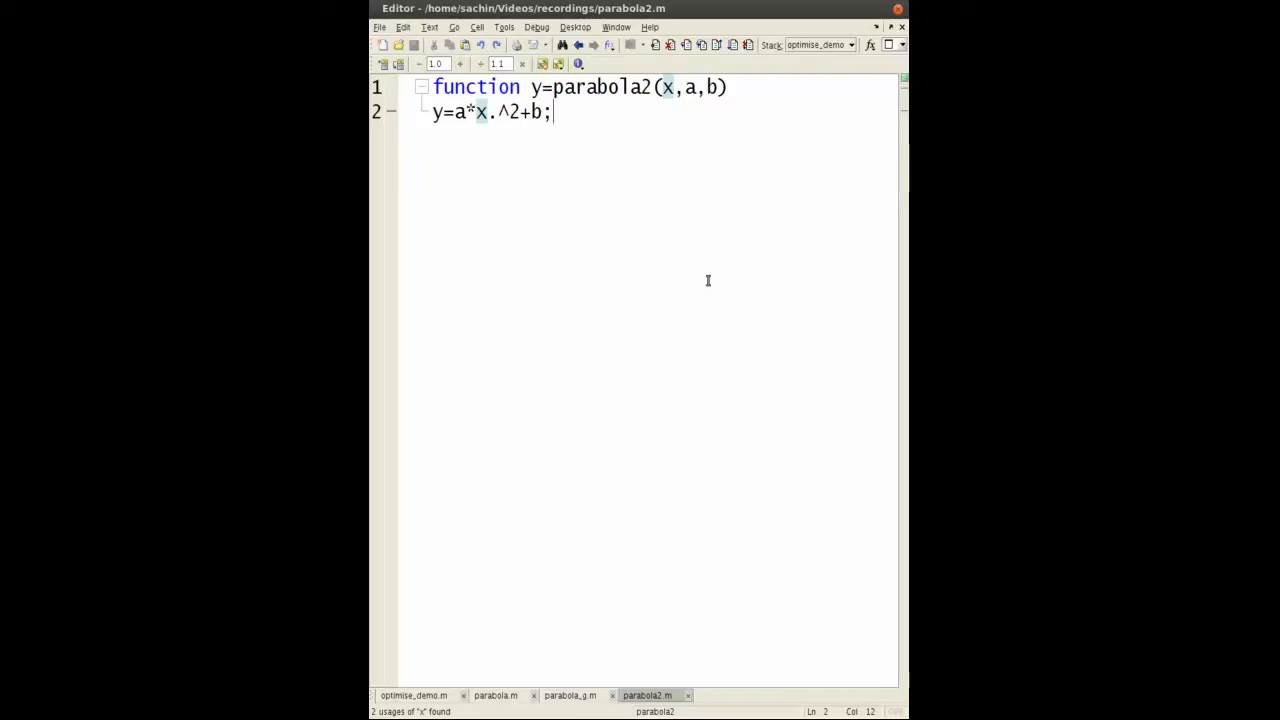
pyautogui.press('Enter')
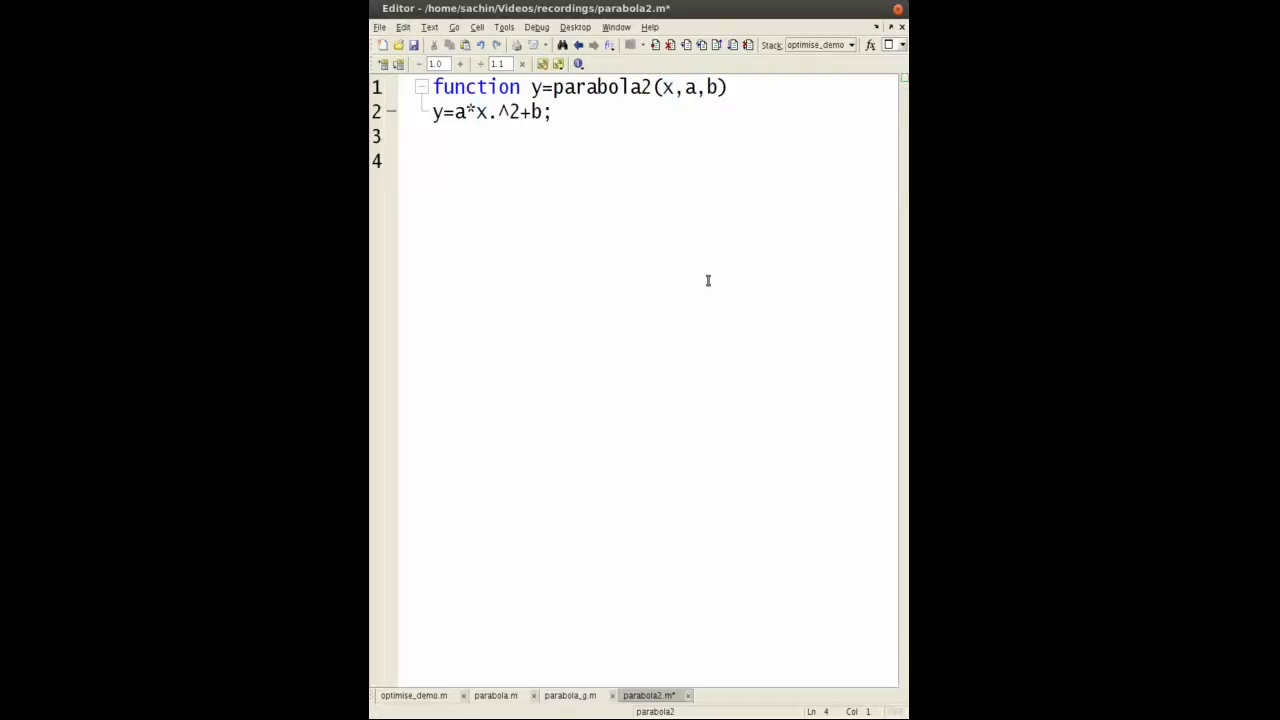
pyautogui.write('for')
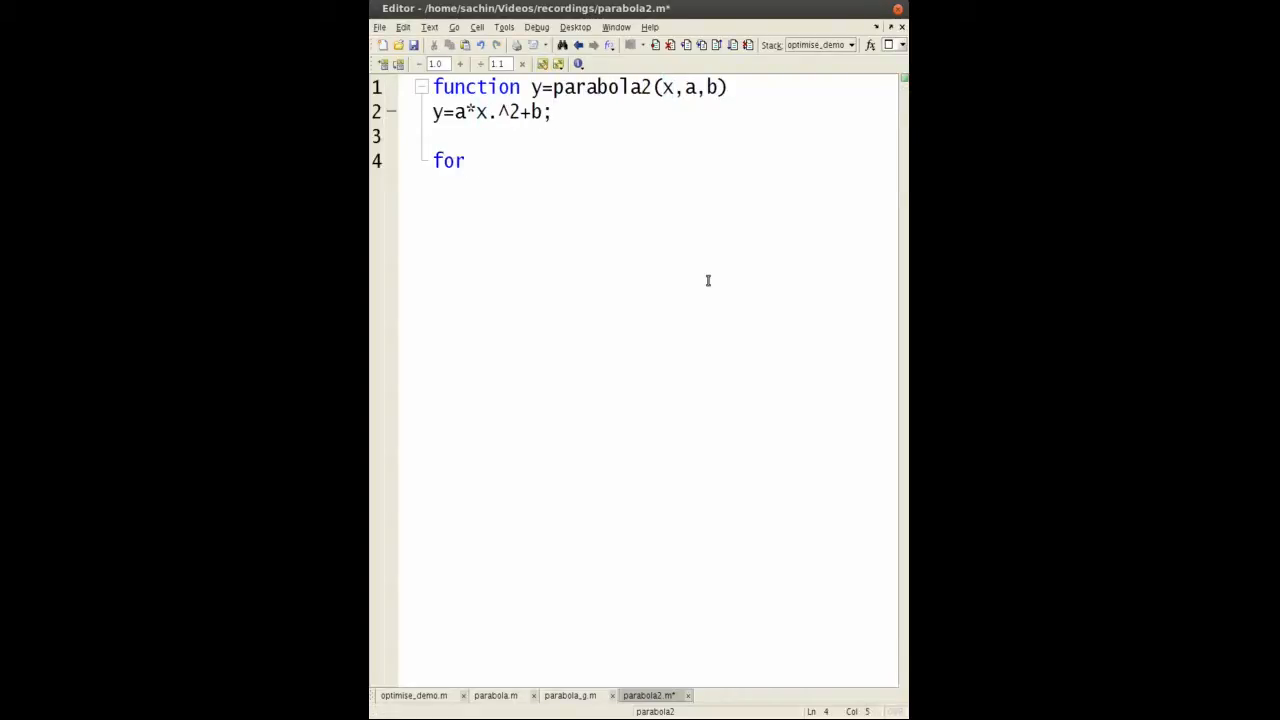
pyautogui.write('i=1:')
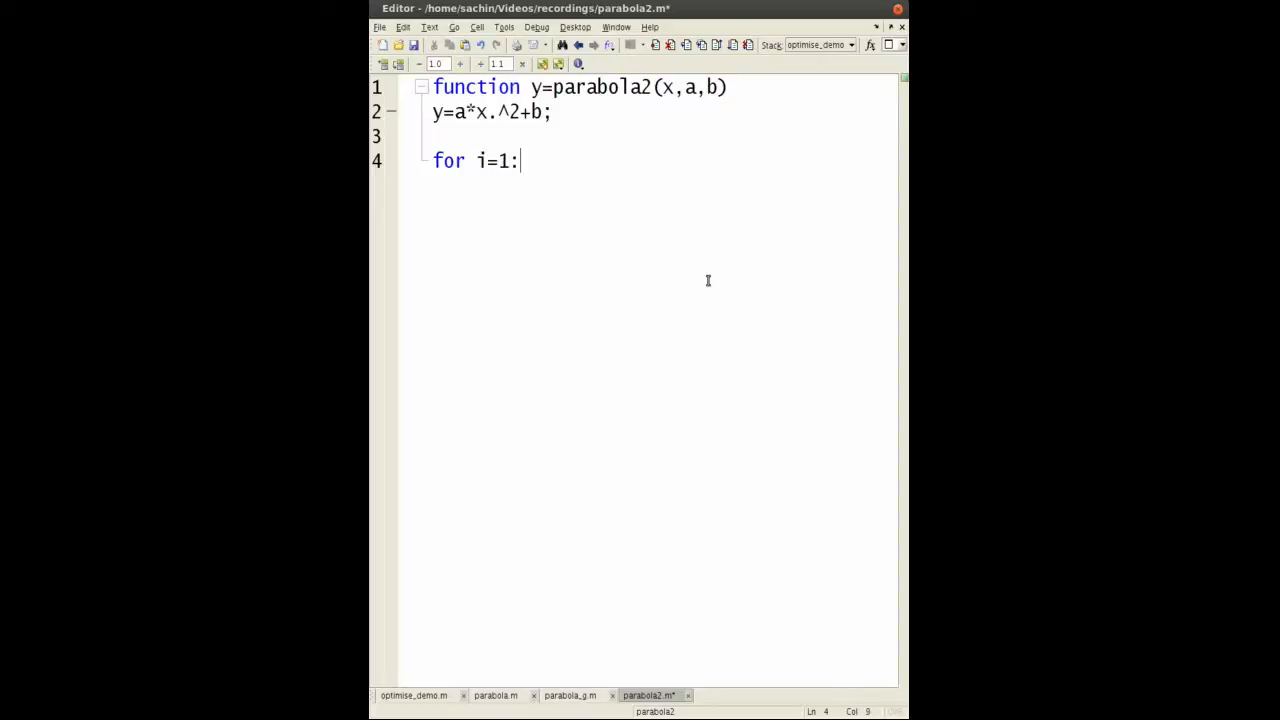
pyautogui.write('length(x)')
pyautogui.write('y')
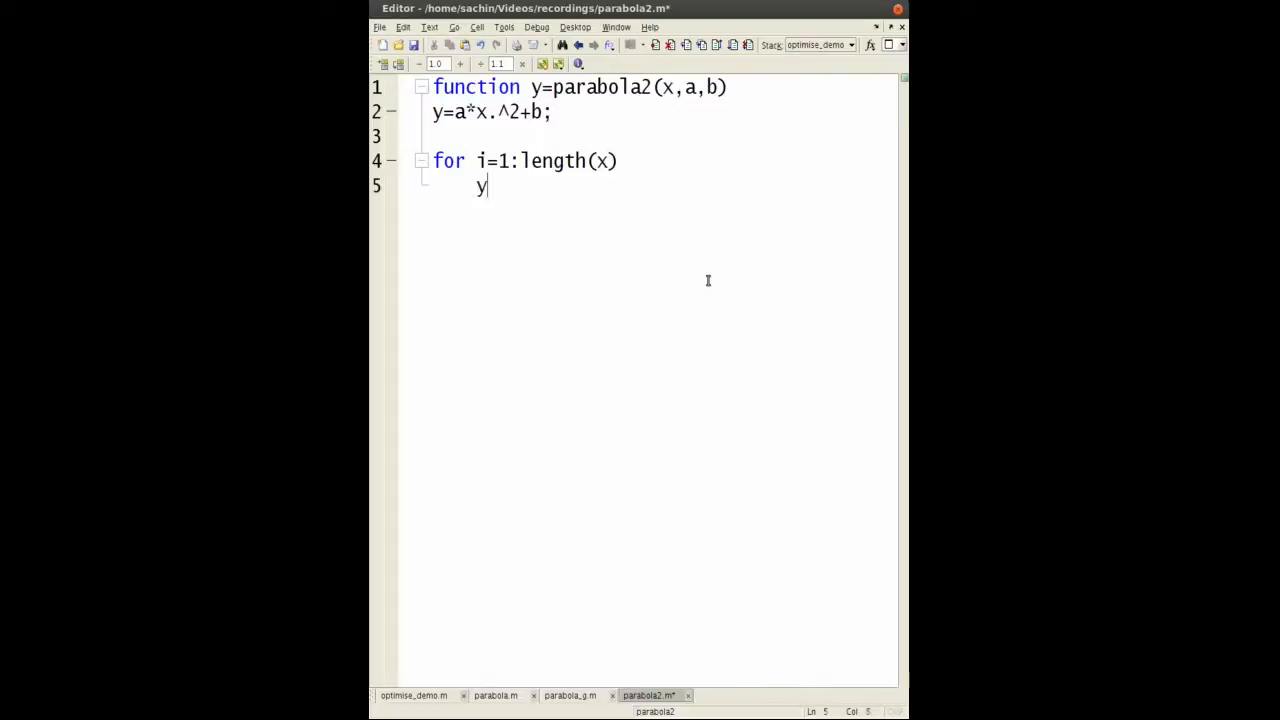
pyautogui.write('=f')
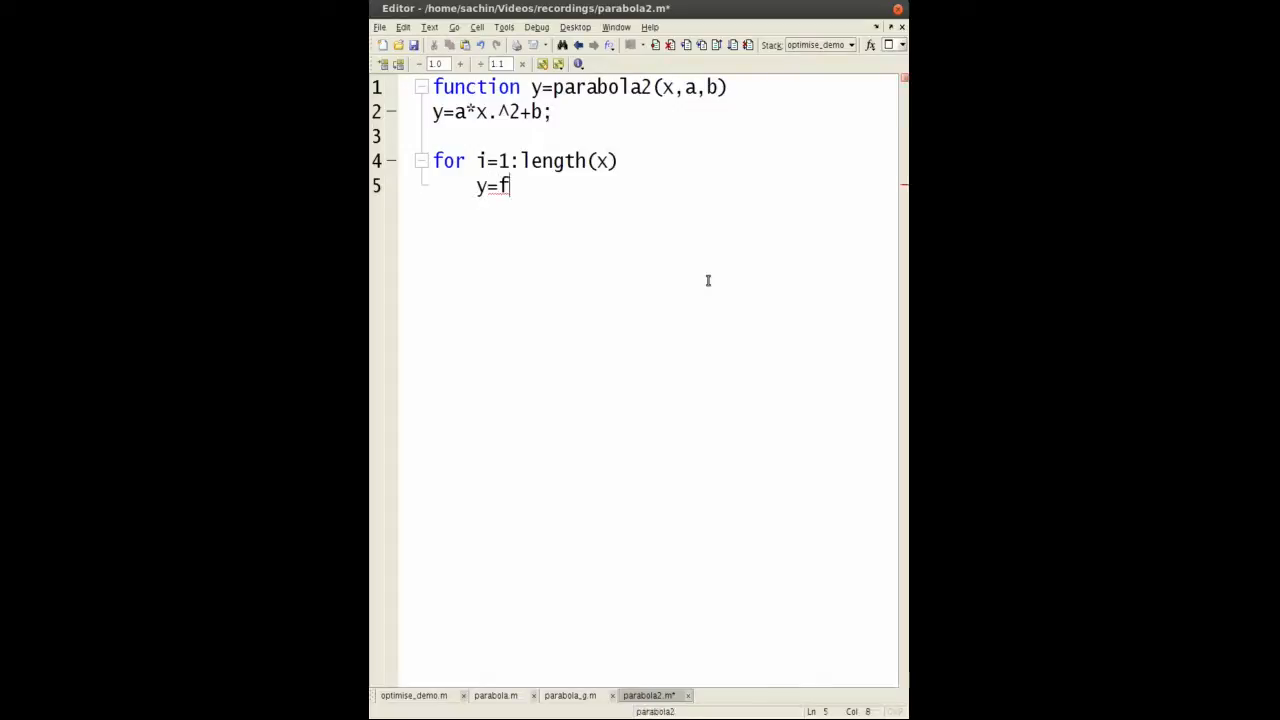
pyautogui.write('(x(i))')
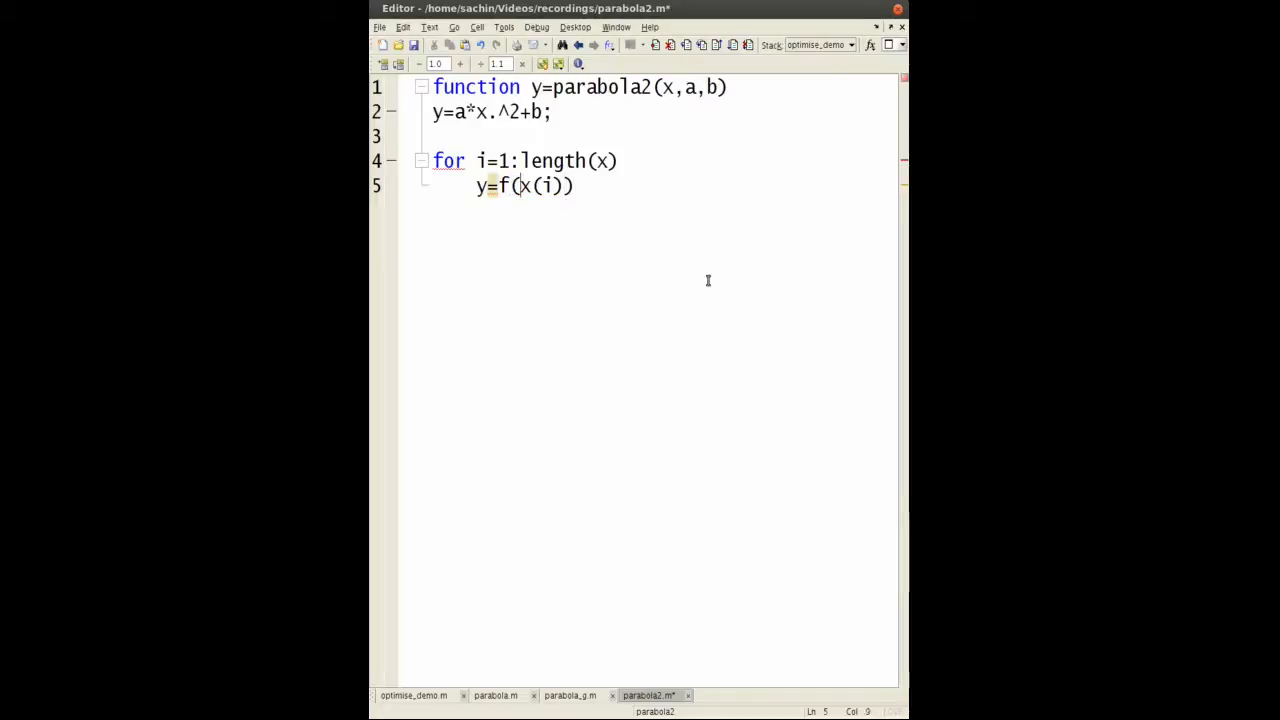
pyautogui.write('(i)')
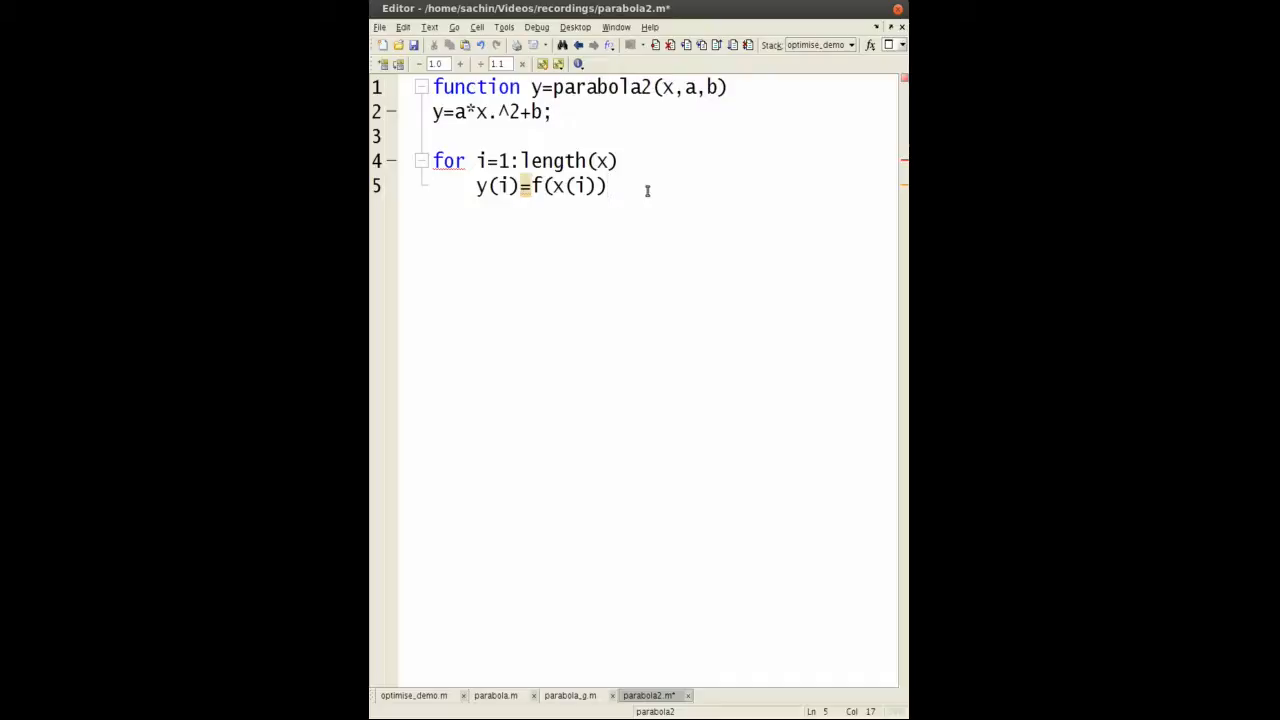
pyautogui.write('end')
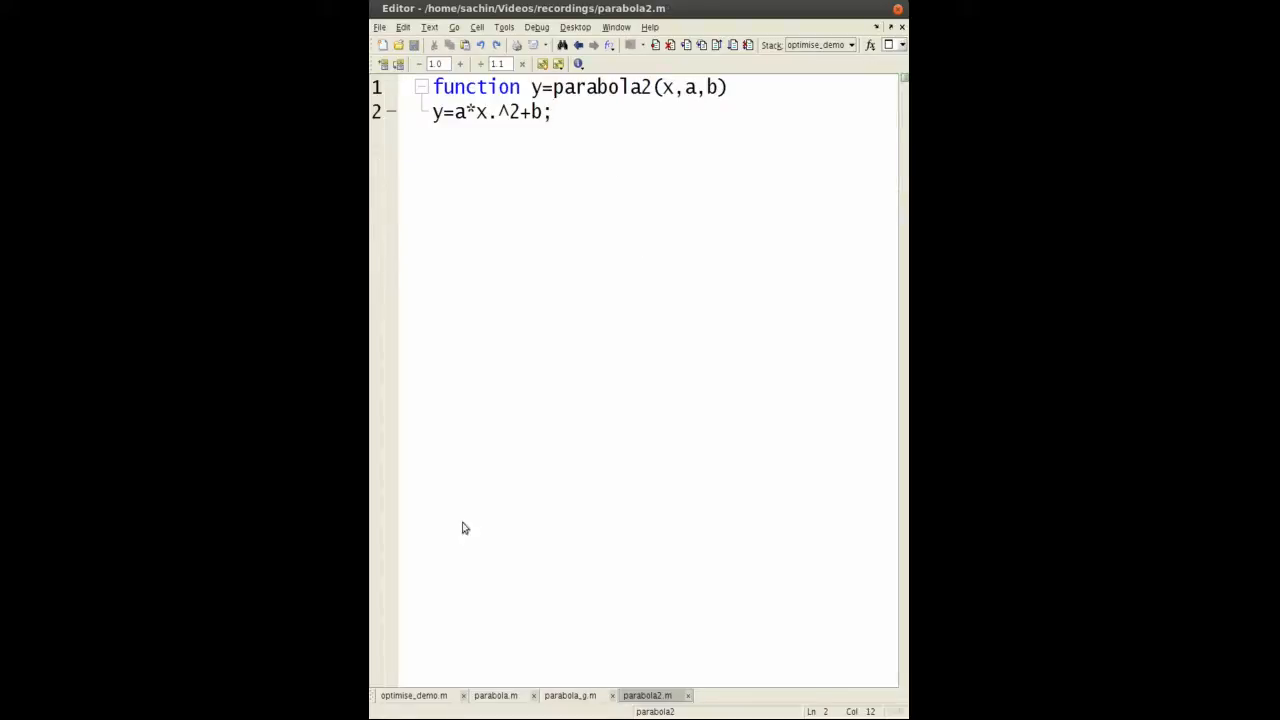
pyautogui.moveTo(406, 651)
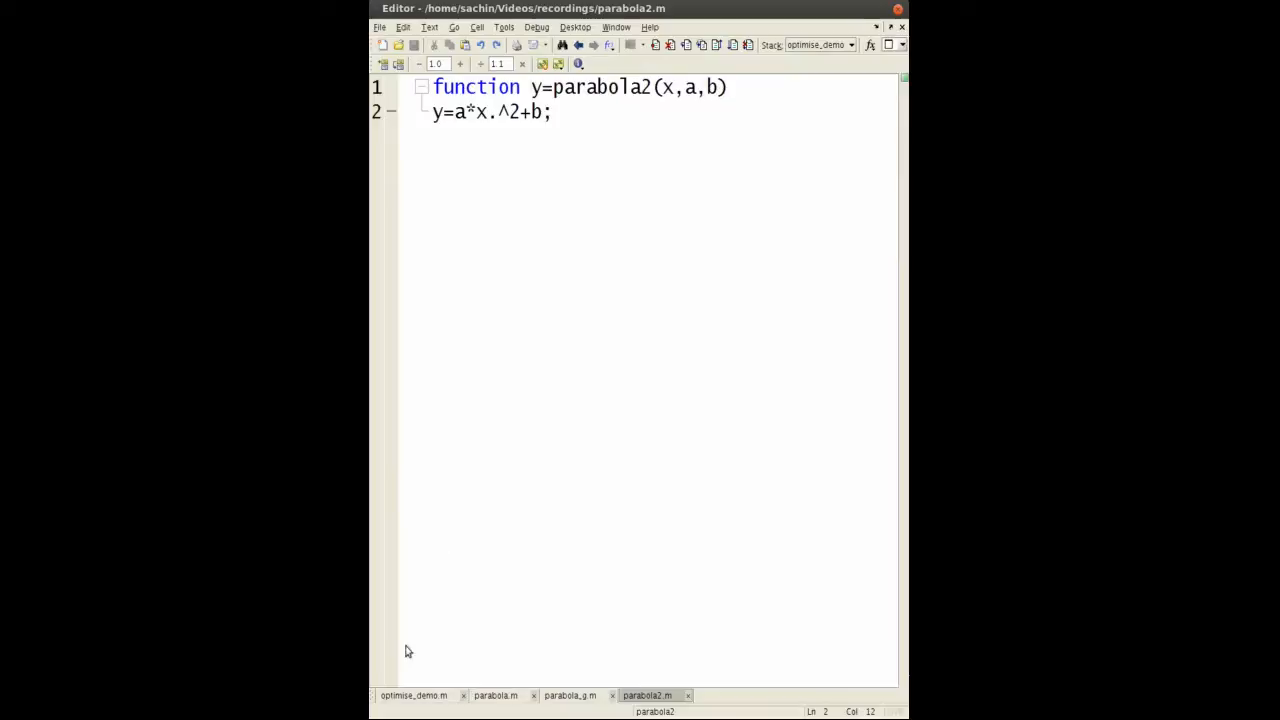
# Compare optimise_demo.m against the parabola.m function by switching between their tabs.
pyautogui.click(413, 695)
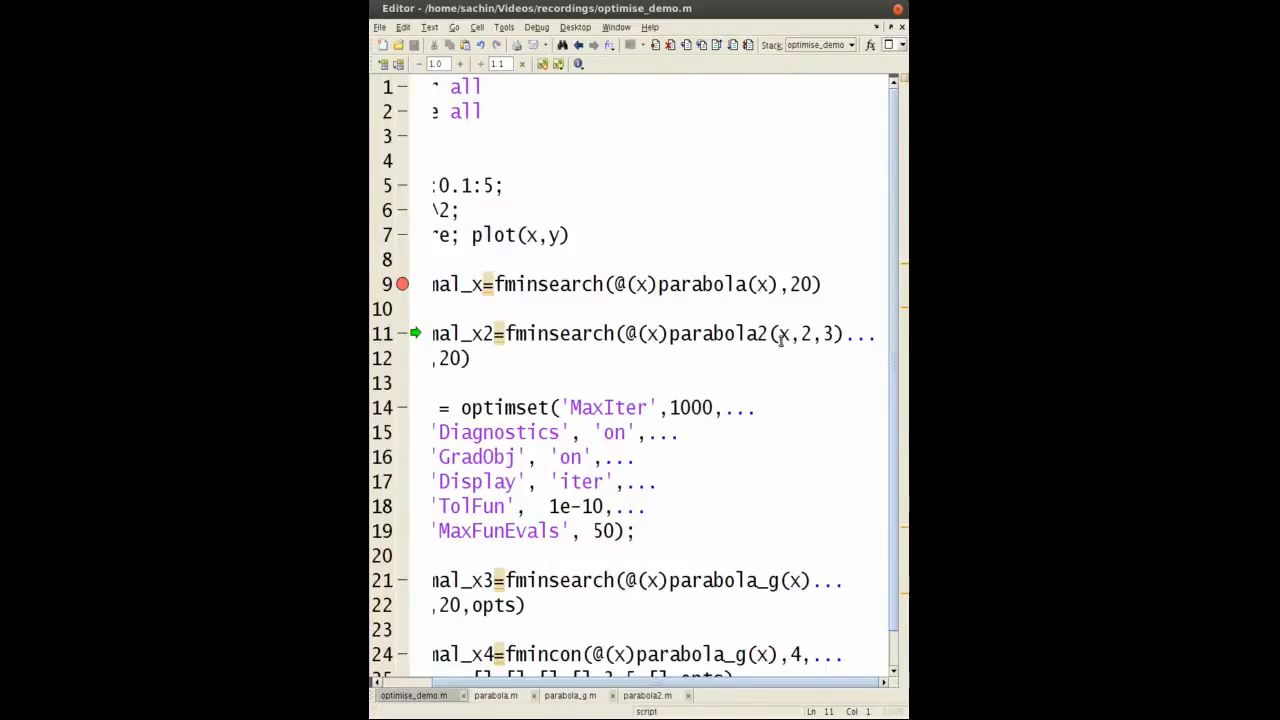
pyautogui.doubleClick(639, 333)
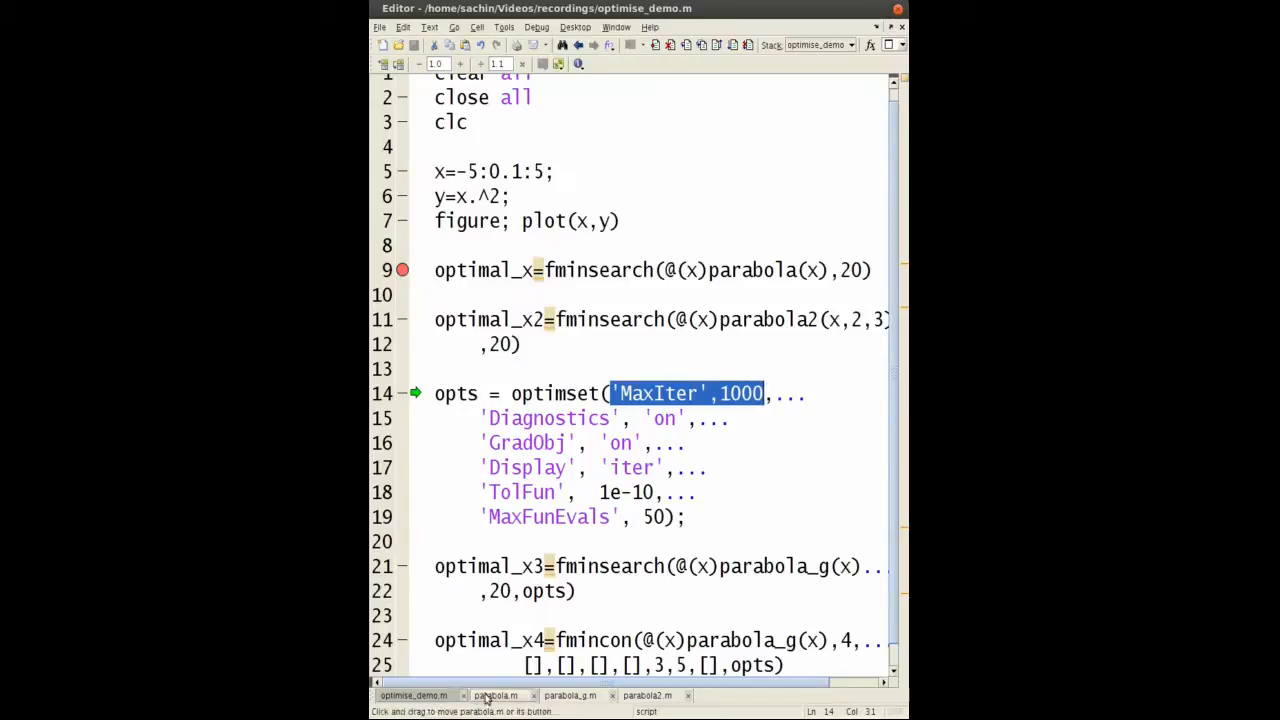
pyautogui.click(501, 695)
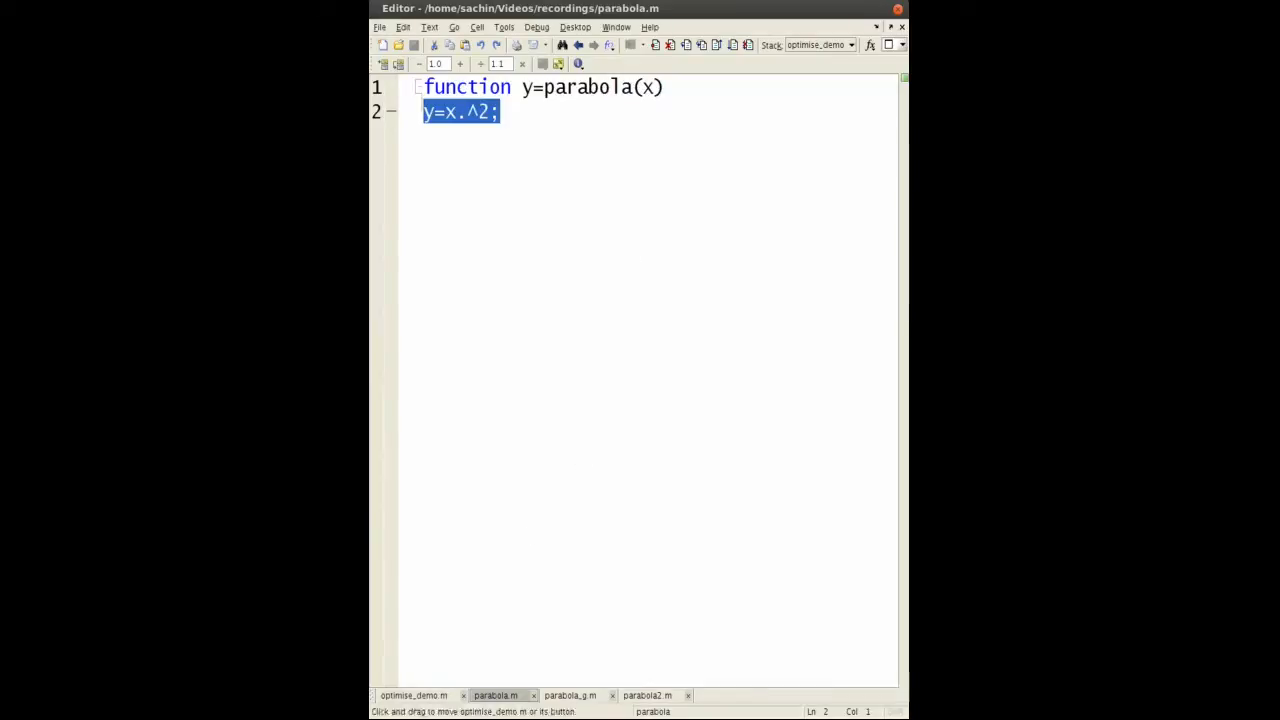
pyautogui.click(419, 696)
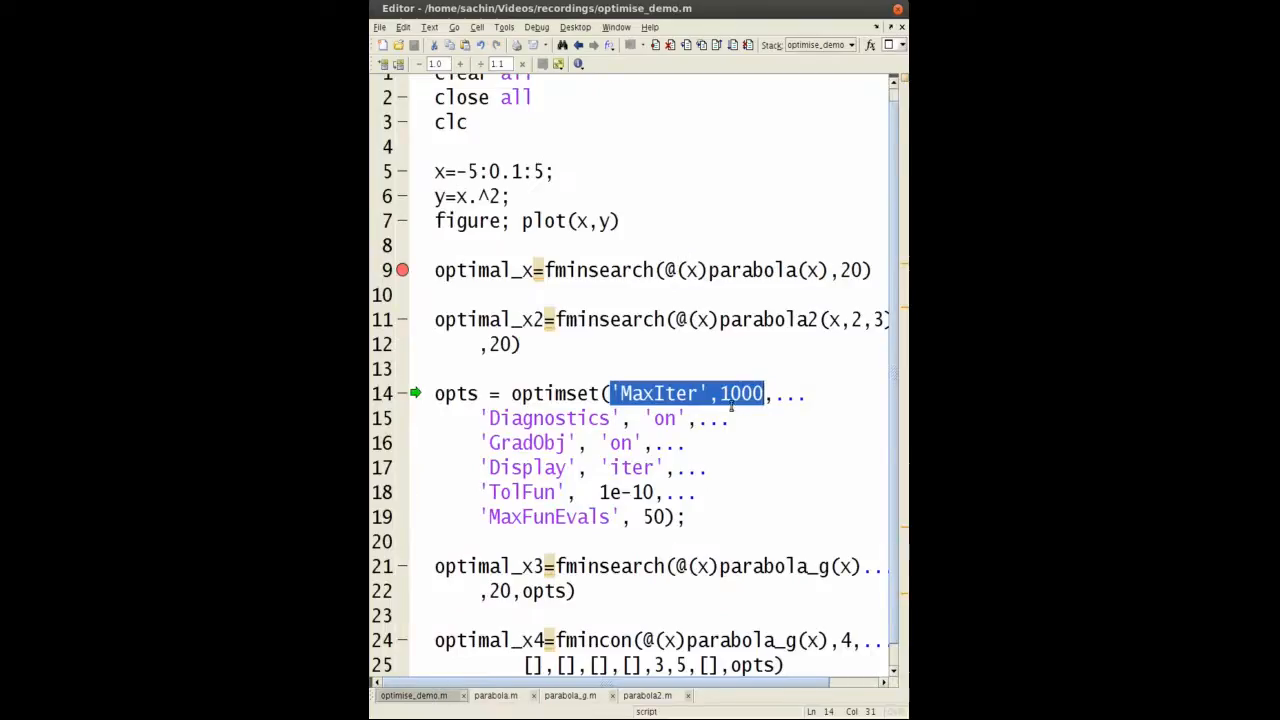
pyautogui.moveTo(580, 517)
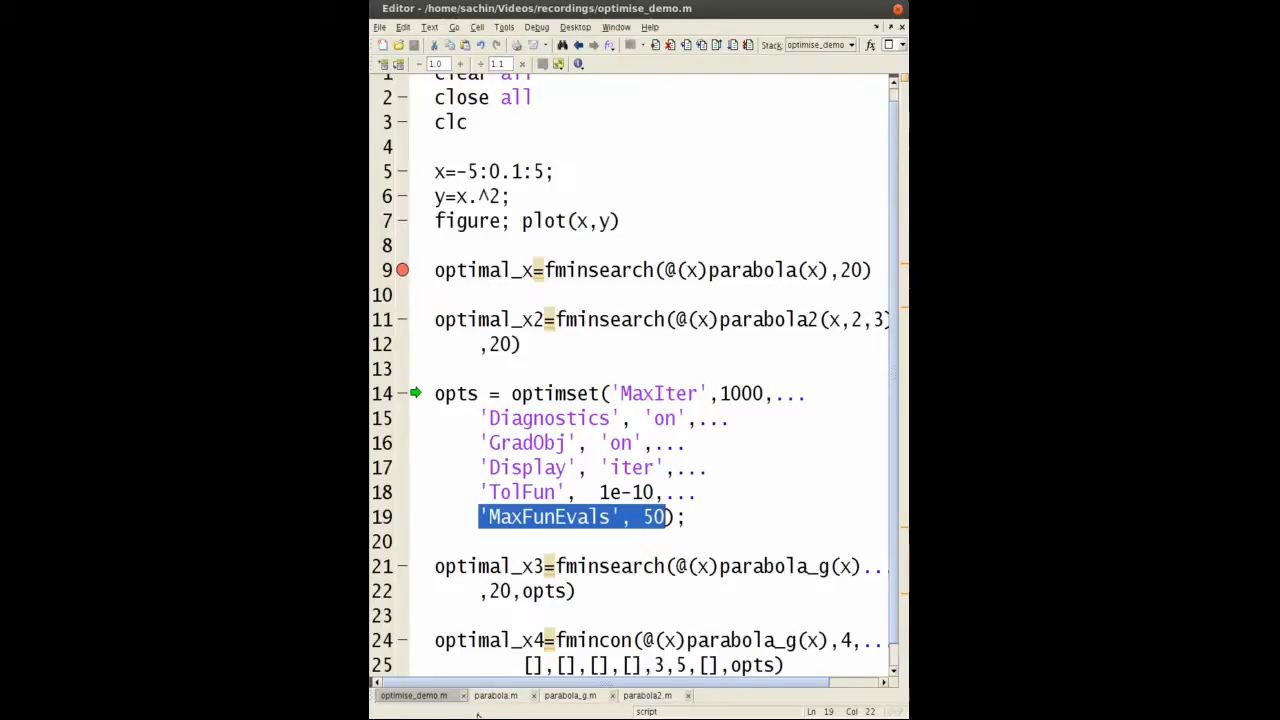
pyautogui.click(503, 695)
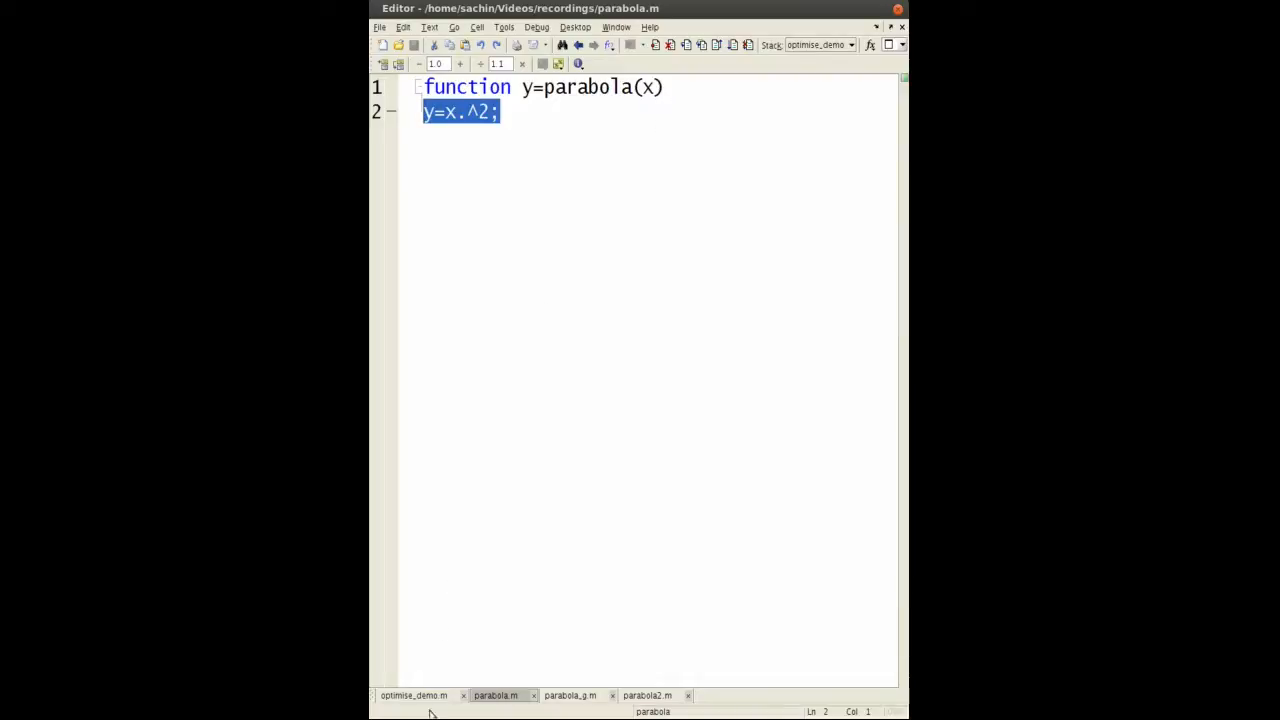
pyautogui.click(413, 695)
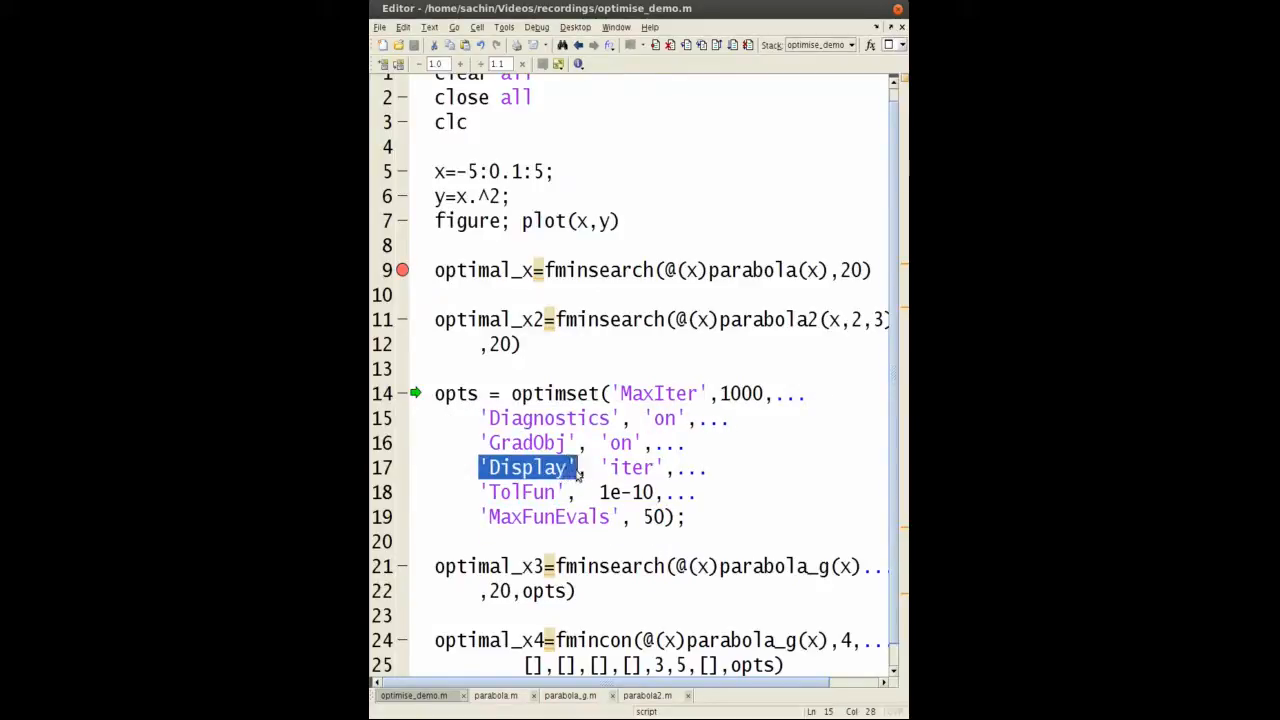
pyautogui.moveTo(525, 492)
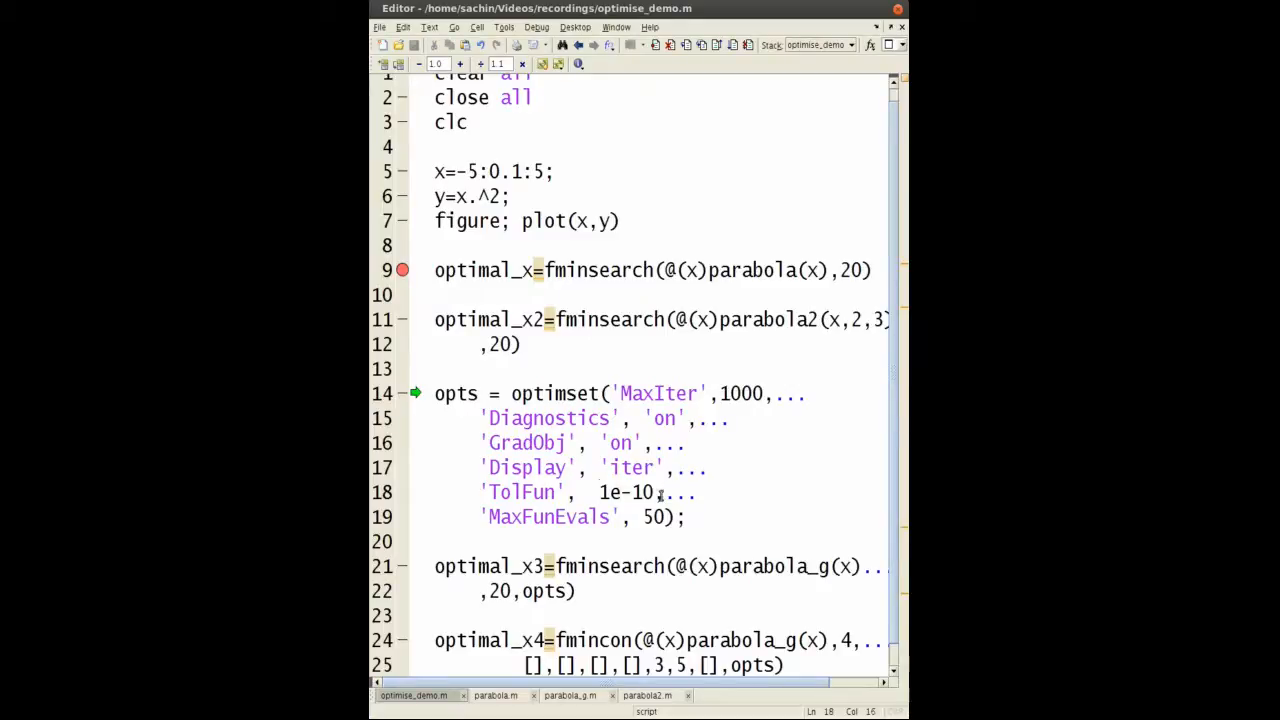
# Highlight the TolFun value 1e-10, then the whole optimset options call.
pyautogui.doubleClick(635, 492)
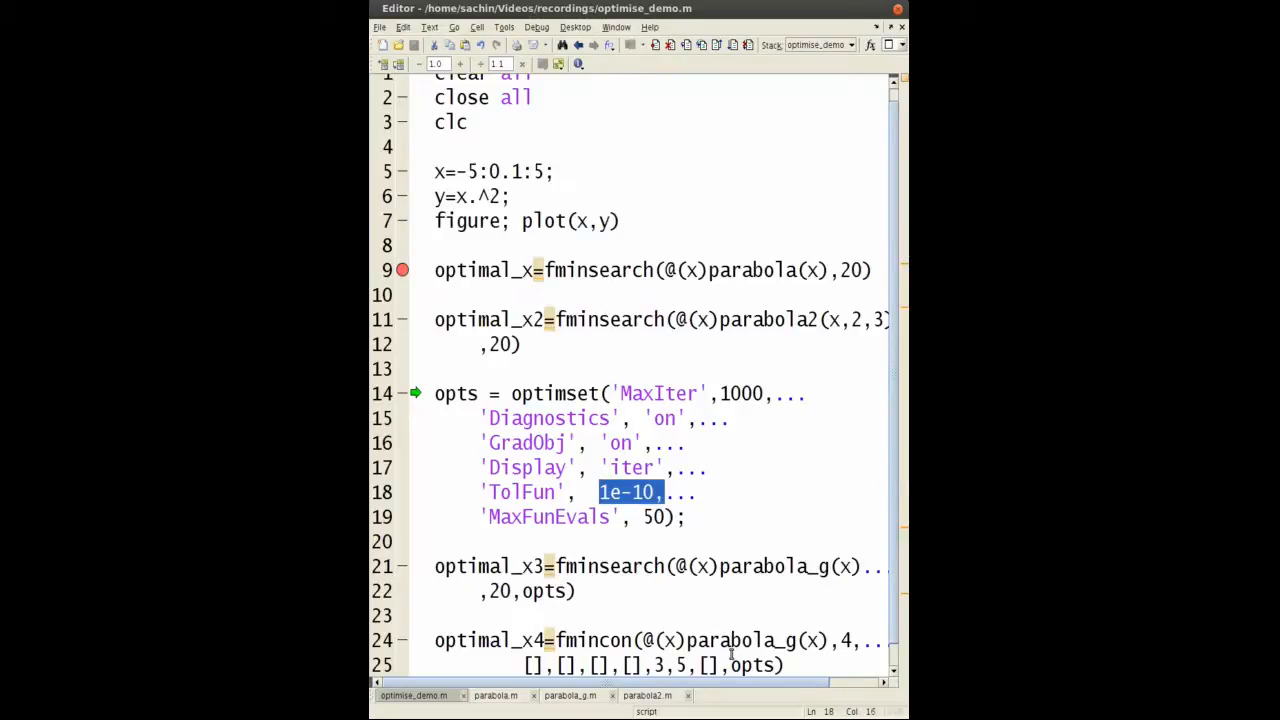
pyautogui.click(506, 393)
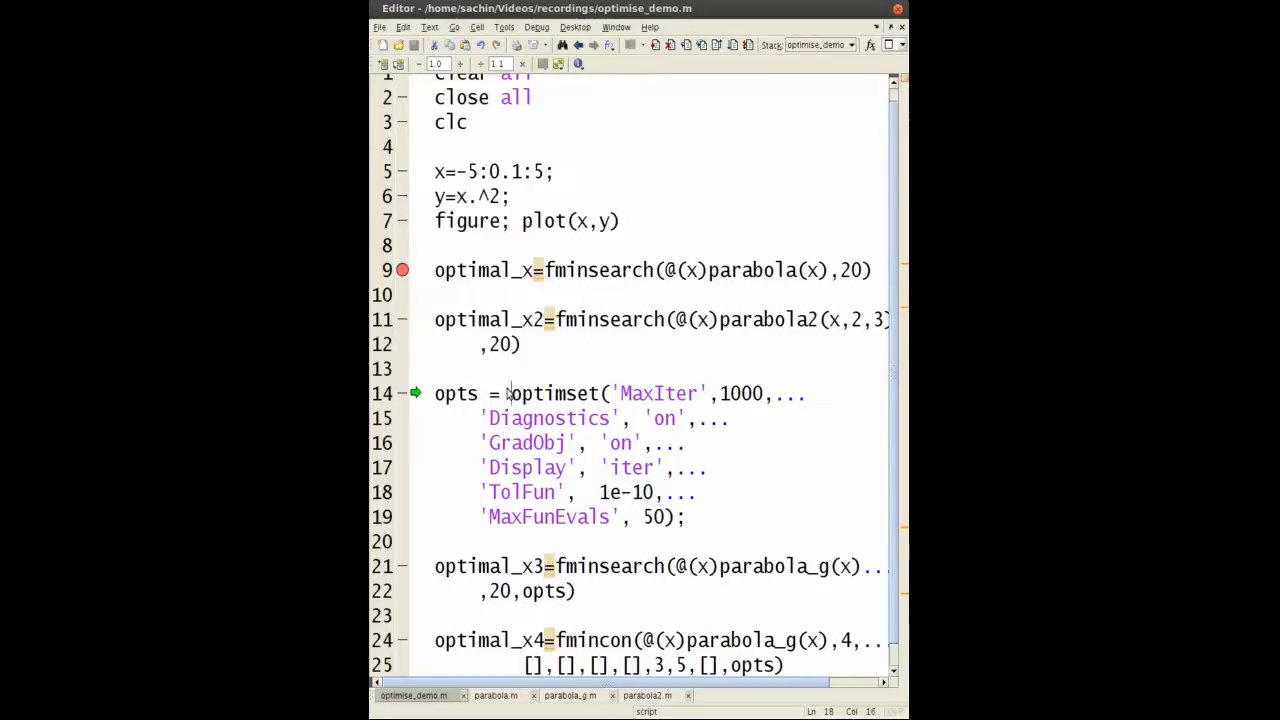
pyautogui.doubleClick(555, 393)
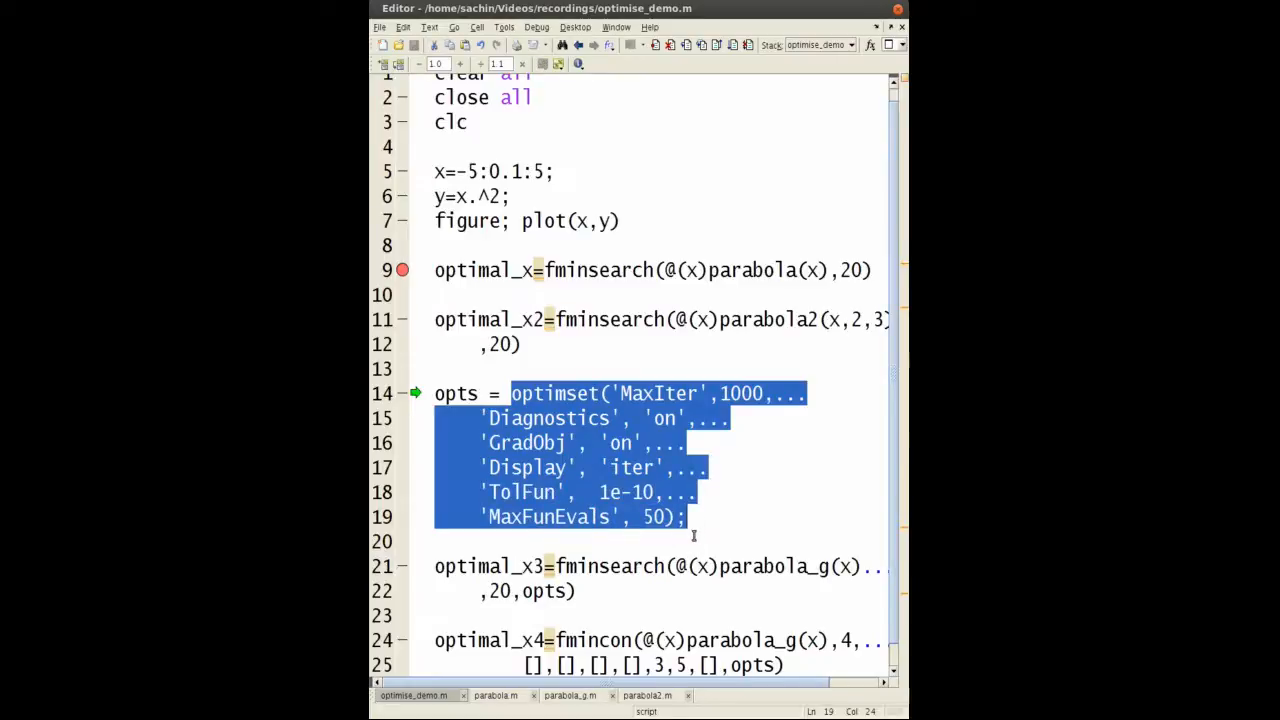
pyautogui.moveTo(610, 537)
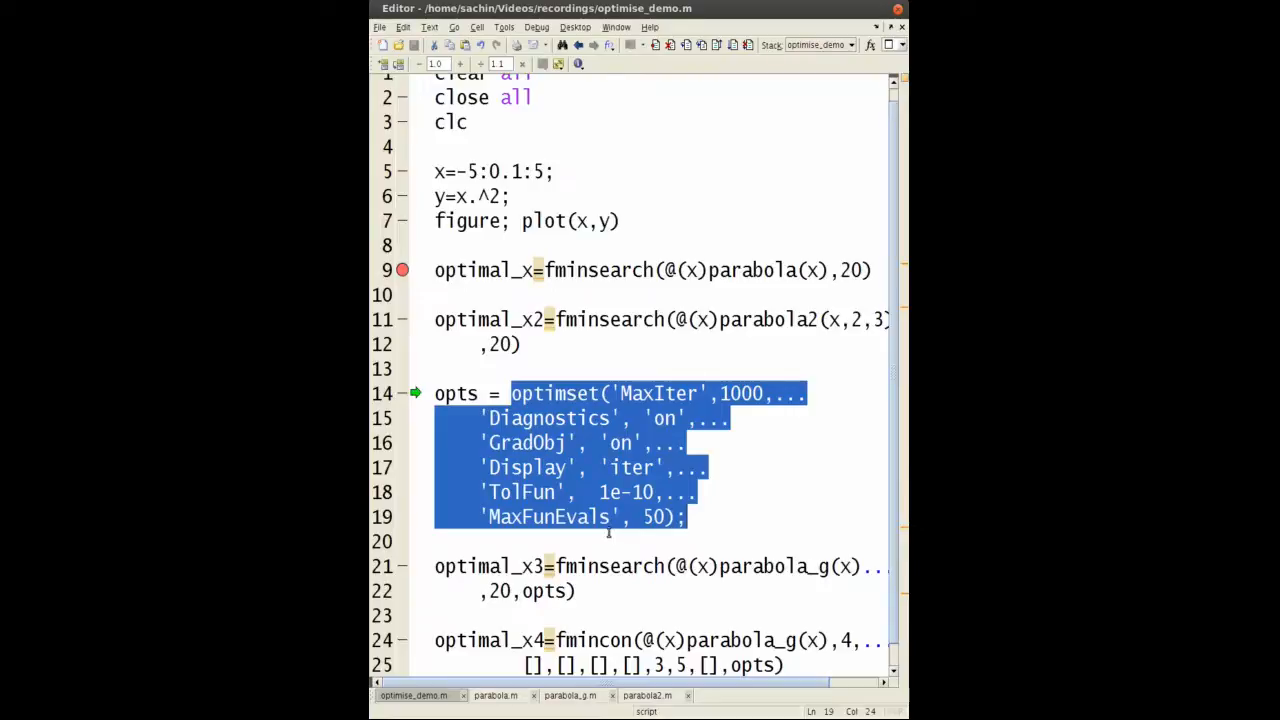
pyautogui.moveTo(604, 531)
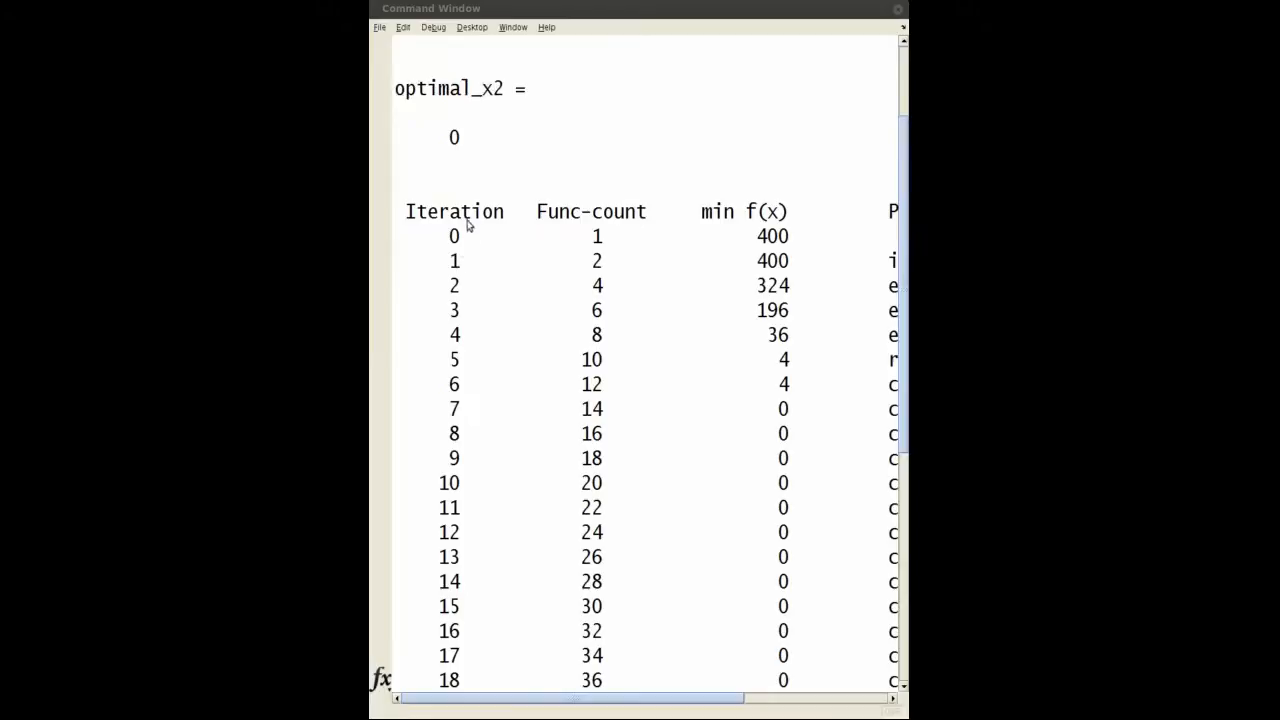
pyautogui.moveTo(746, 224)
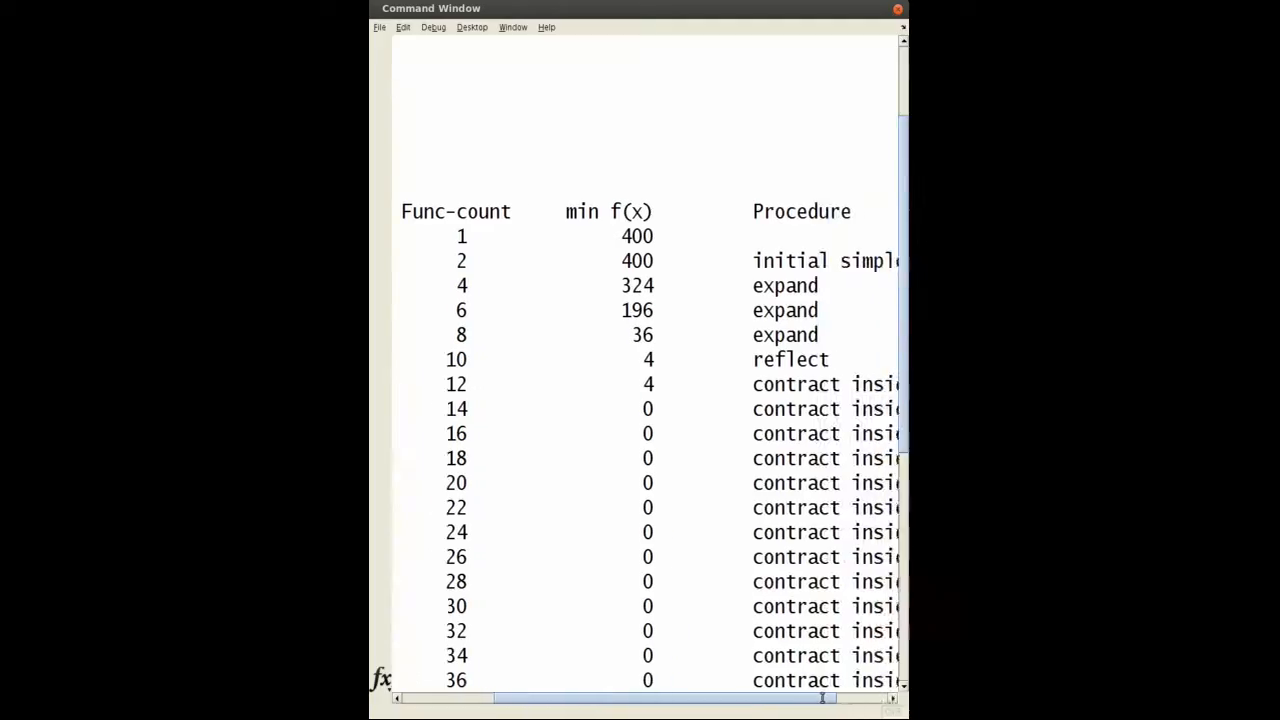
# Scroll right and down through the fminsearch iteration table.
pyautogui.hscroll(3)
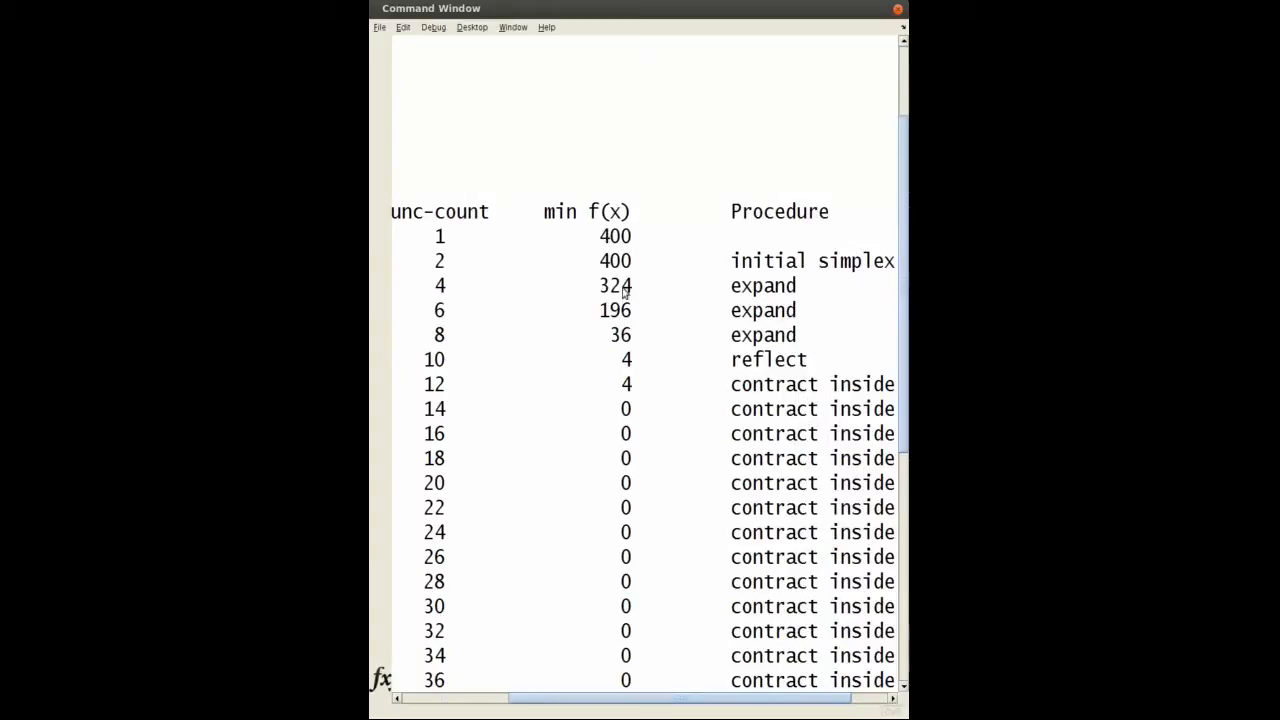
pyautogui.moveTo(628, 350)
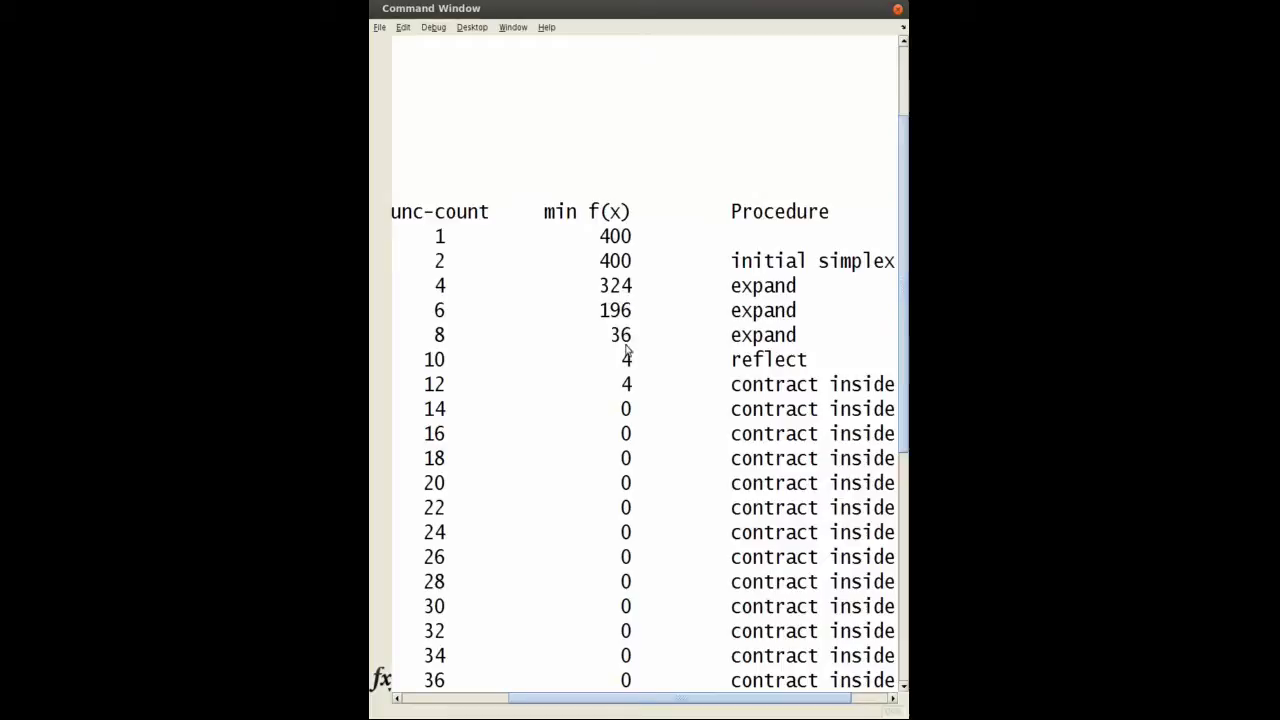
pyautogui.scroll(-3)
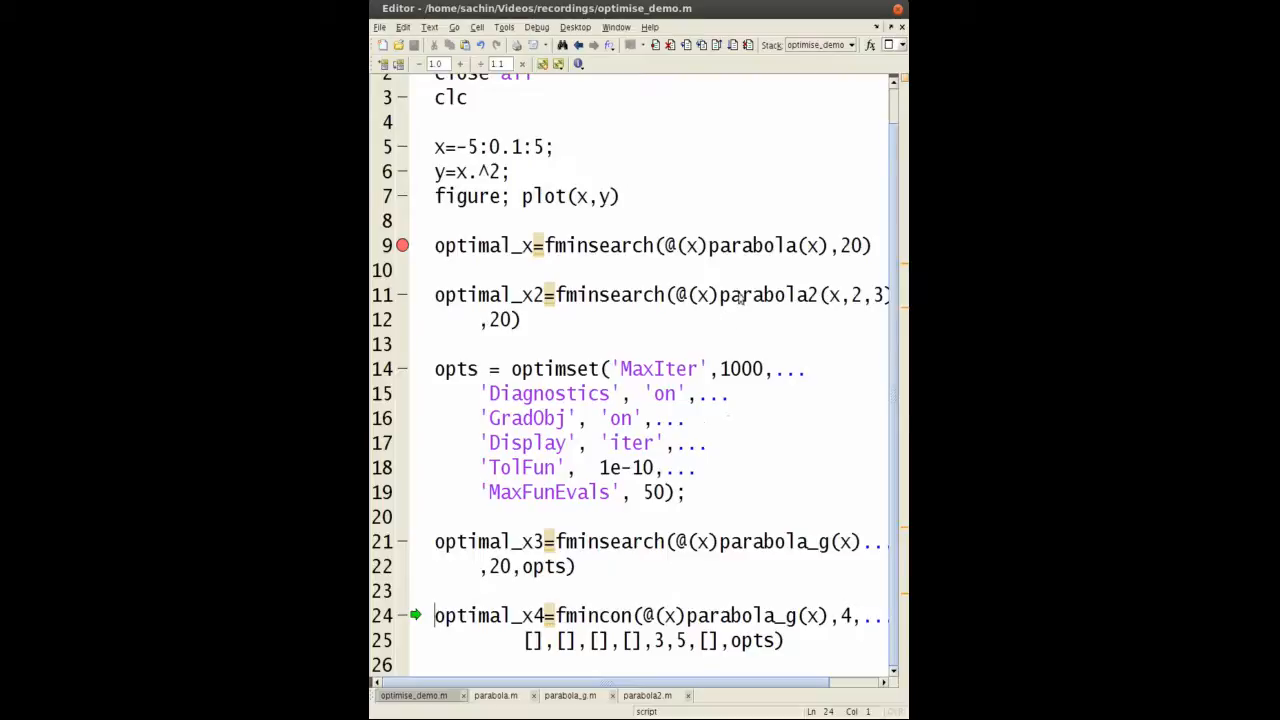
pyautogui.moveTo(714, 541)
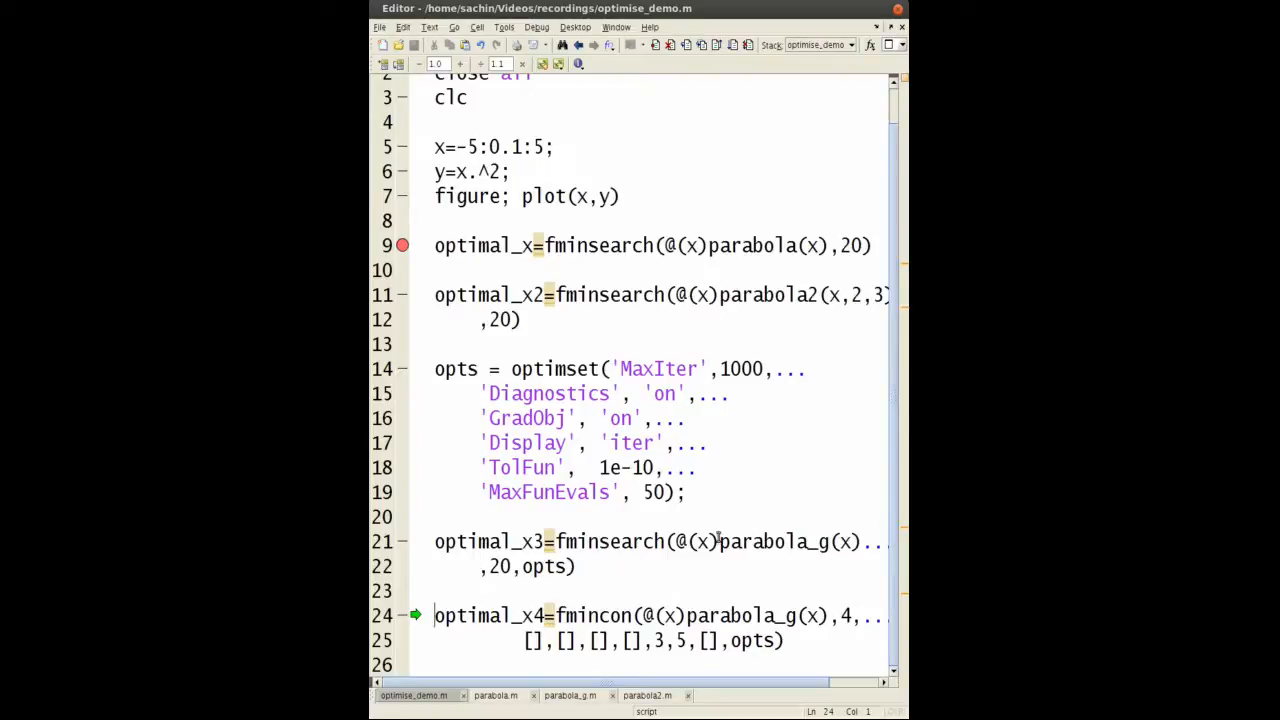
pyautogui.moveTo(565, 695)
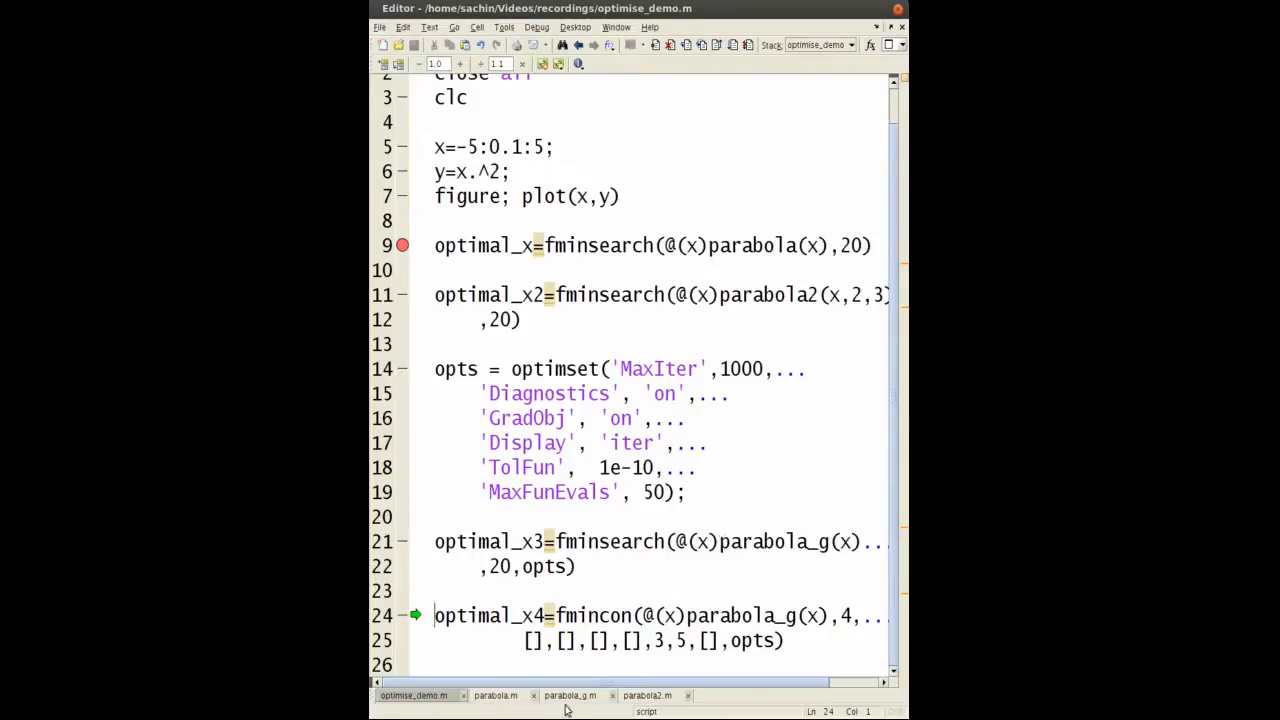
# Open parabola_g.m, add grad=2*x; and rename the function to parabola_g.
pyautogui.click(568, 696)
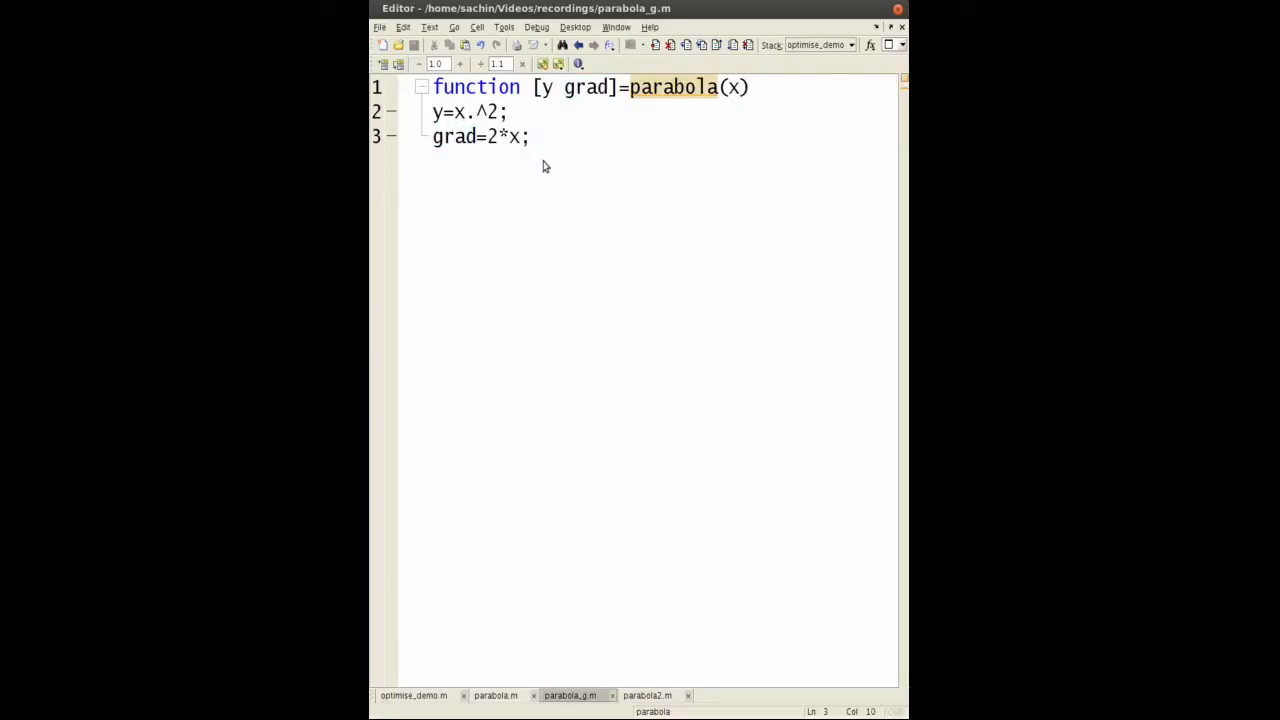
pyautogui.moveTo(434, 577)
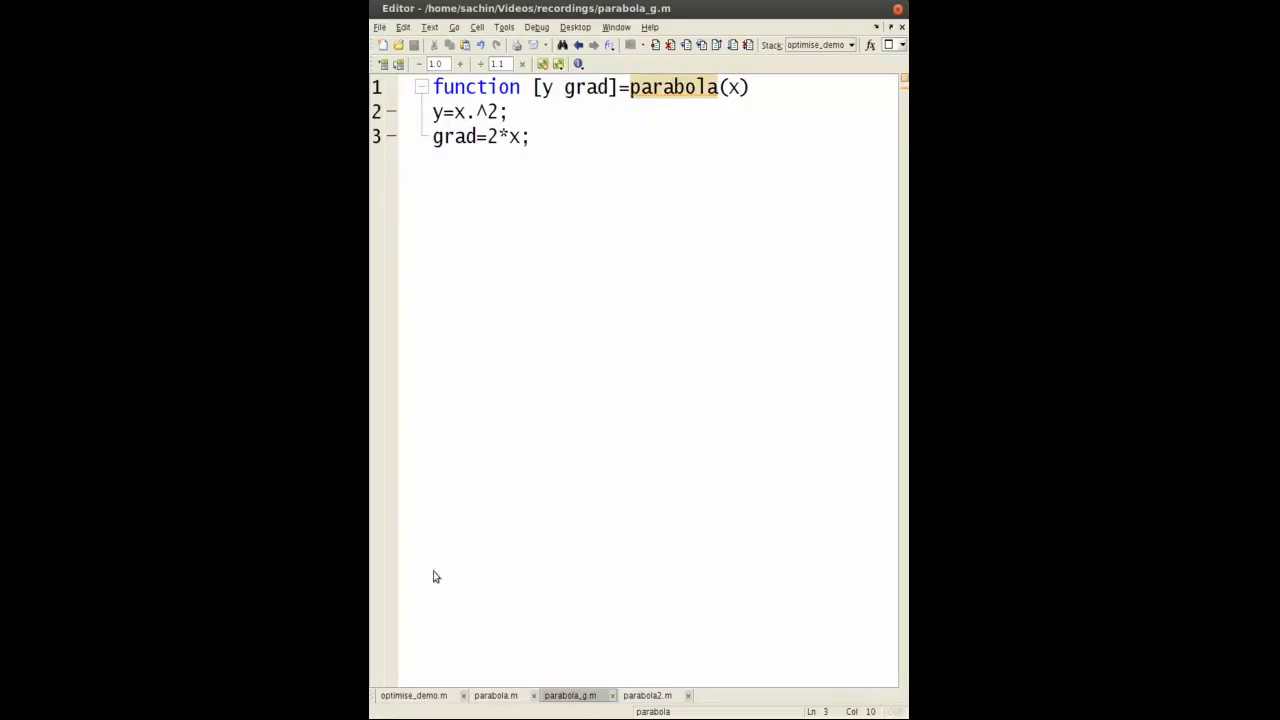
pyautogui.moveTo(646, 696)
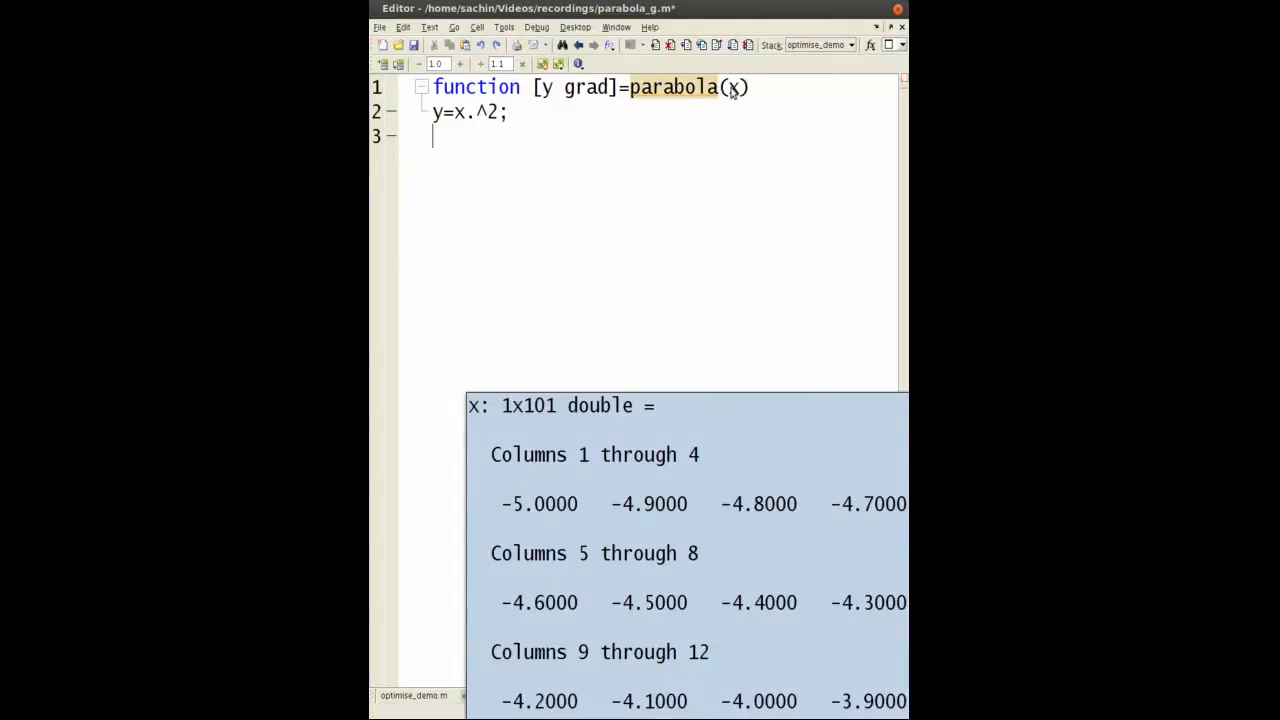
pyautogui.write('grad=2*x;')
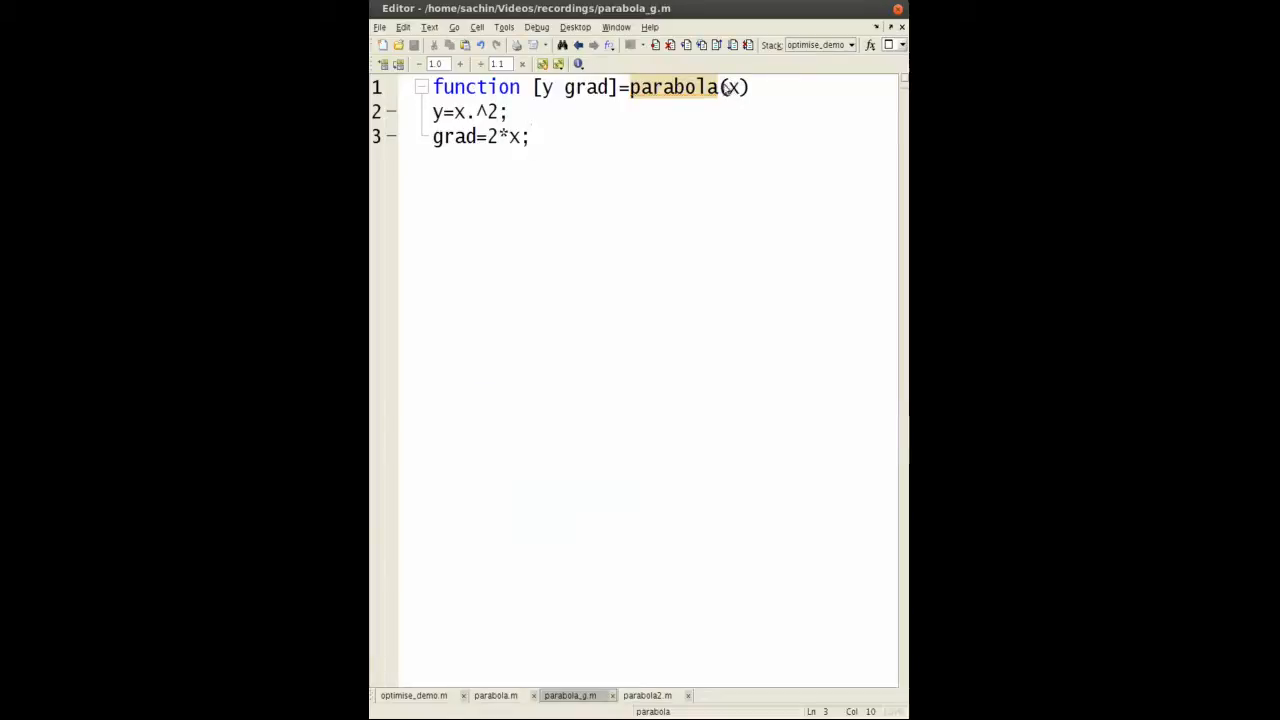
pyautogui.write('_g')
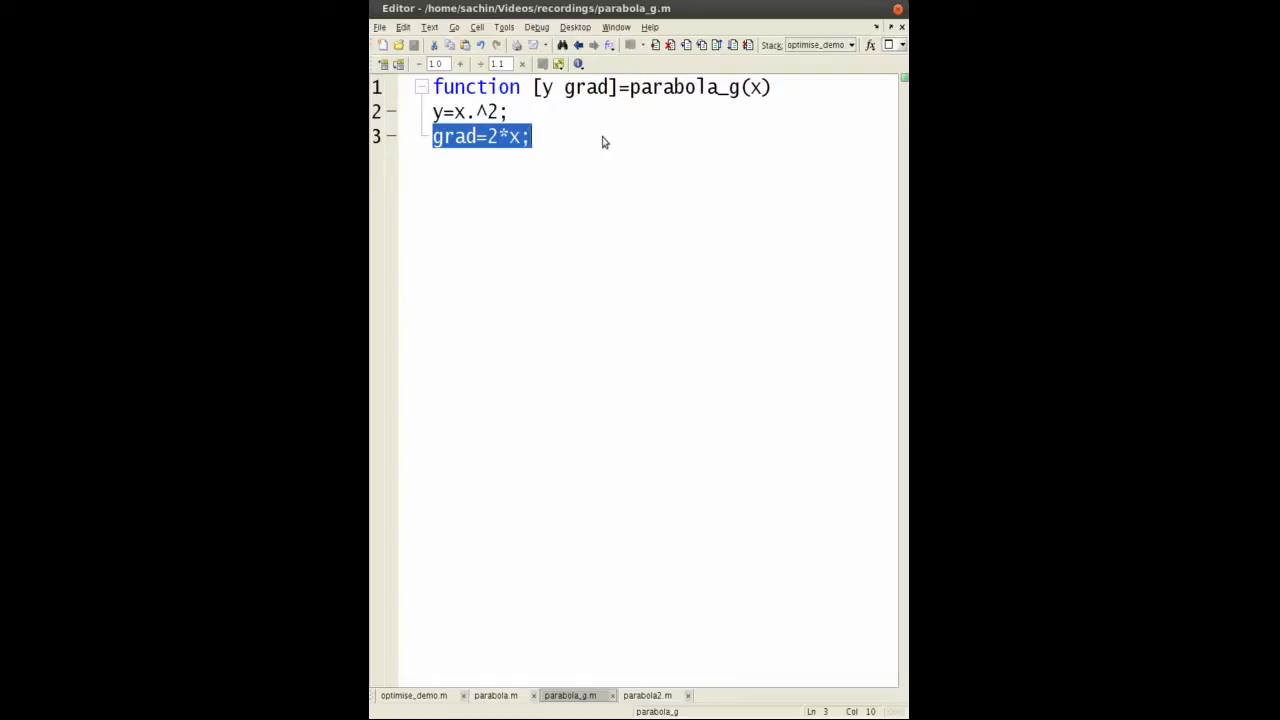
pyautogui.moveTo(568, 145)
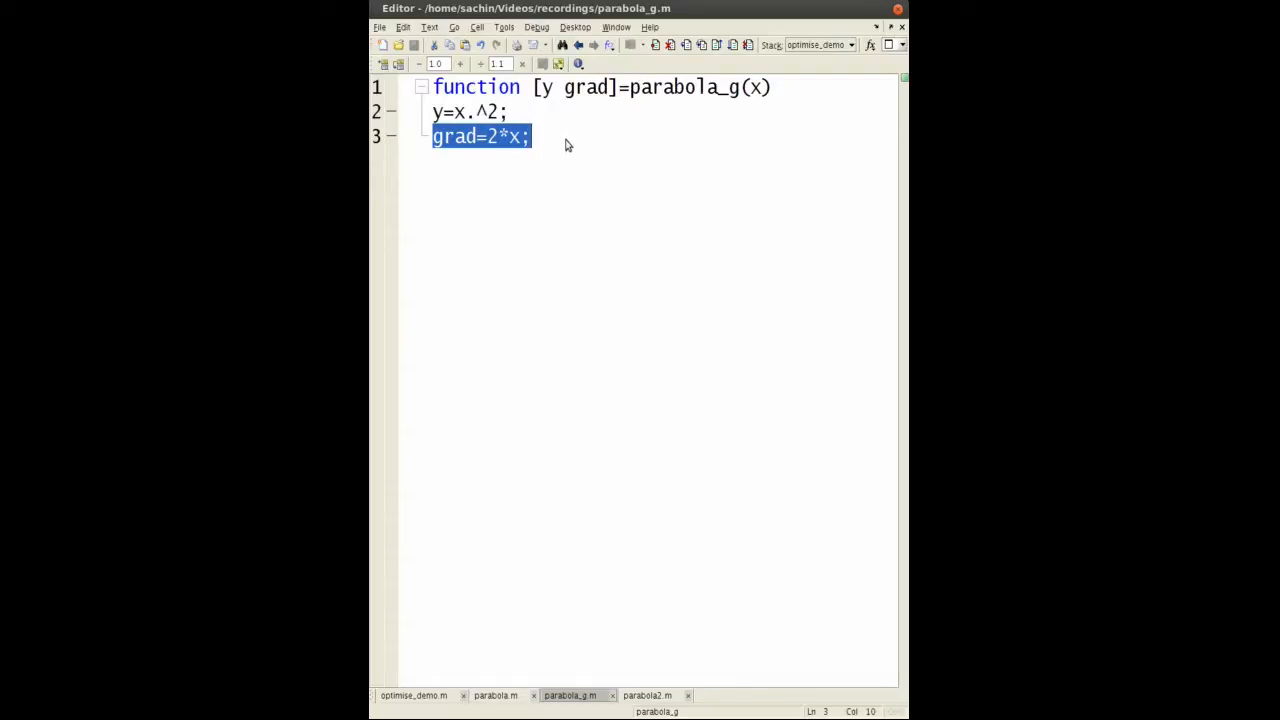
# Point out the y and grad outputs, compare with parabola2.m, then return to optimise_demo.m.
pyautogui.doubleClick(585, 87)
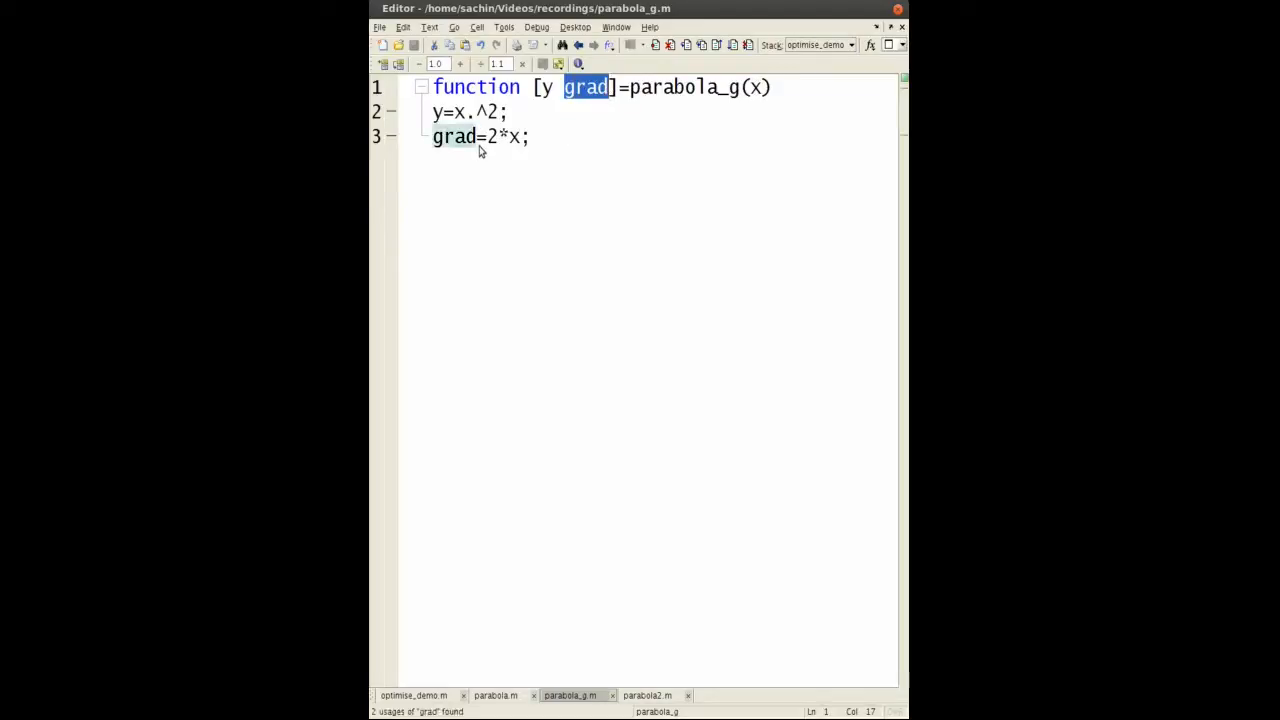
pyautogui.click(545, 87)
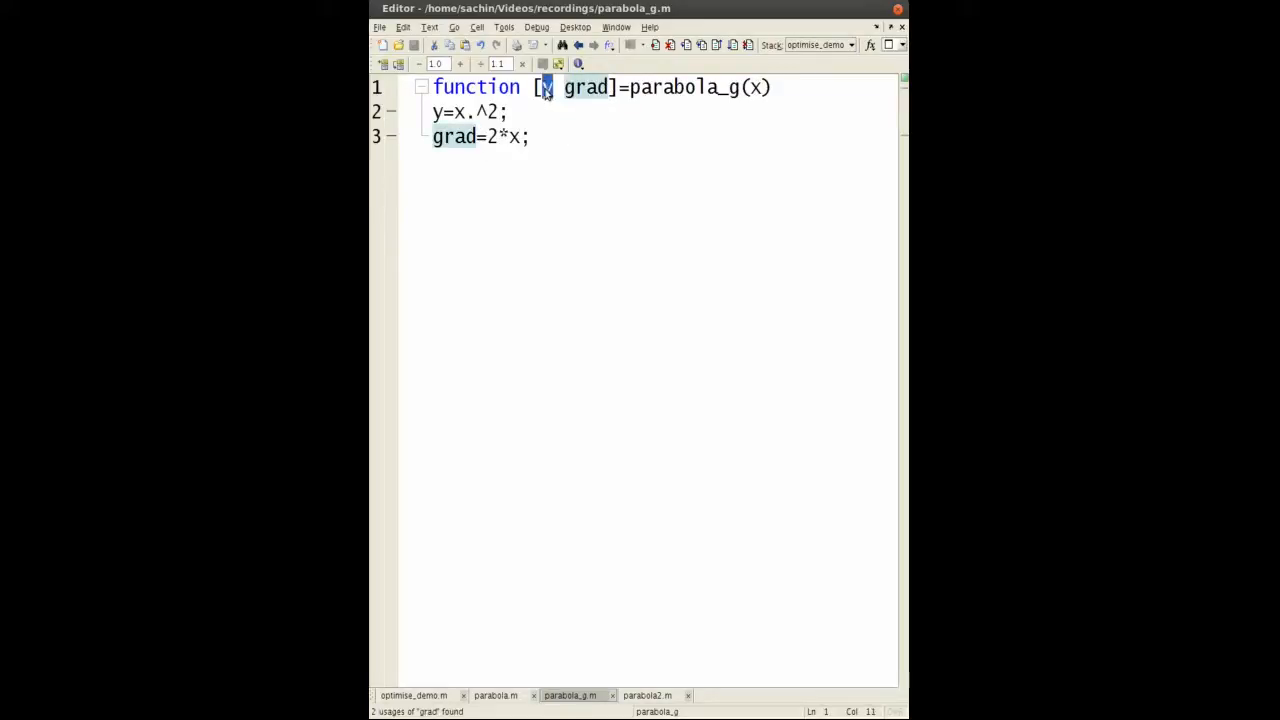
pyautogui.click(417, 697)
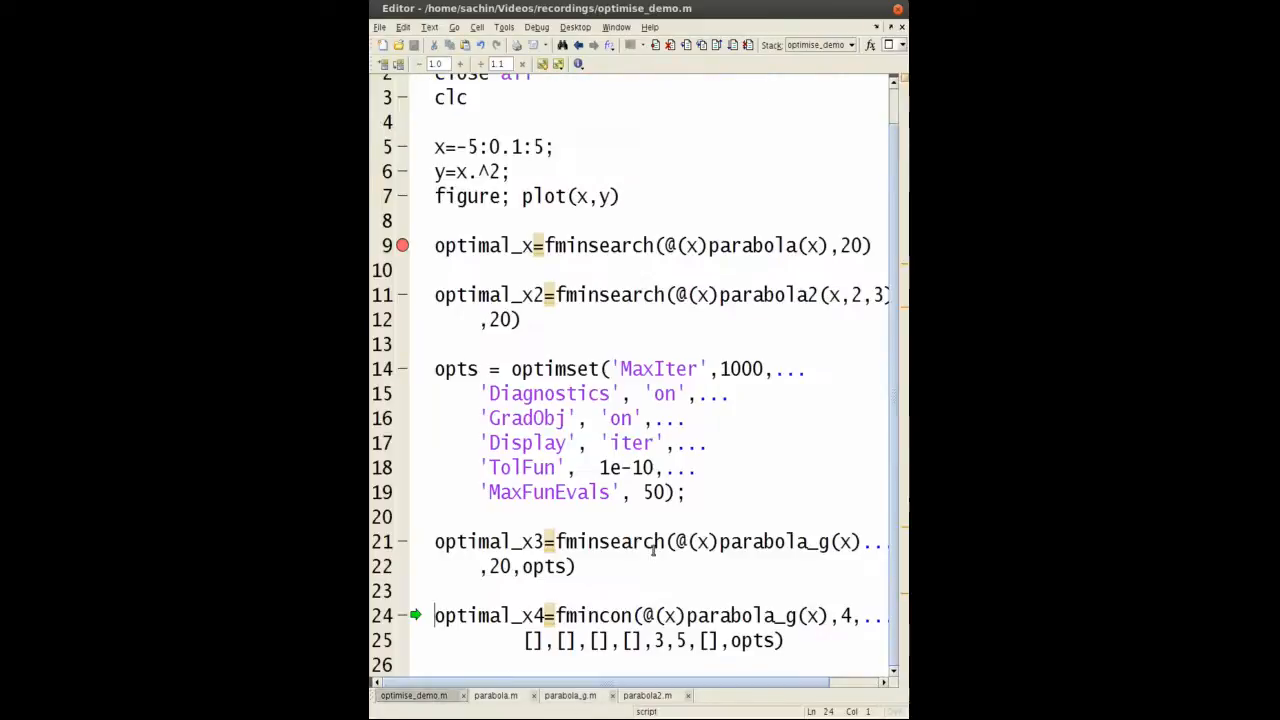
pyautogui.moveTo(693, 558)
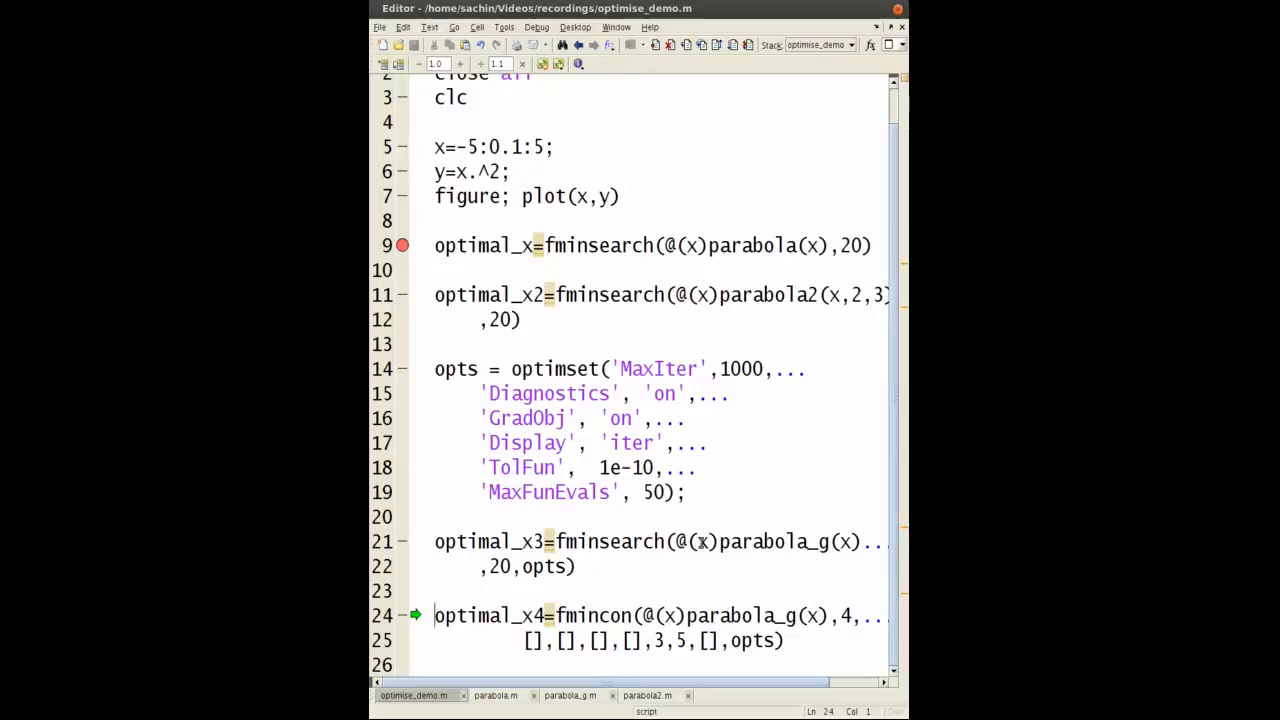
pyautogui.click(649, 695)
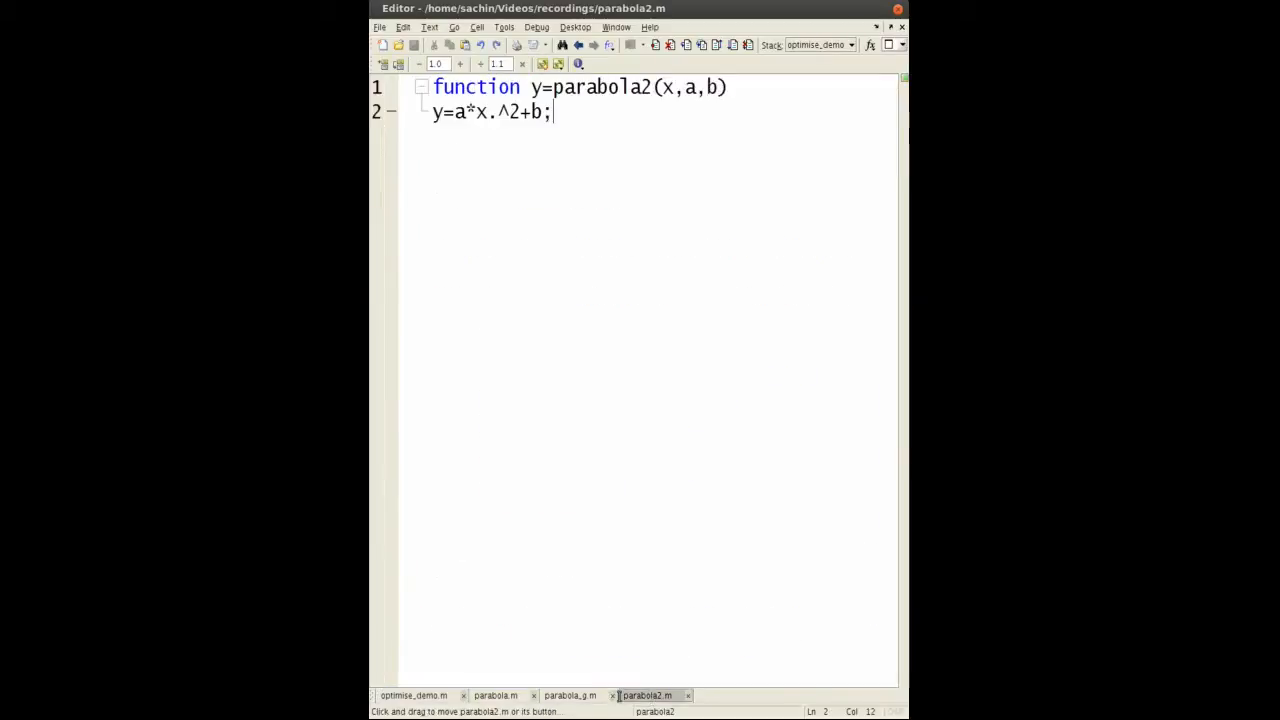
pyautogui.click(575, 693)
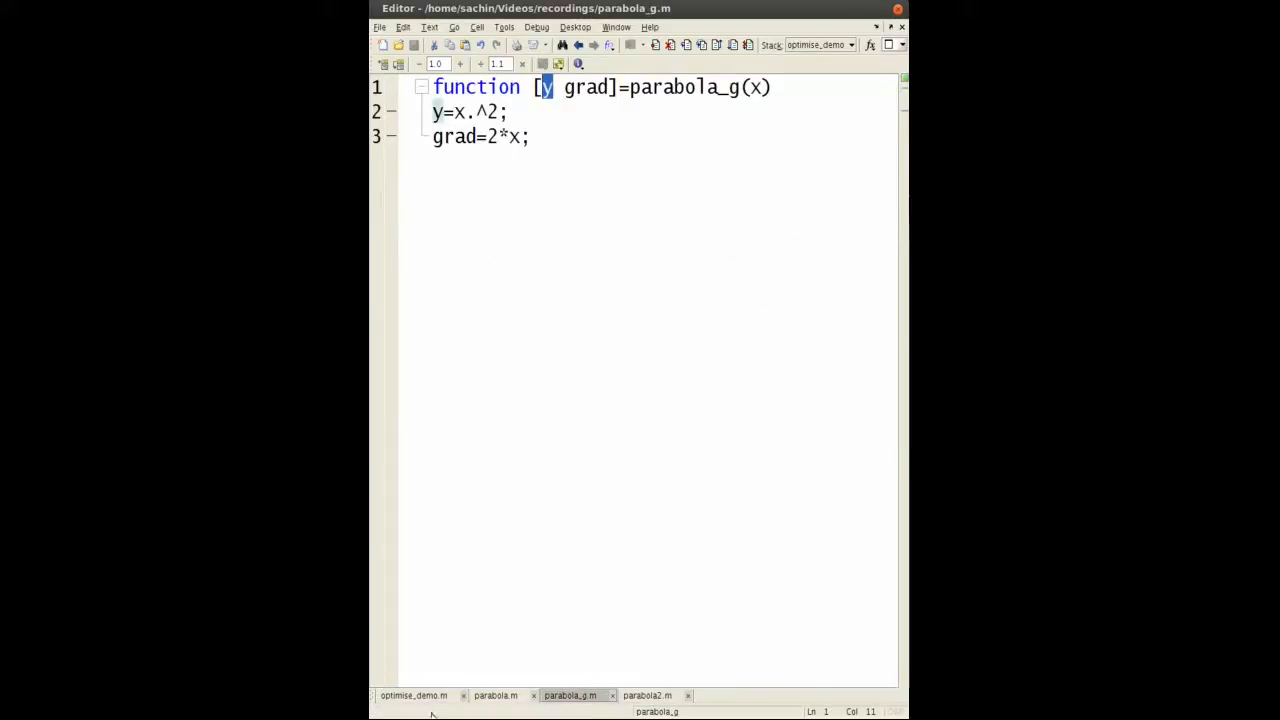
pyautogui.click(415, 696)
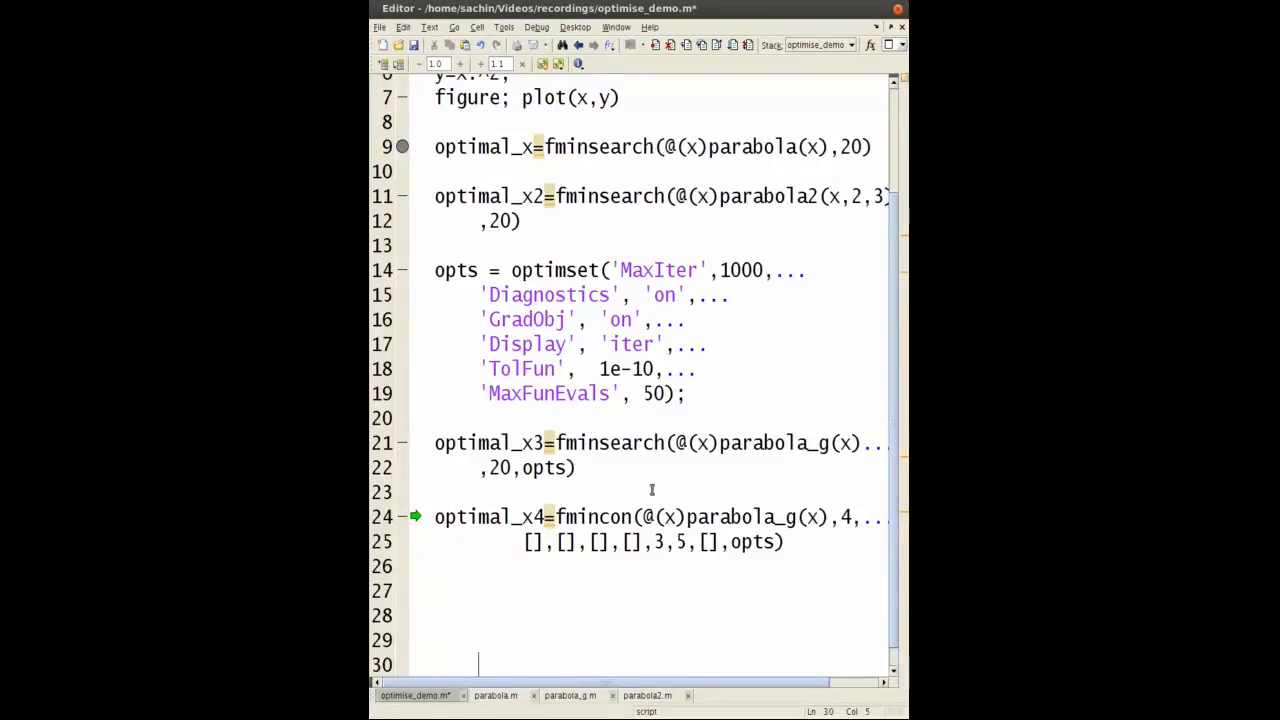
pyautogui.moveTo(642, 493)
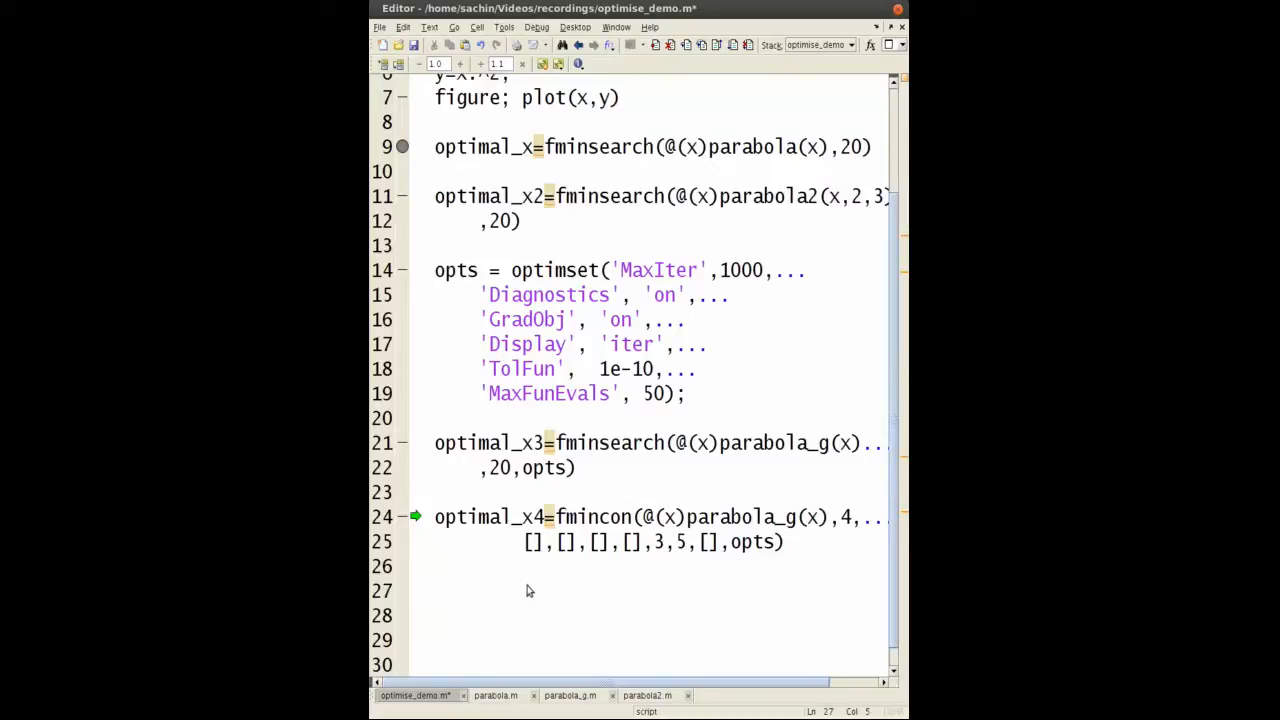
pyautogui.write('A*x')
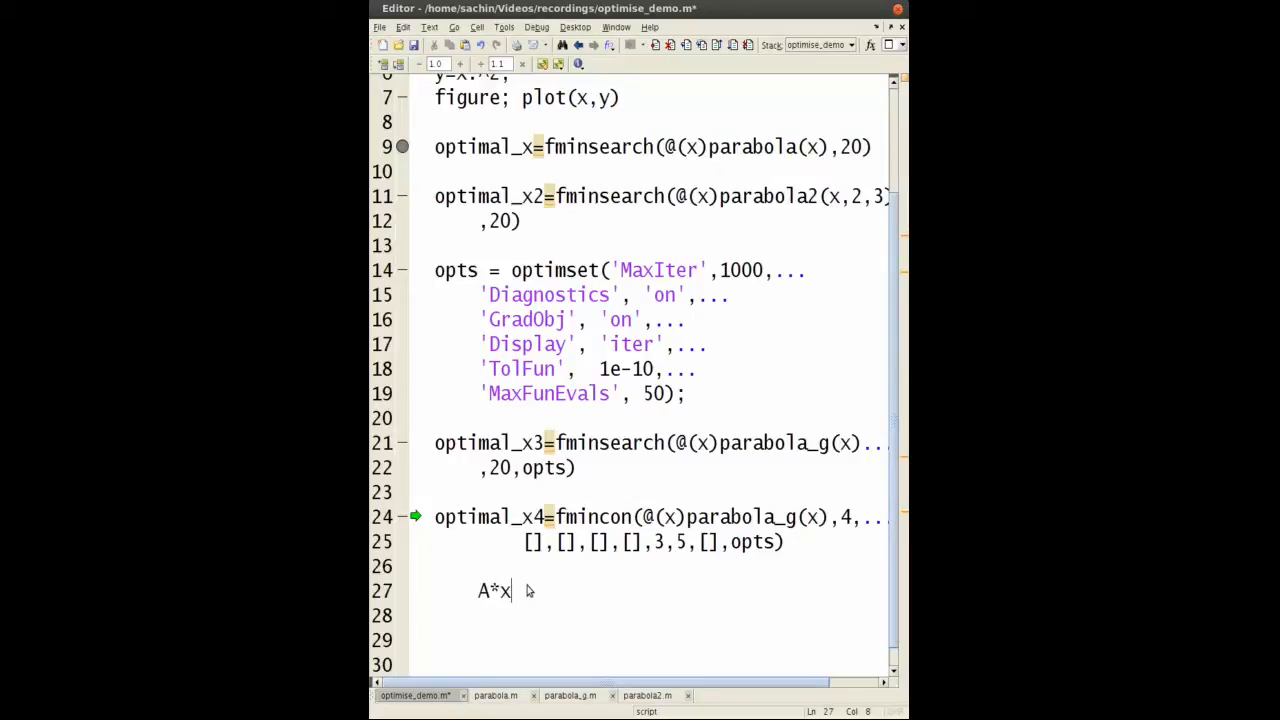
pyautogui.write('<b')
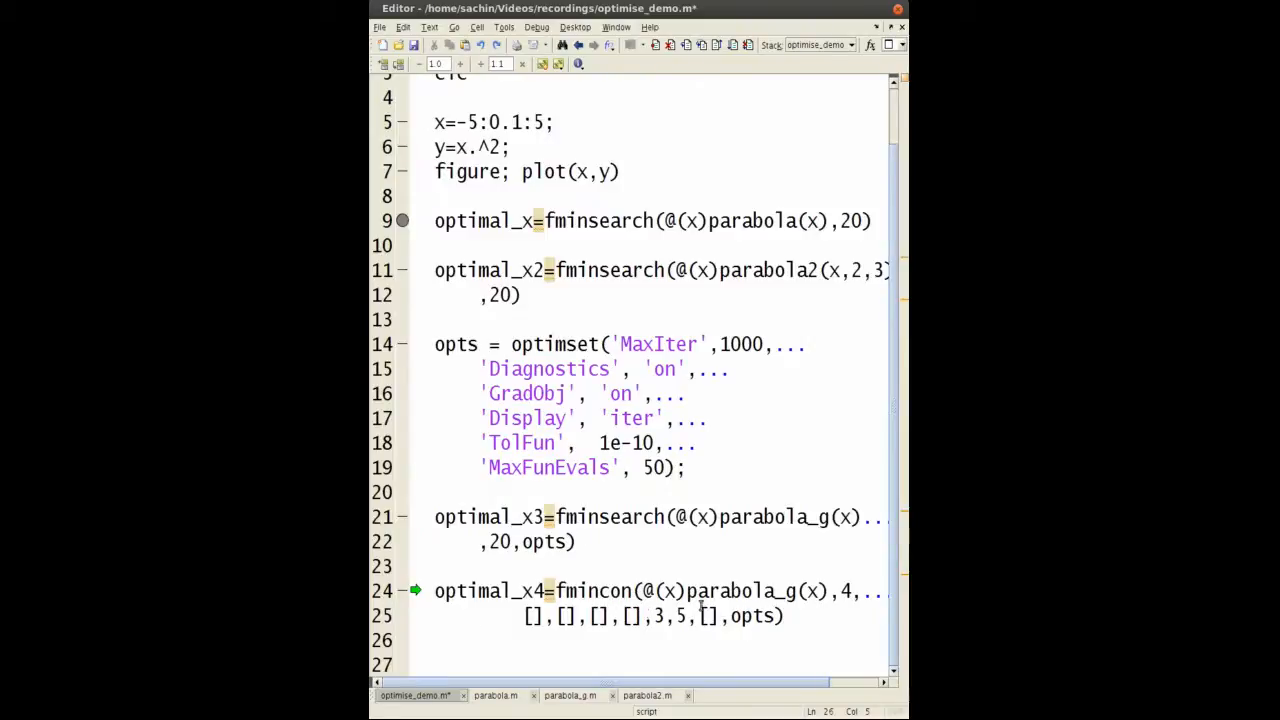
pyautogui.click(565, 695)
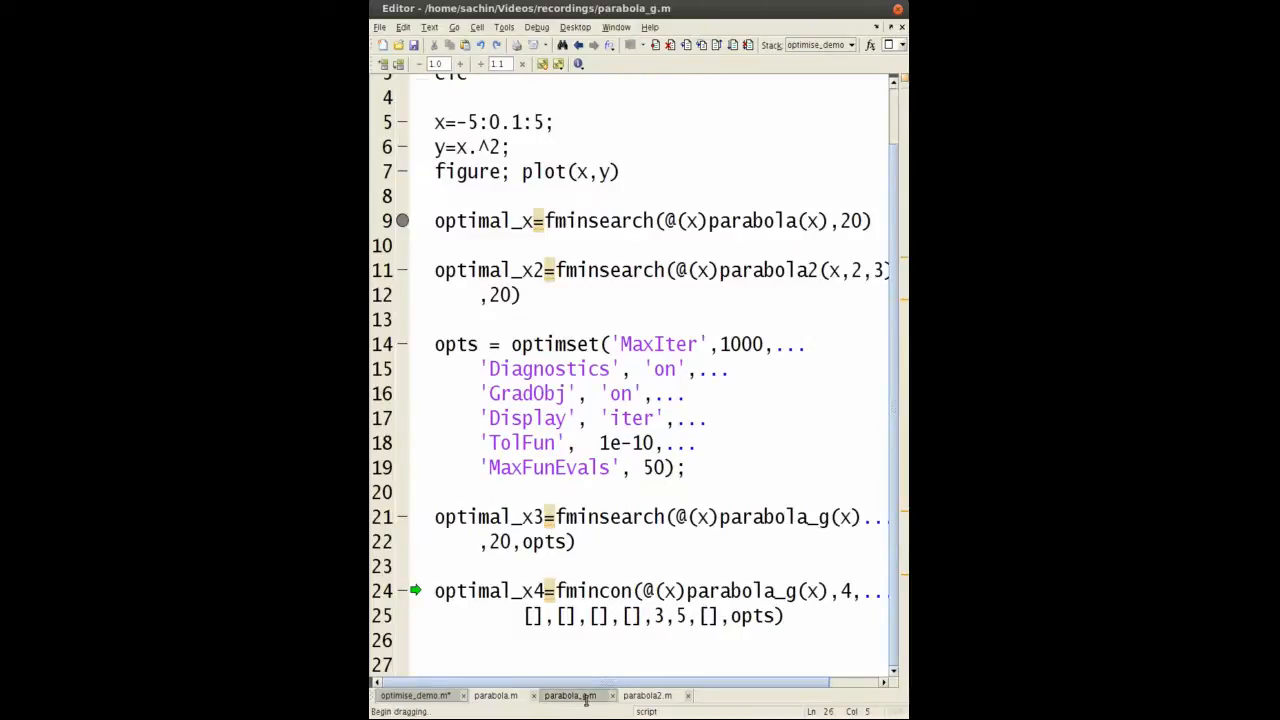
pyautogui.click(409, 695)
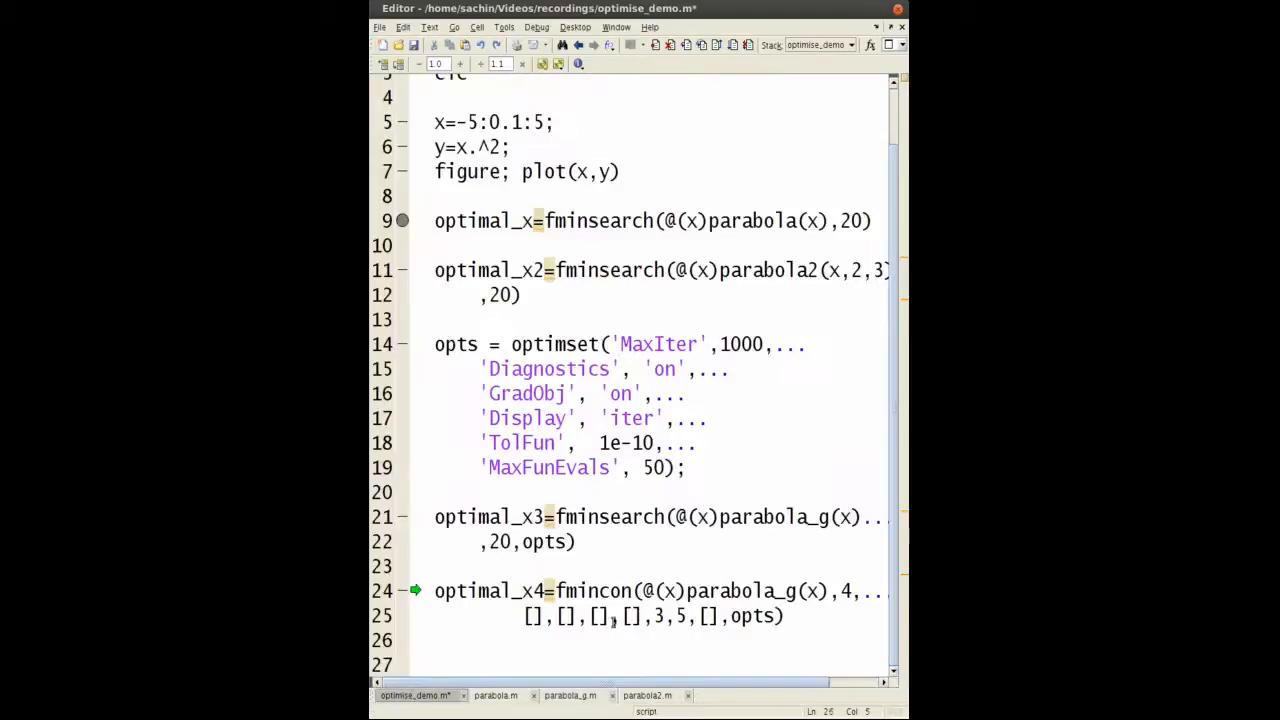
pyautogui.moveTo(655, 616); pyautogui.dragTo(693, 616)
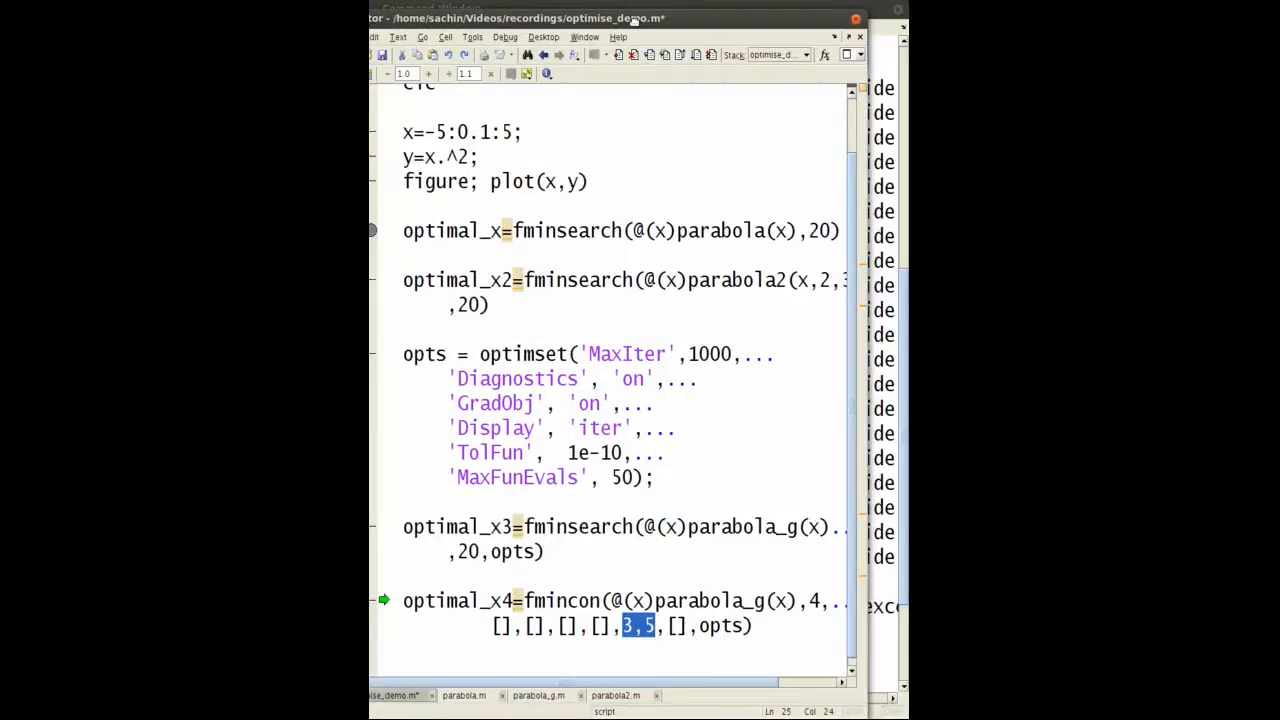
pyautogui.moveTo(634, 33)
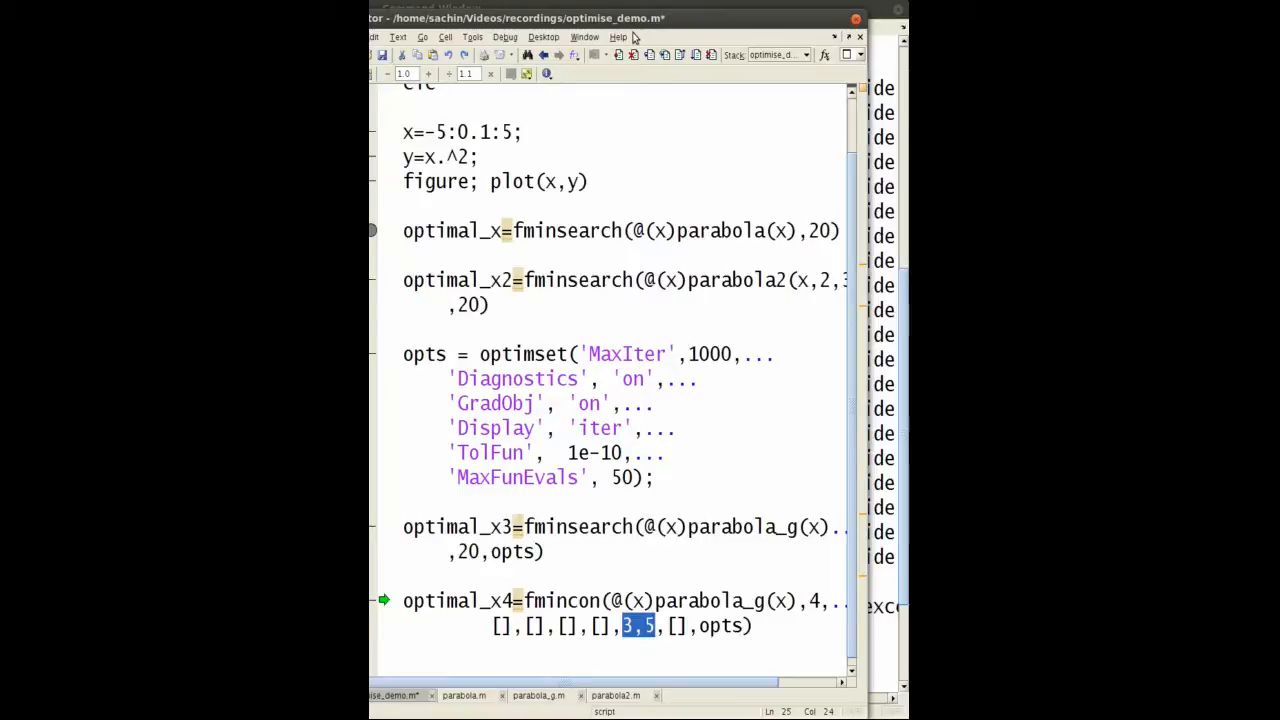
pyautogui.moveTo(643, 188)
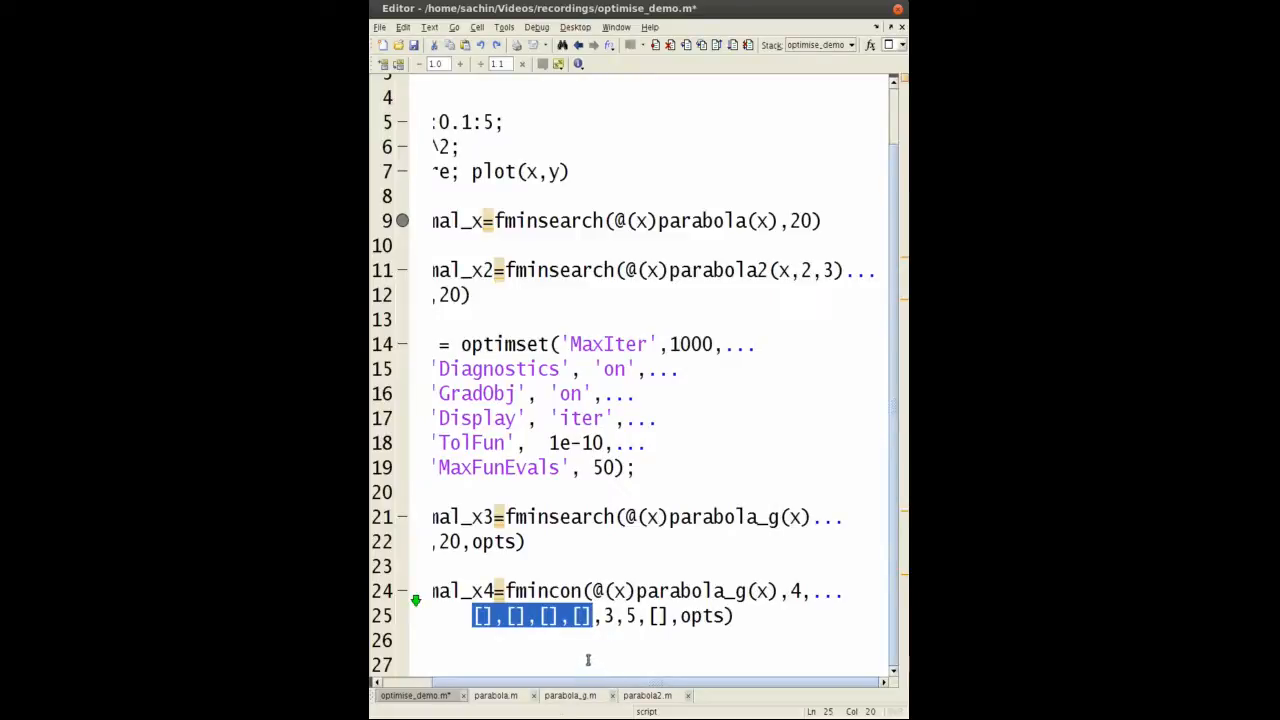
pyautogui.moveTo(708, 640)
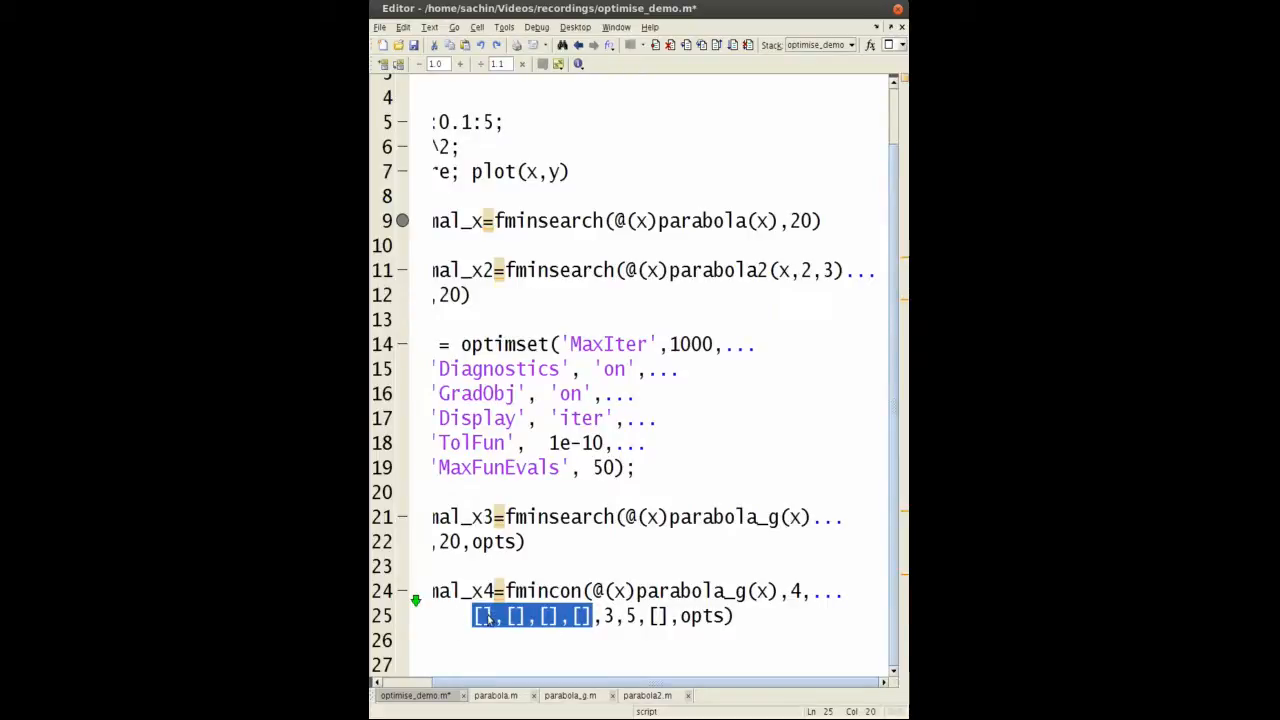
pyautogui.moveTo(487, 626)
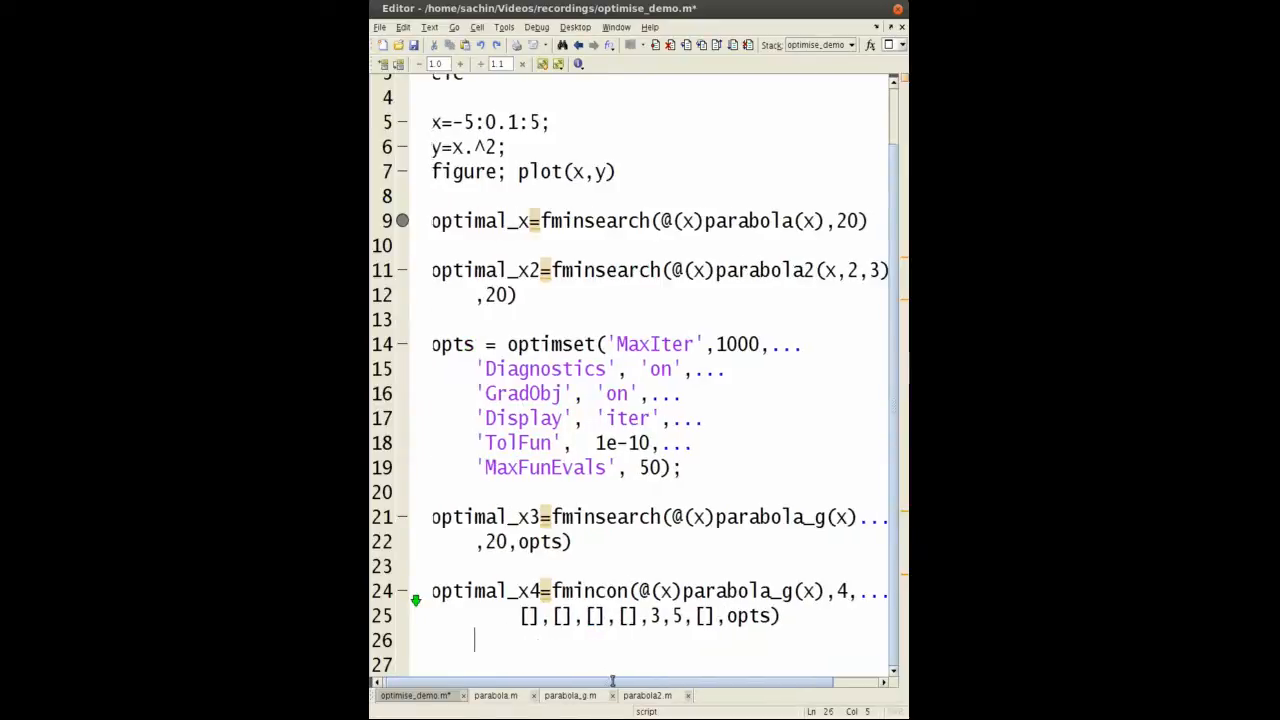
pyautogui.hscroll(3)
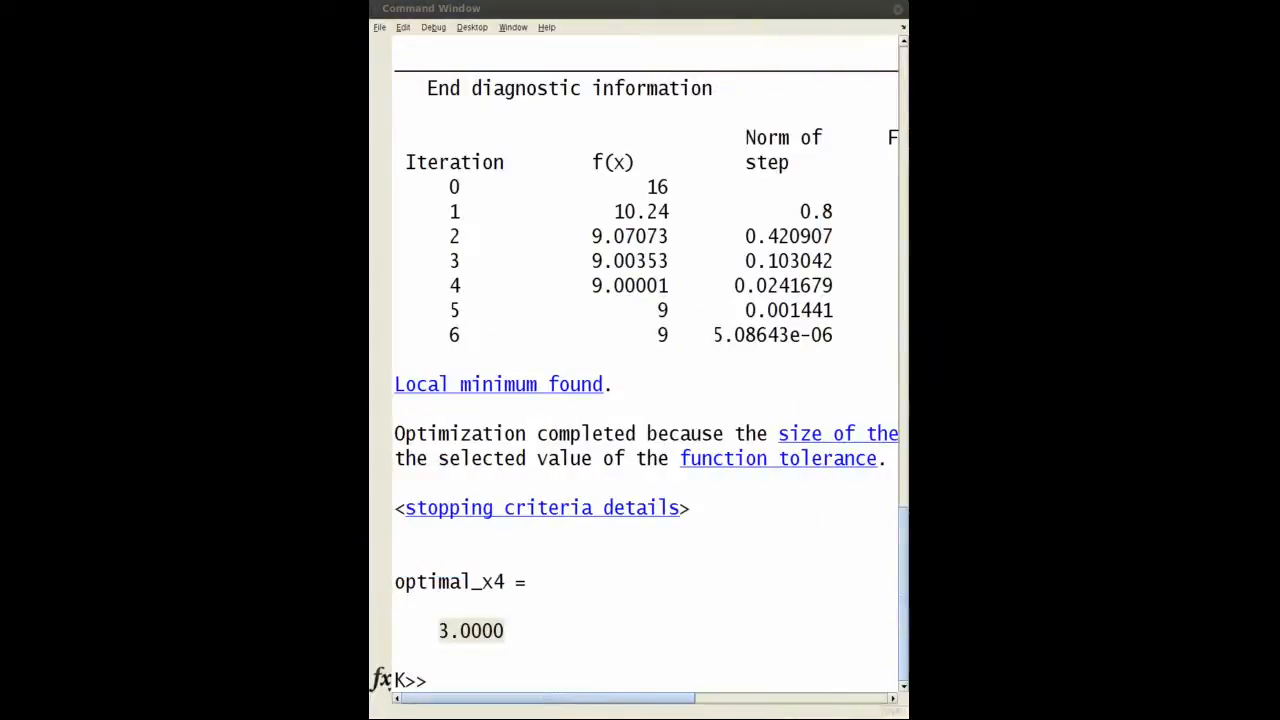
# Begin typing the help fmincon command in the Command Window.
pyautogui.write('h')
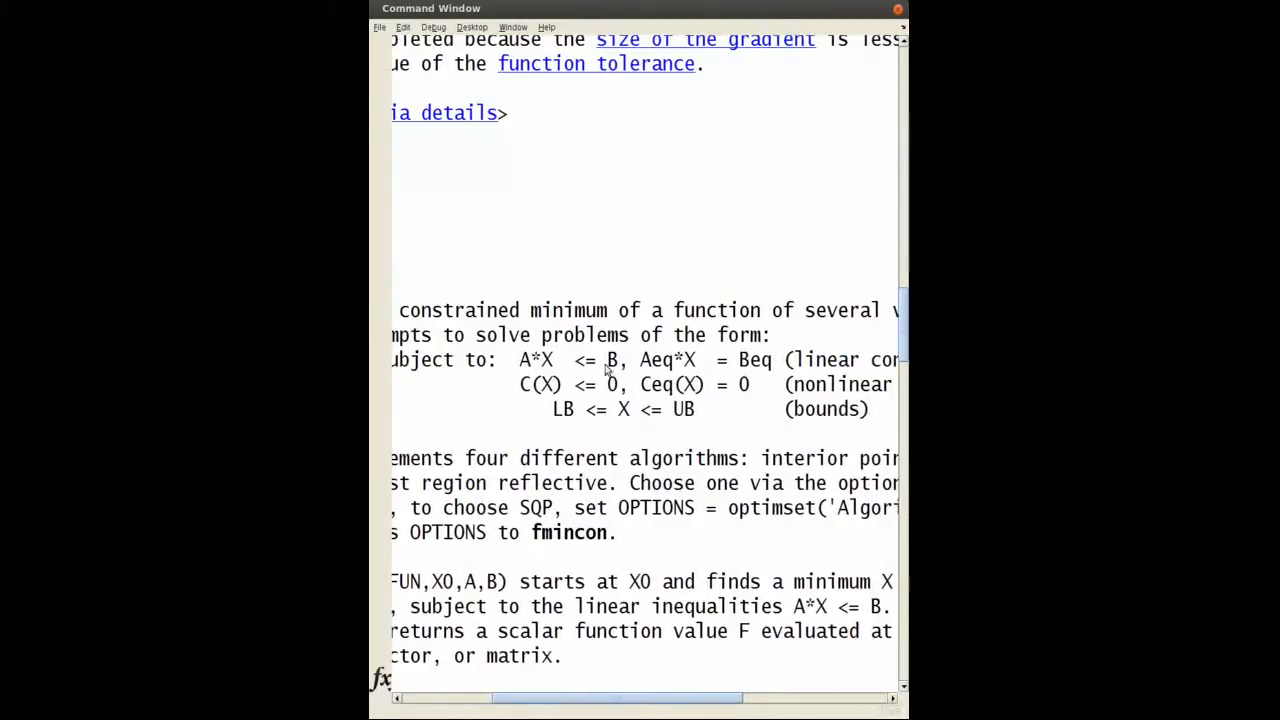
pyautogui.moveTo(727, 384)
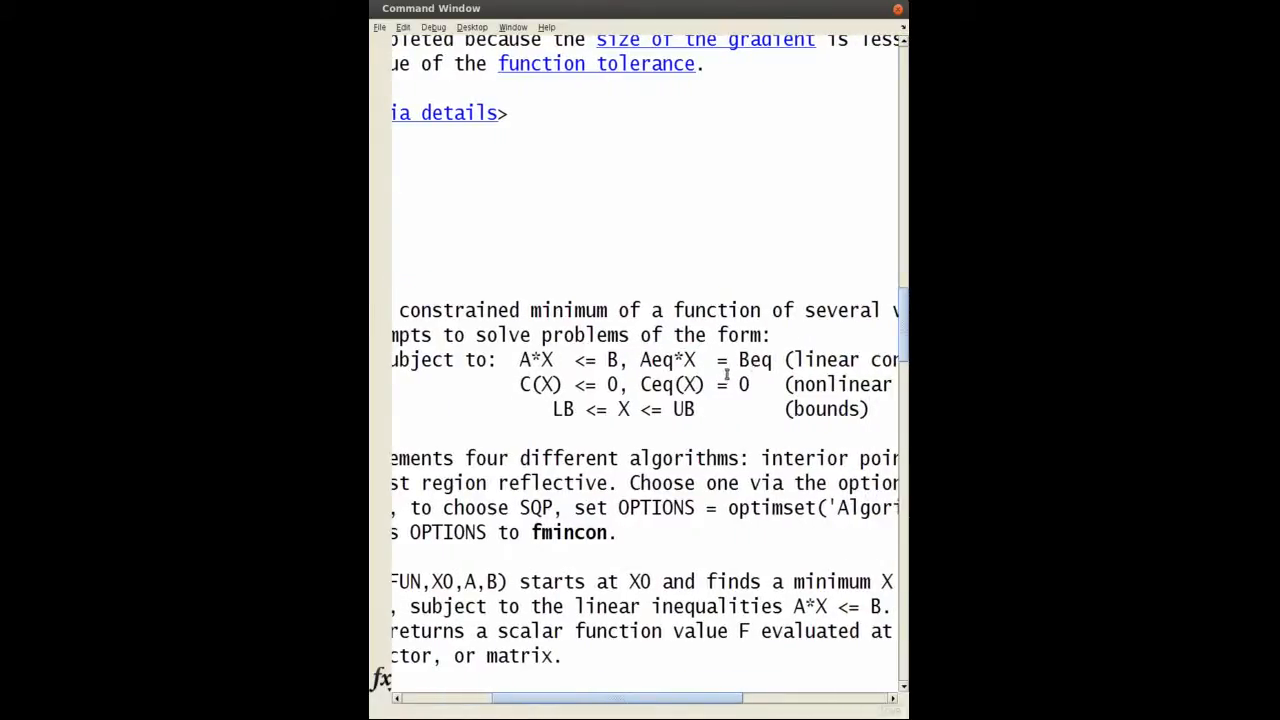